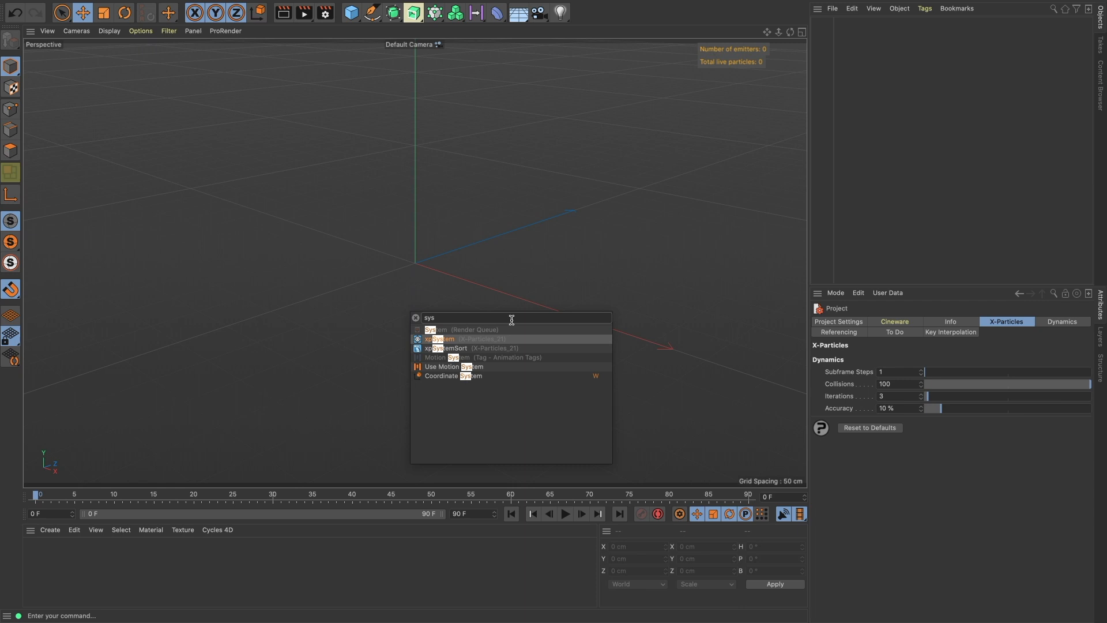
# Step: Add an xpSystem with its viewport icon hidden, then select the xpEmitter
pyautogui.click(442, 339)
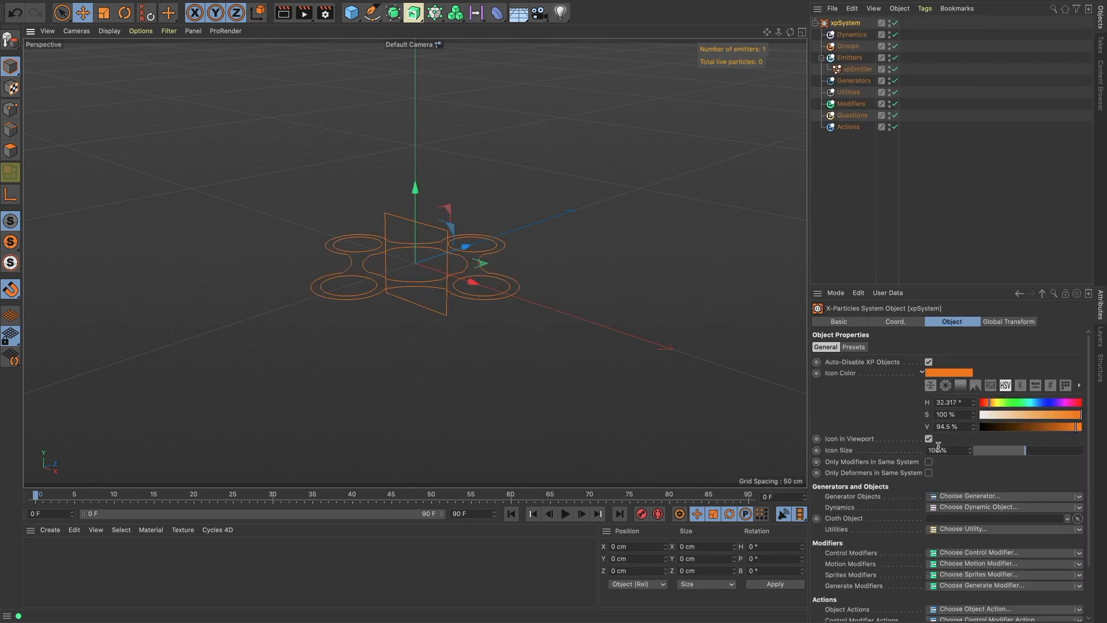
pyautogui.click(929, 439)
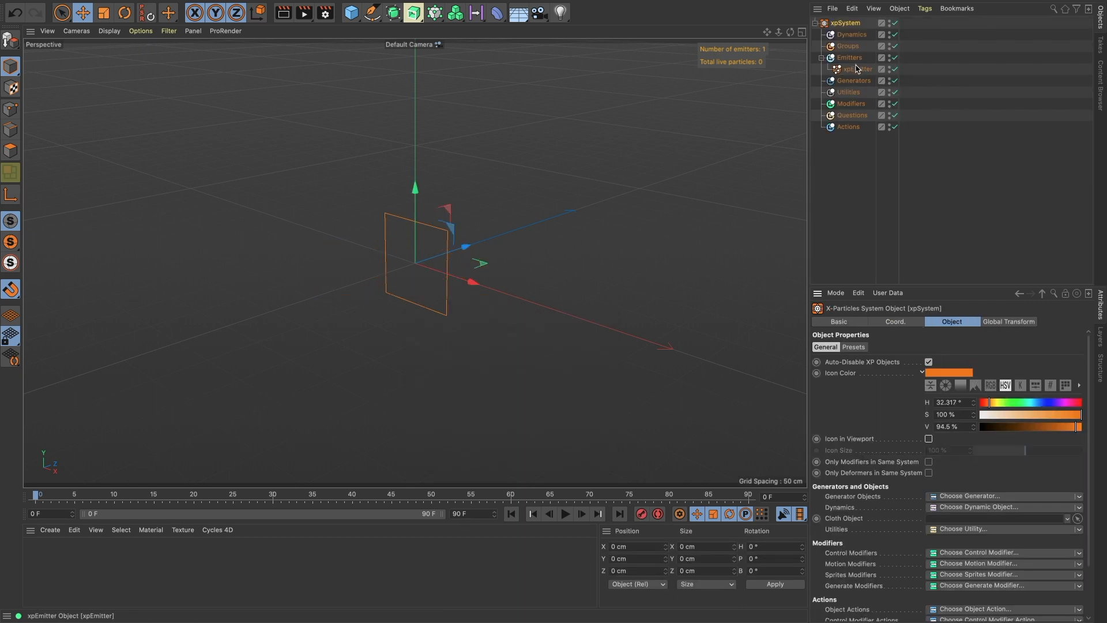
pyautogui.click(857, 68)
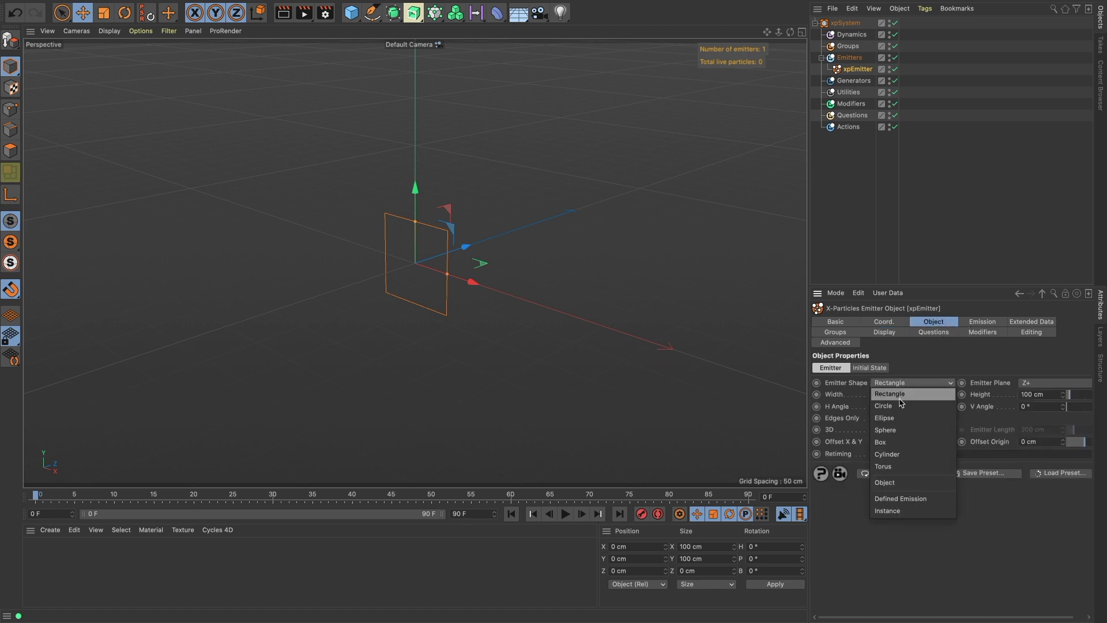
# Step: Make the emitter circular with hexagonal emission, 5 cm jitter and 2 cm particle radius
pyautogui.click(883, 406)
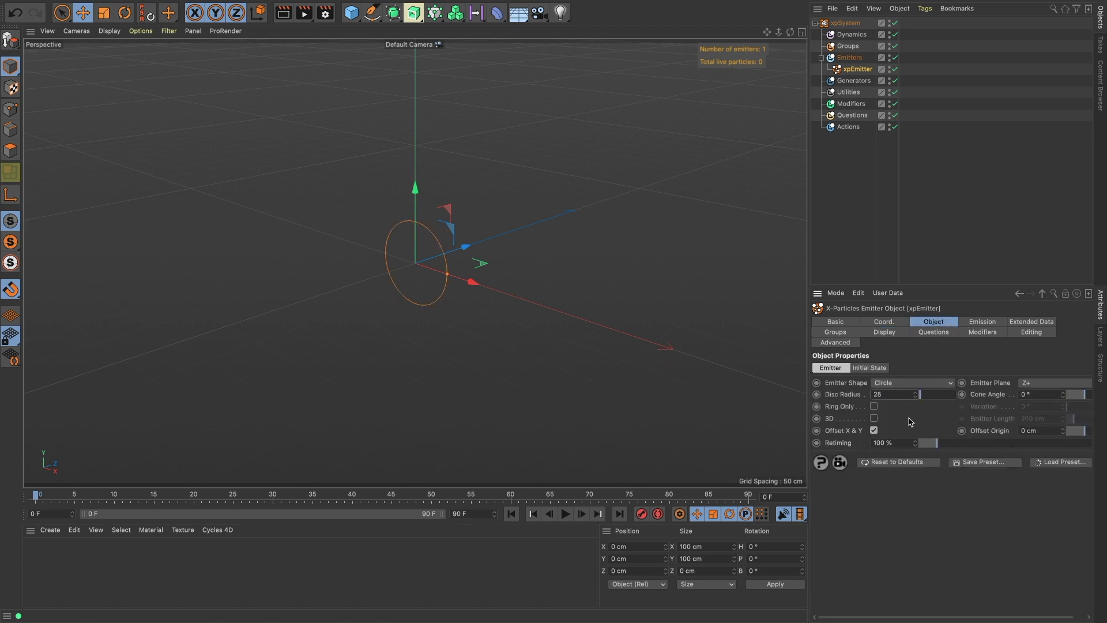
pyautogui.click(981, 322)
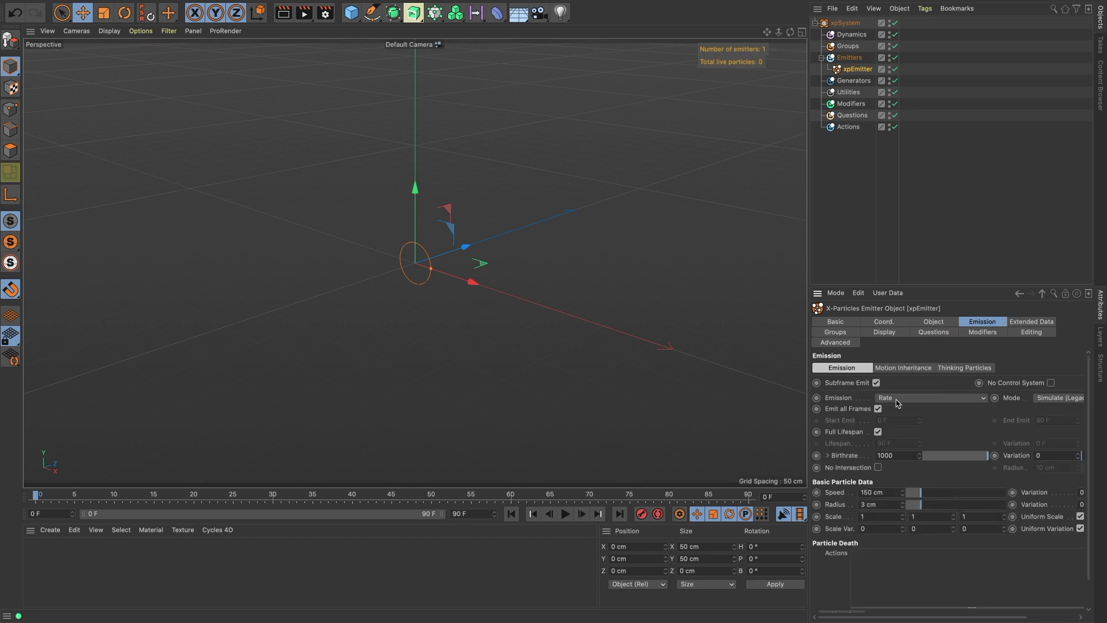
pyautogui.click(929, 398)
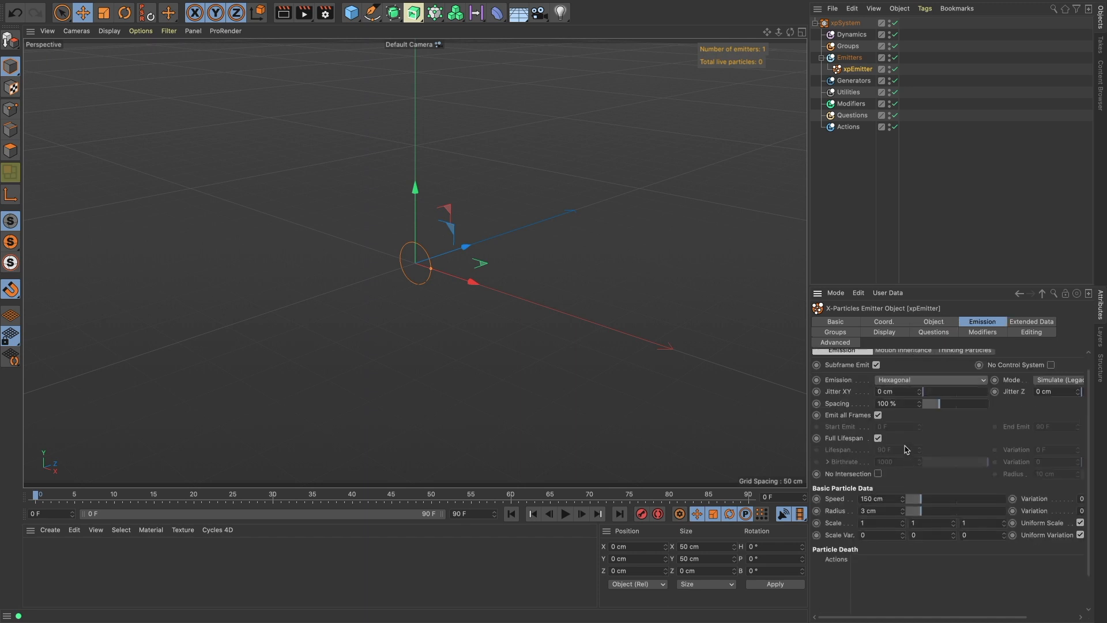
pyautogui.write('5')
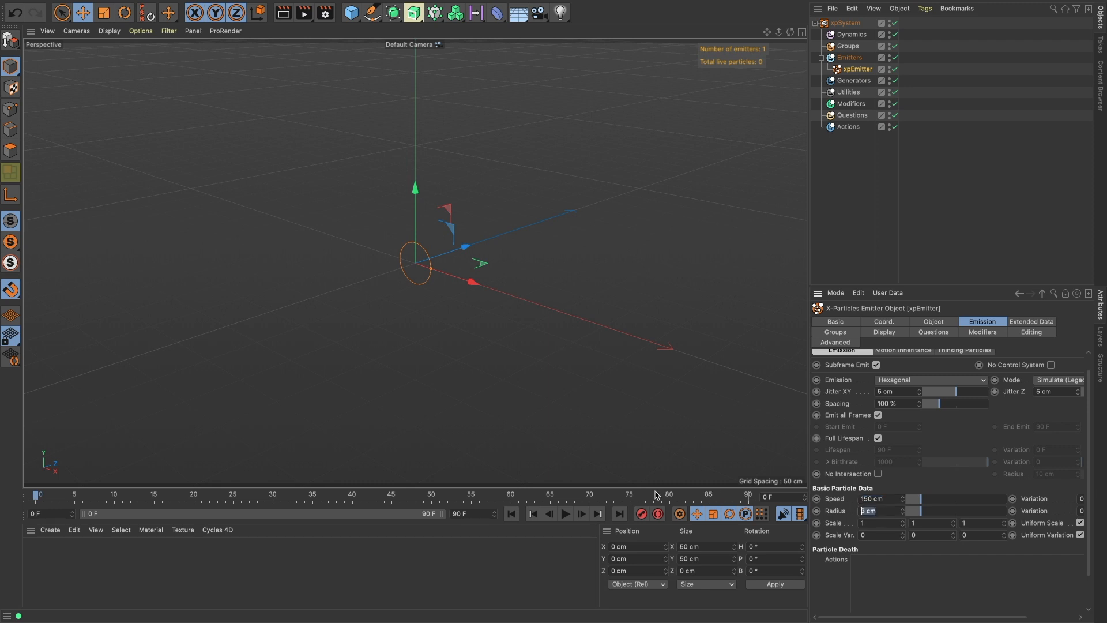
pyautogui.write('1.5 cm')
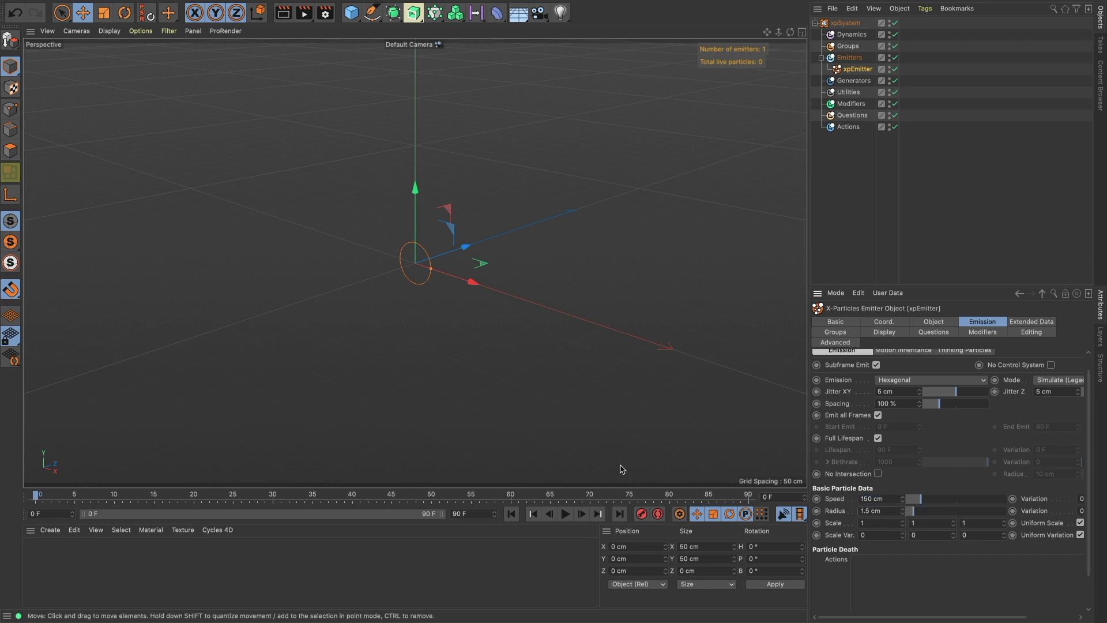
pyautogui.click(883, 511)
pyautogui.write('2')
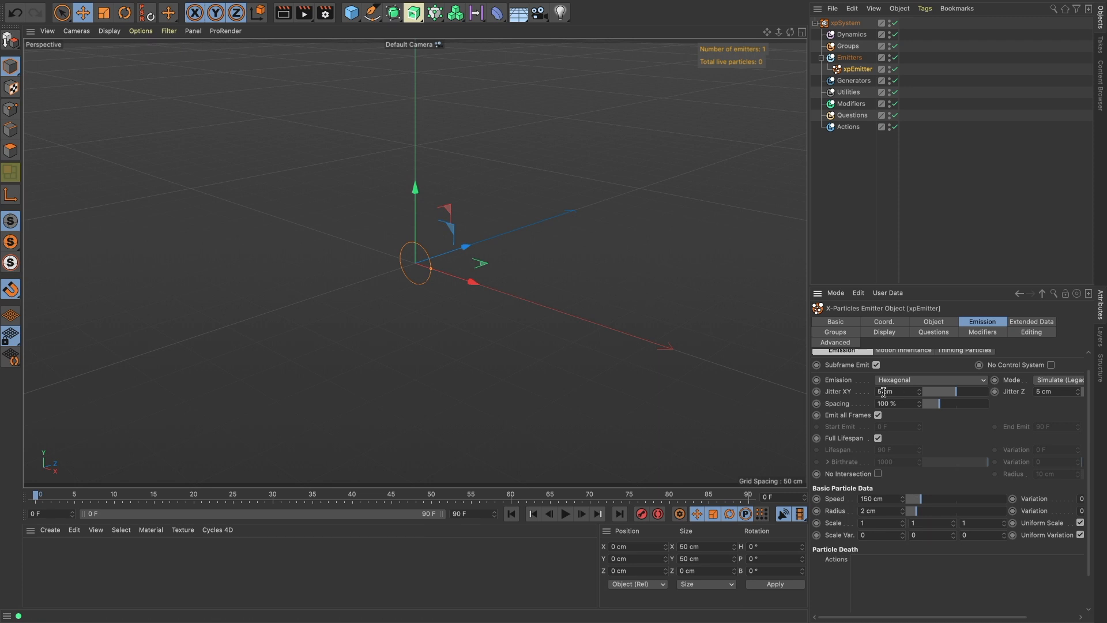
# Step: Set the emitter's Editor Display to Dots with a dark blue particle colour
pyautogui.click(885, 333)
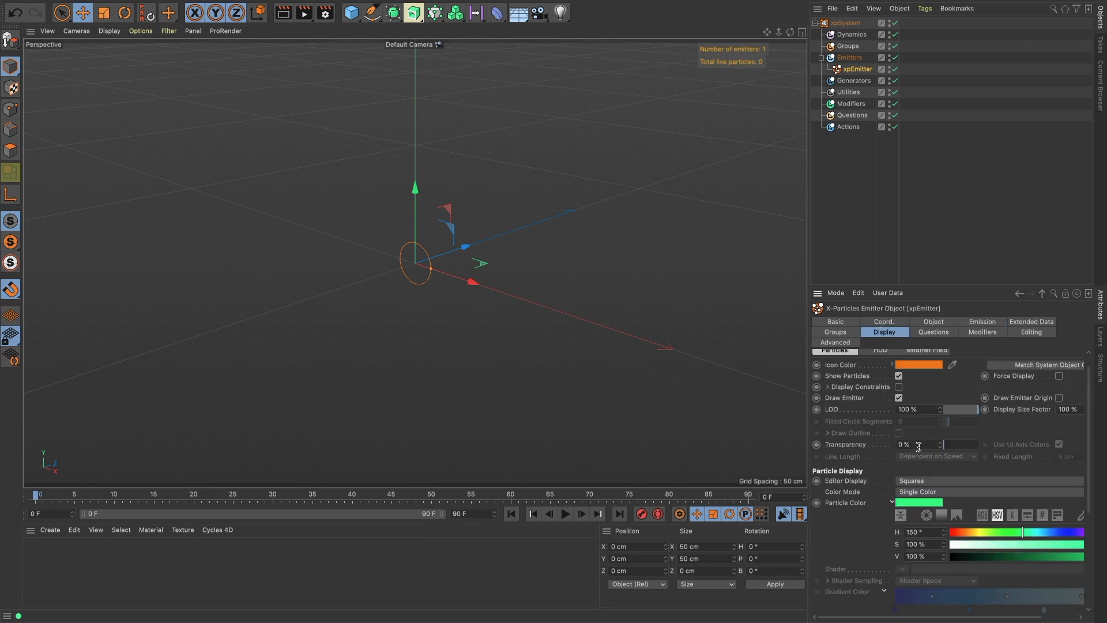
pyautogui.click(989, 481)
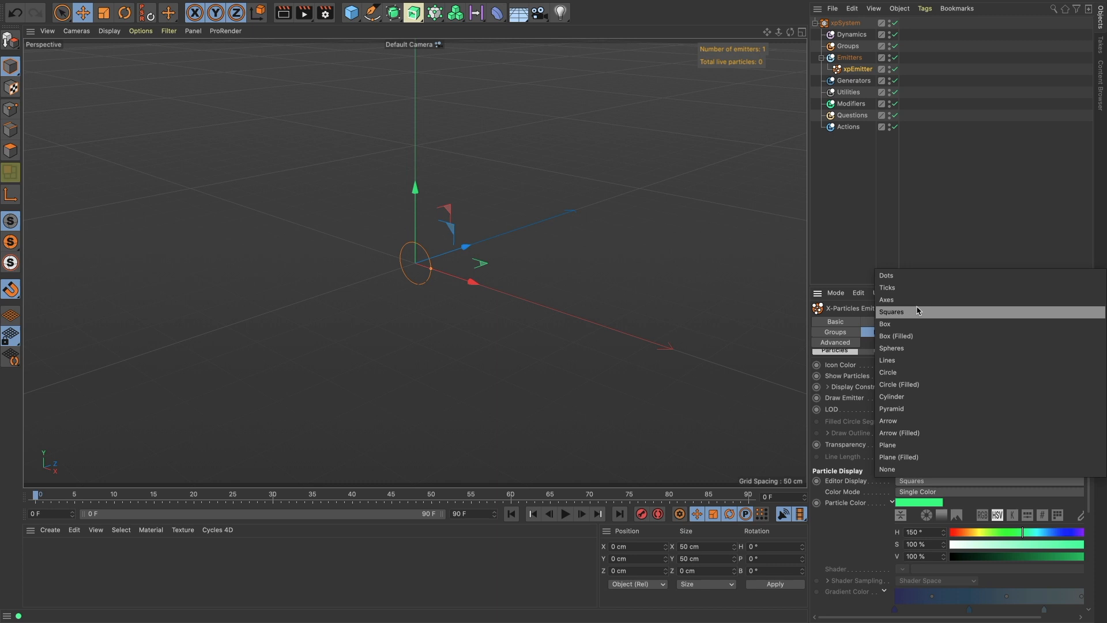
pyautogui.click(887, 275)
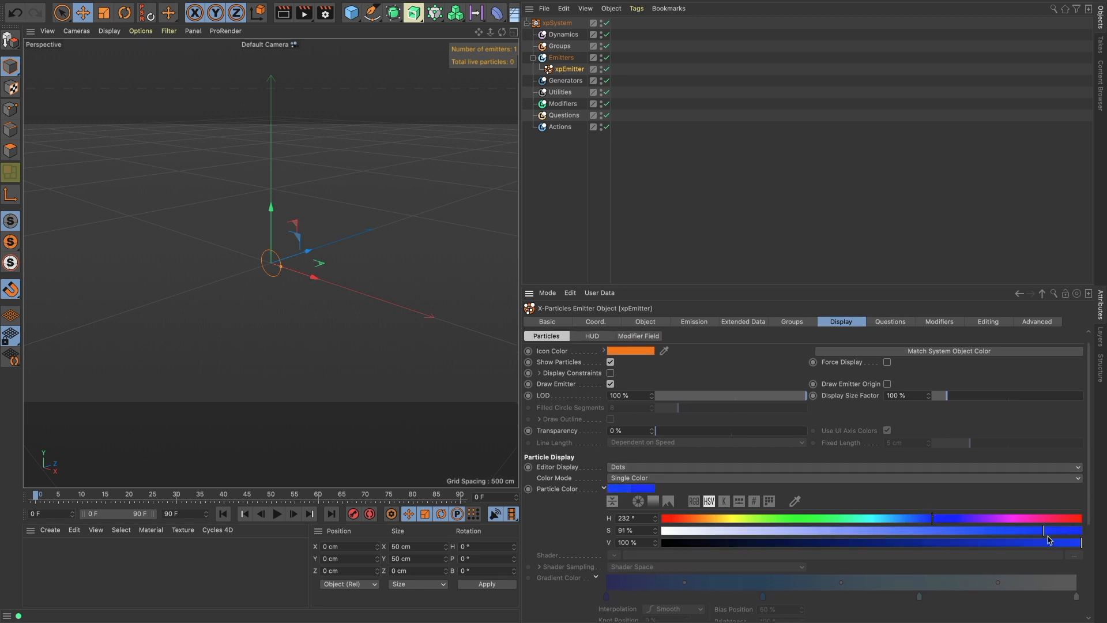
pyautogui.moveTo(1047, 542); pyautogui.dragTo(915, 542)
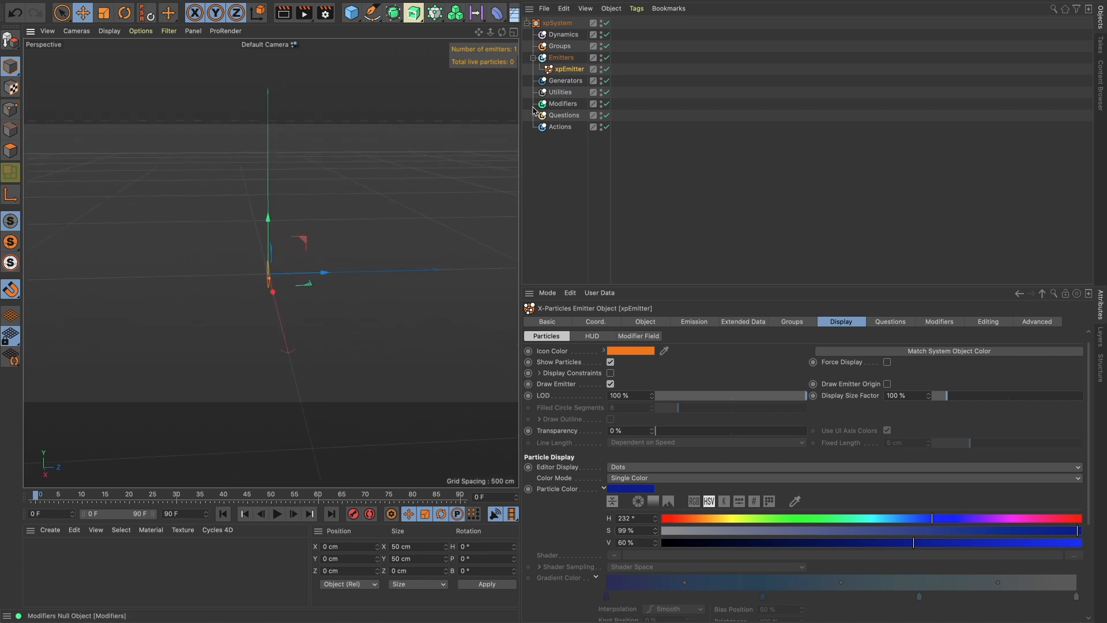
# Step: Rename the emitters Blue and Red, moving Red 200 cm on Z and rotating it 180°
pyautogui.doubleClick(569, 69)
pyautogui.write('Red')
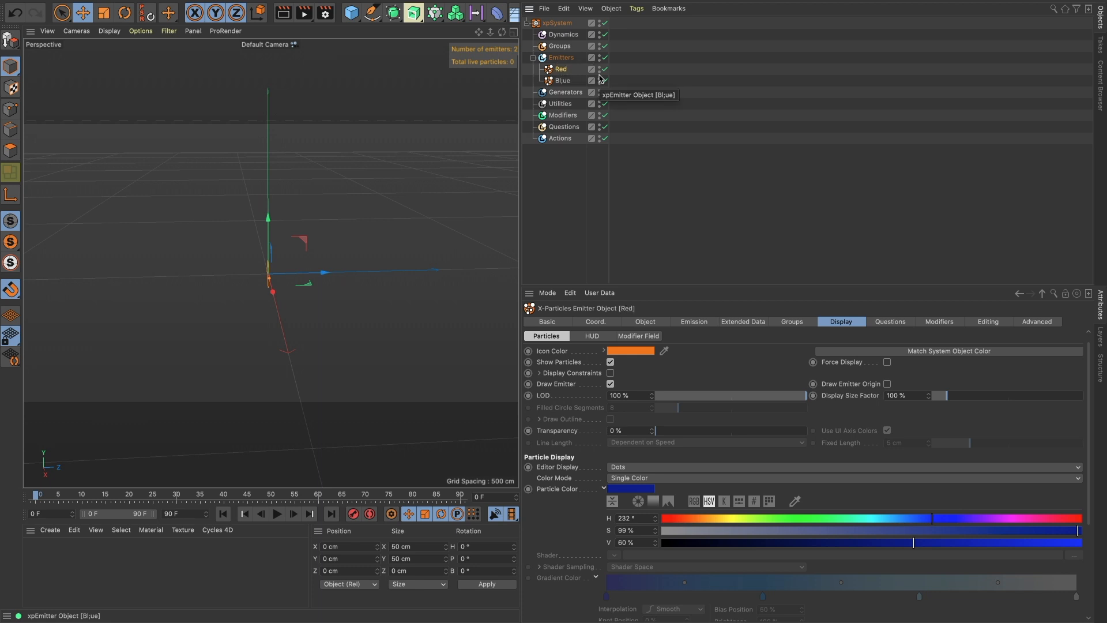
pyautogui.moveTo(715, 534)
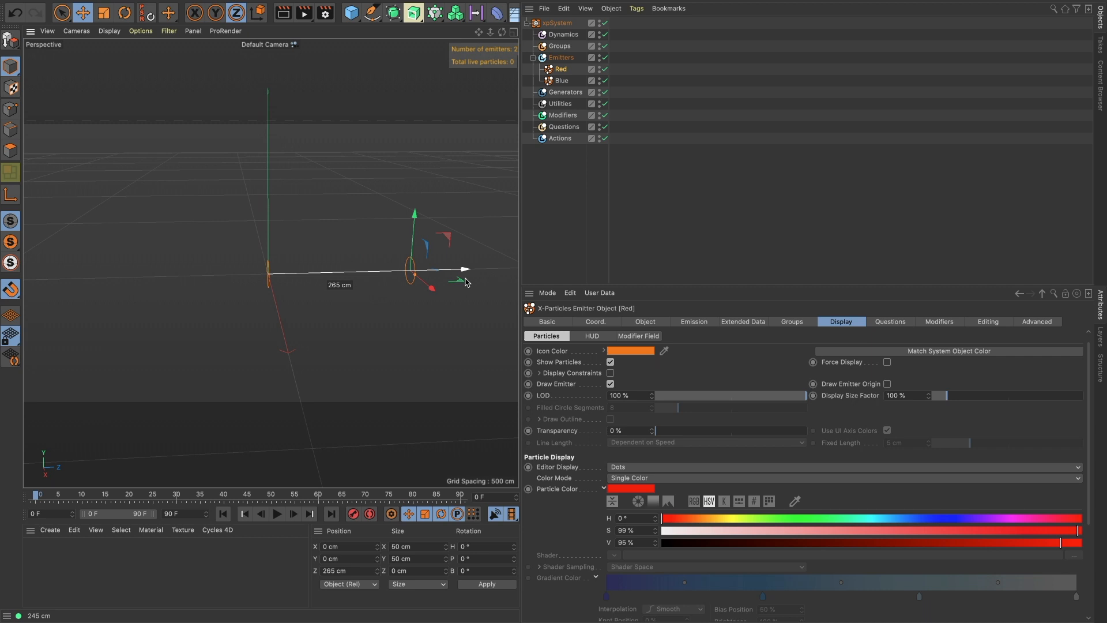
pyautogui.moveTo(465, 270); pyautogui.dragTo(427, 281)
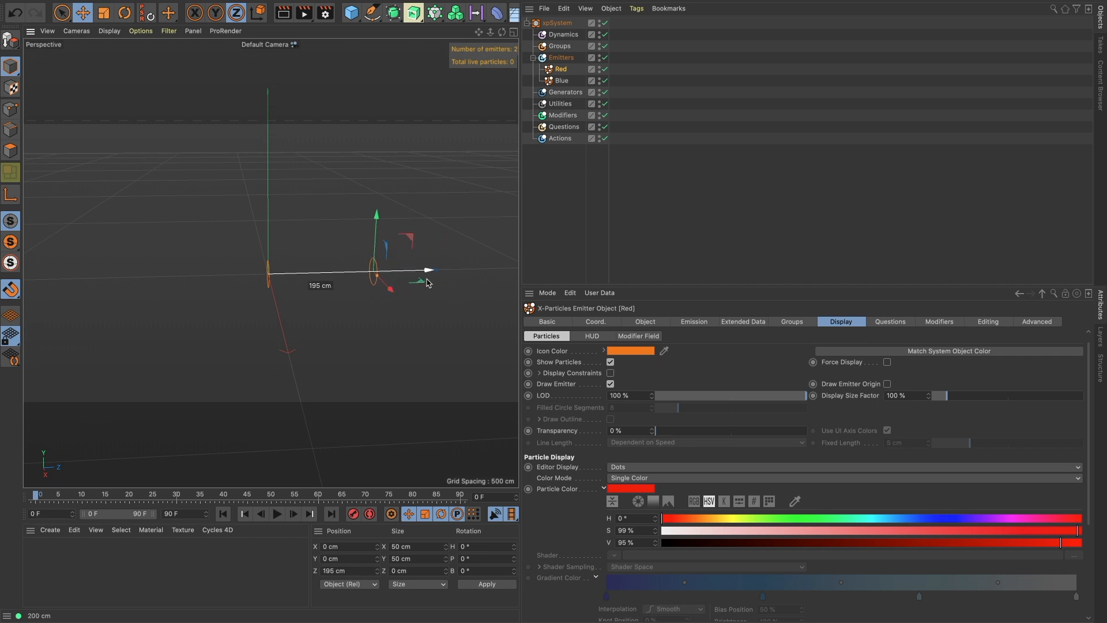
pyautogui.moveTo(421, 282); pyautogui.dragTo(431, 280)
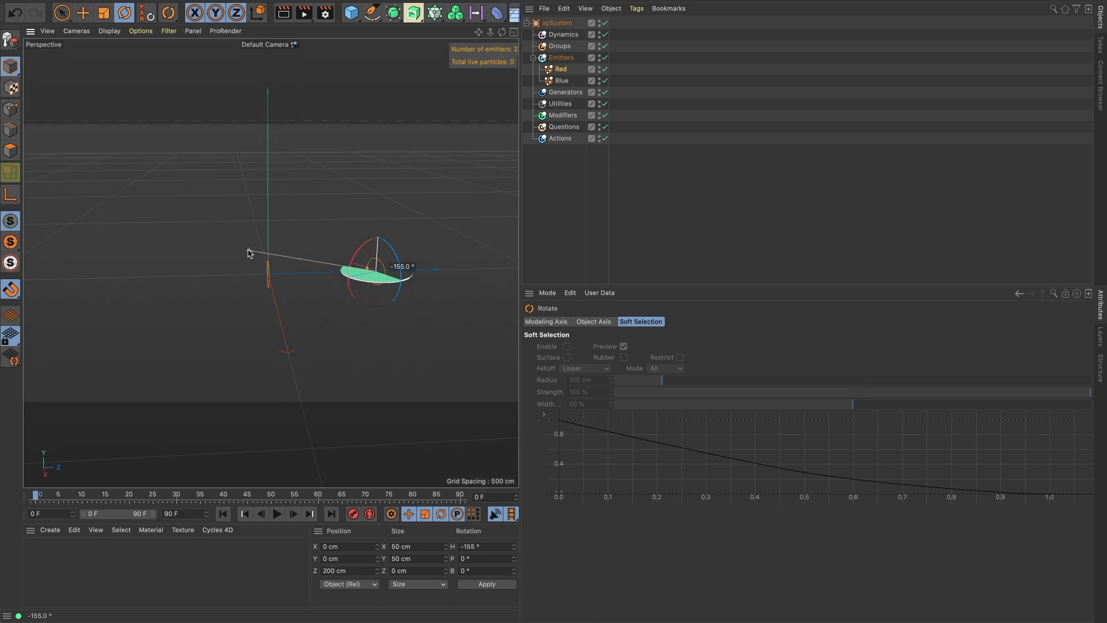
pyautogui.moveTo(249, 253); pyautogui.dragTo(366, 318)
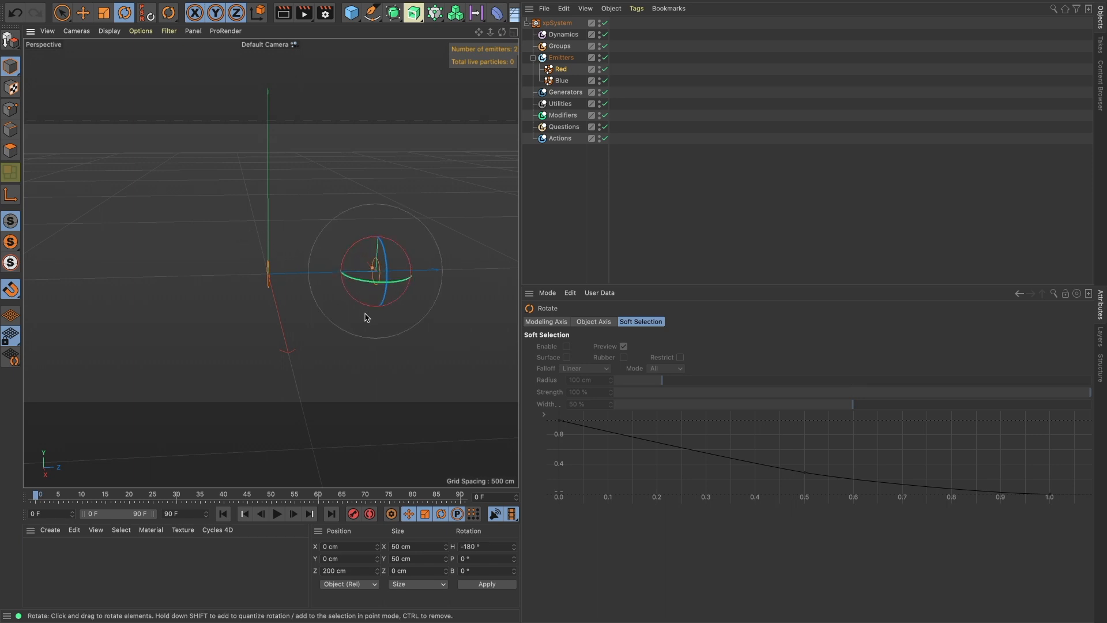
pyautogui.write('sys')
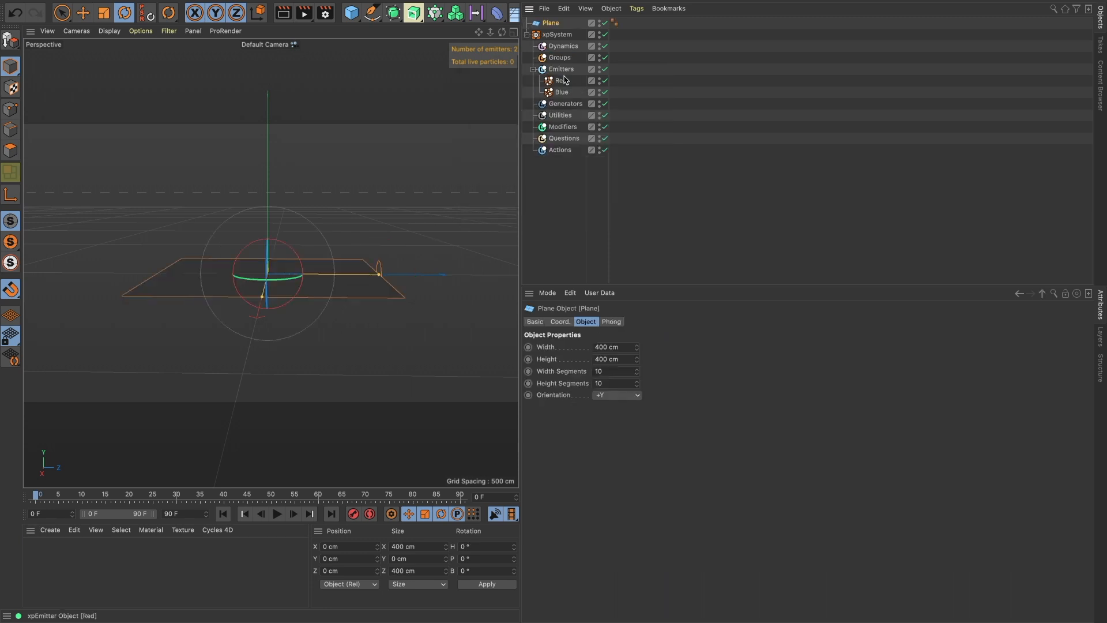
# Step: Add an xpCollider tag to the plane and adjust its collision response
pyautogui.write('collid')
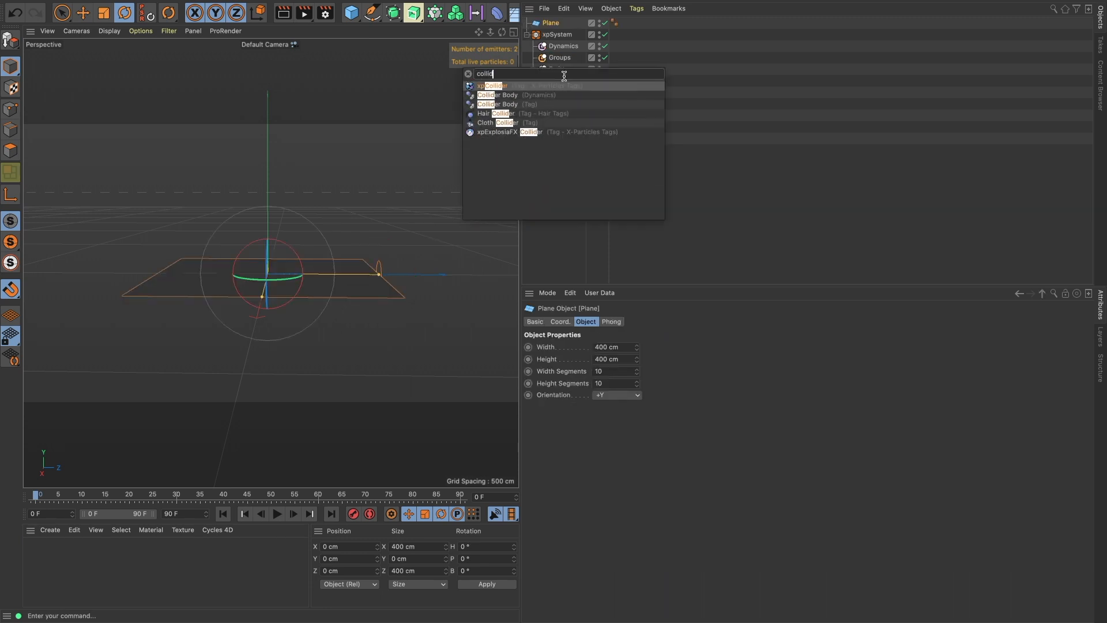
pyautogui.click(491, 85)
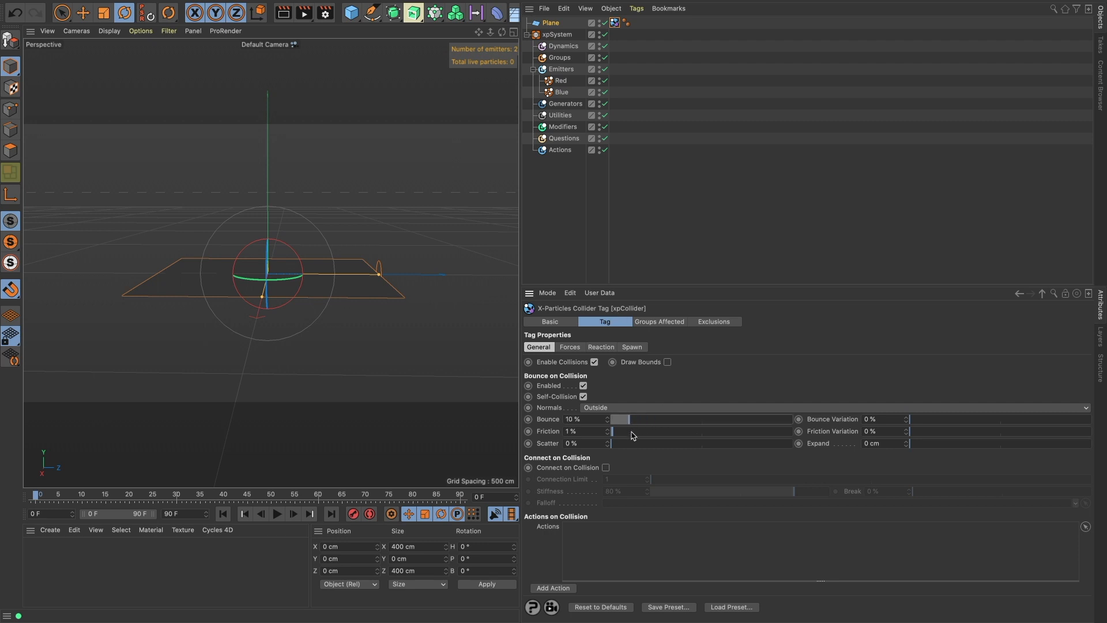
pyautogui.moveTo(611, 431); pyautogui.dragTo(791, 431)
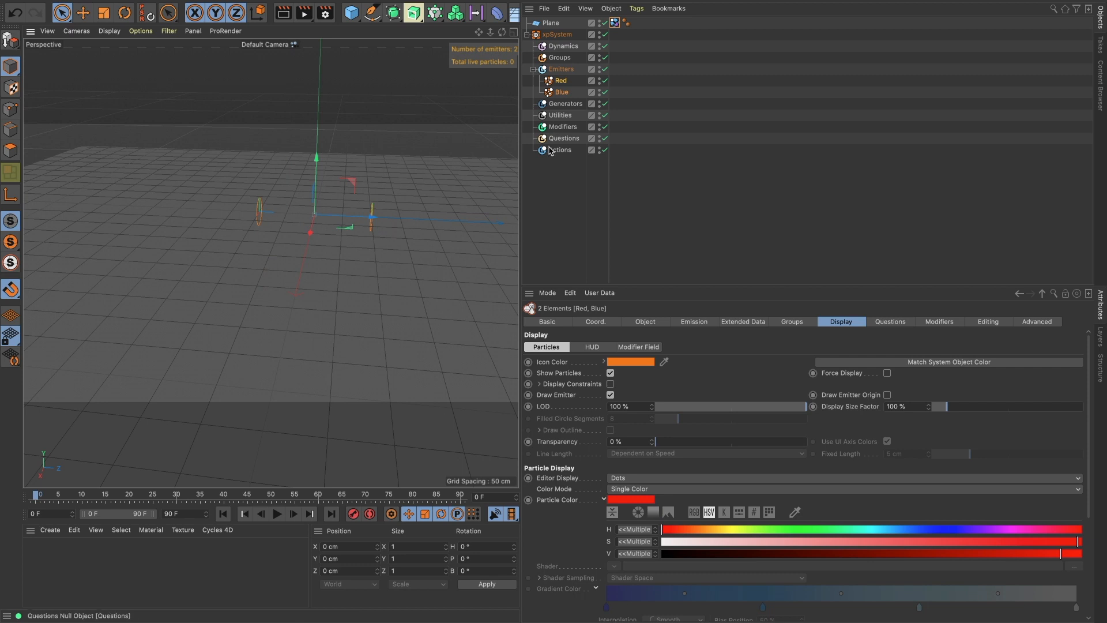
# Step: Add an xpGravity modifier and play the simulation partway to watch particles fall
pyautogui.write('grav')
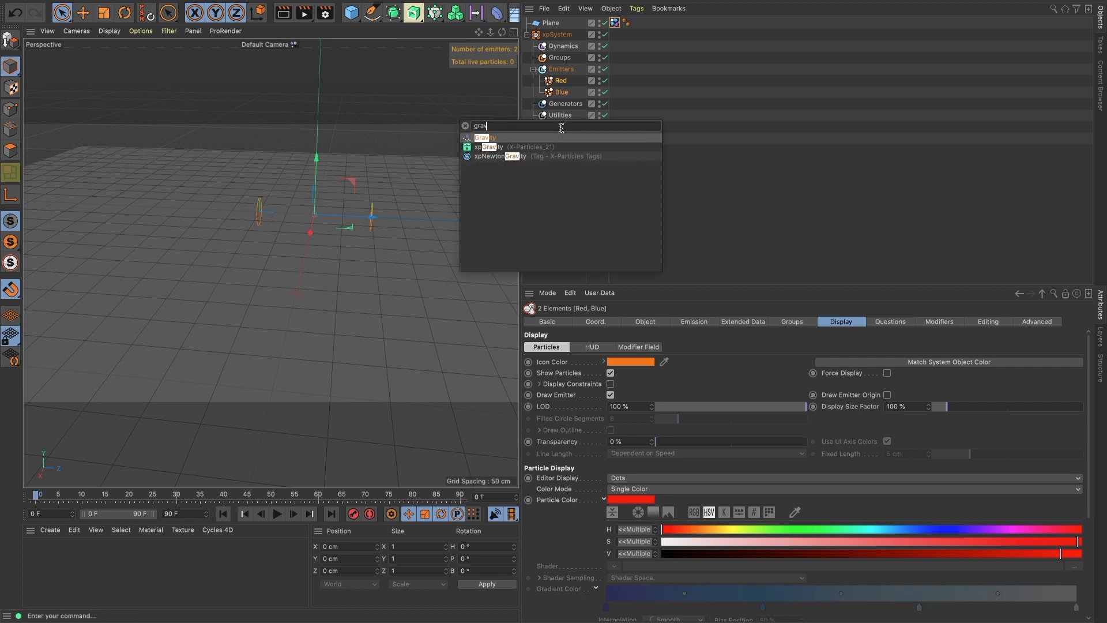
pyautogui.click(486, 136)
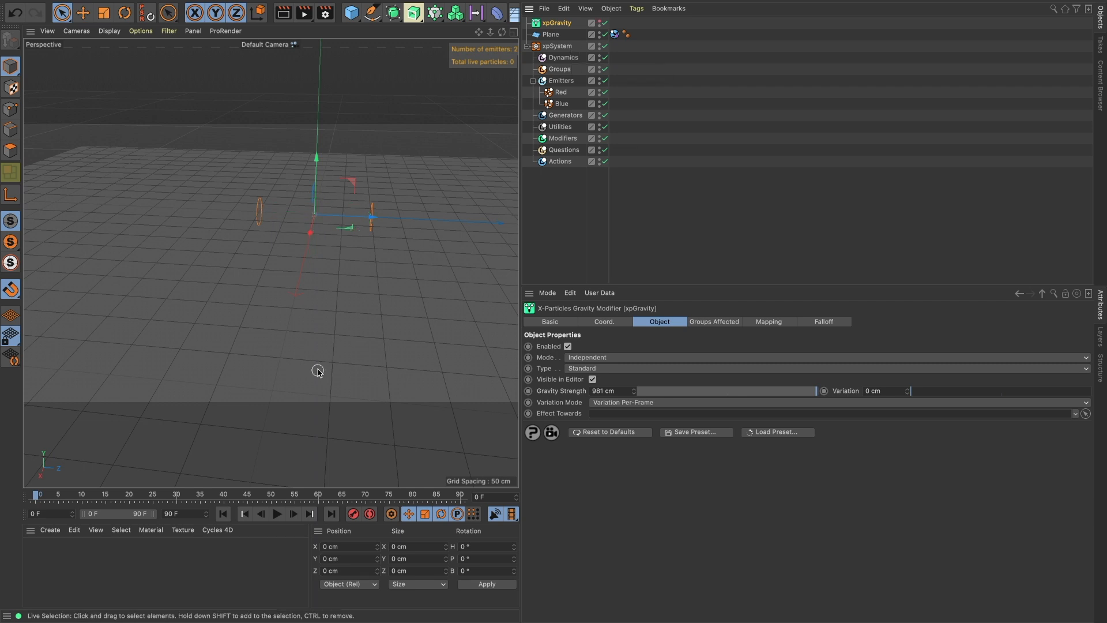
pyautogui.click(277, 513)
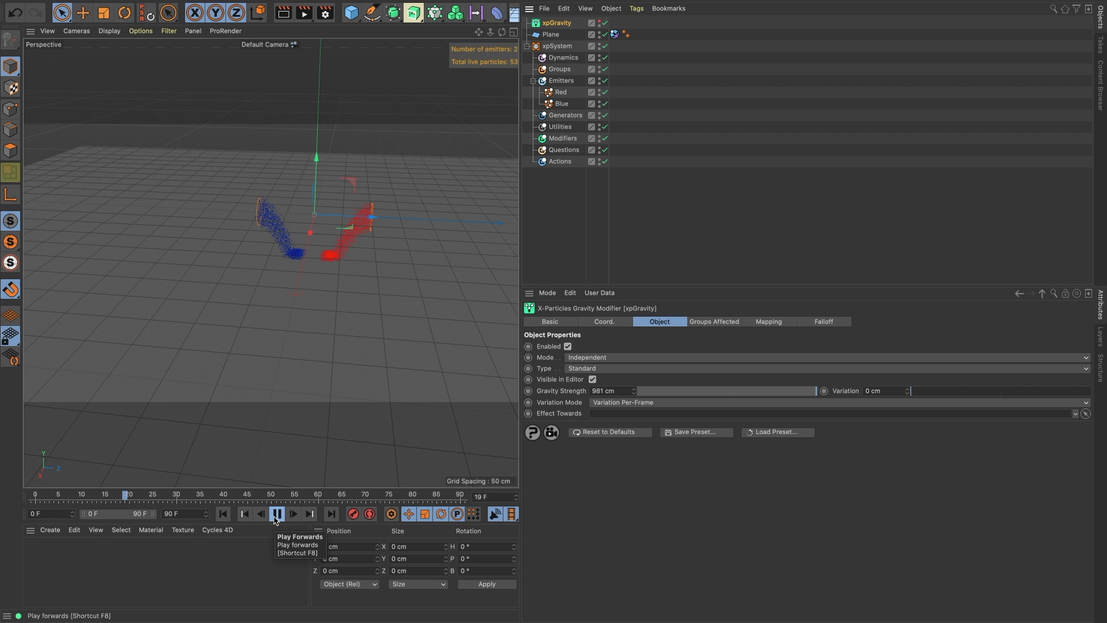
pyautogui.click(277, 514)
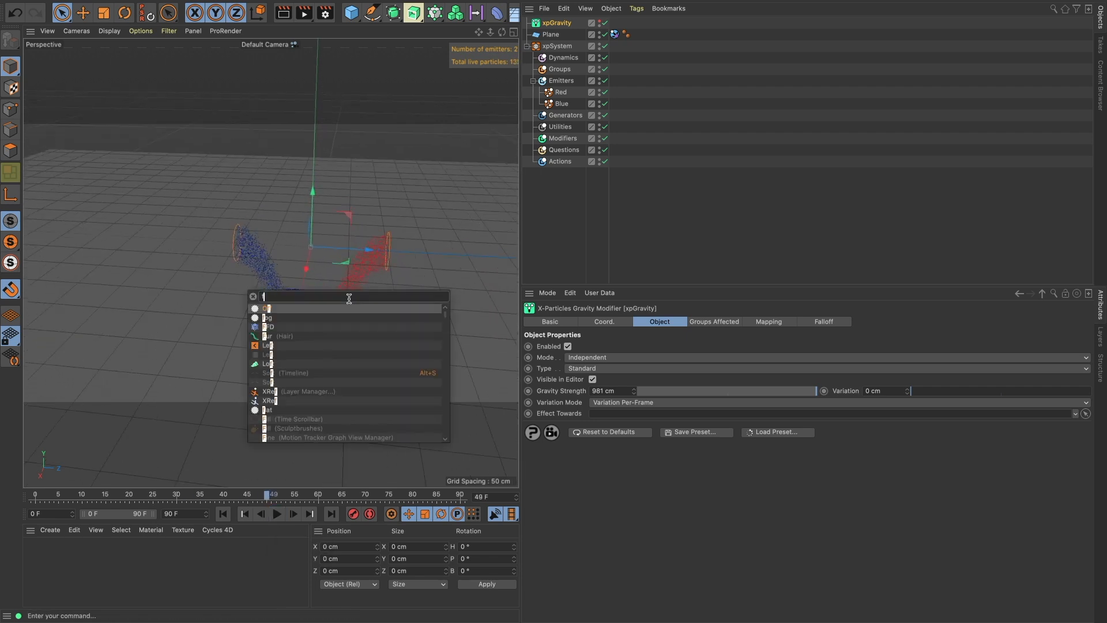
# Step: Add xpFluidPBD with Blend 100%, replay from frame one, and select the Red and Blue emitters
pyautogui.write('fluid')
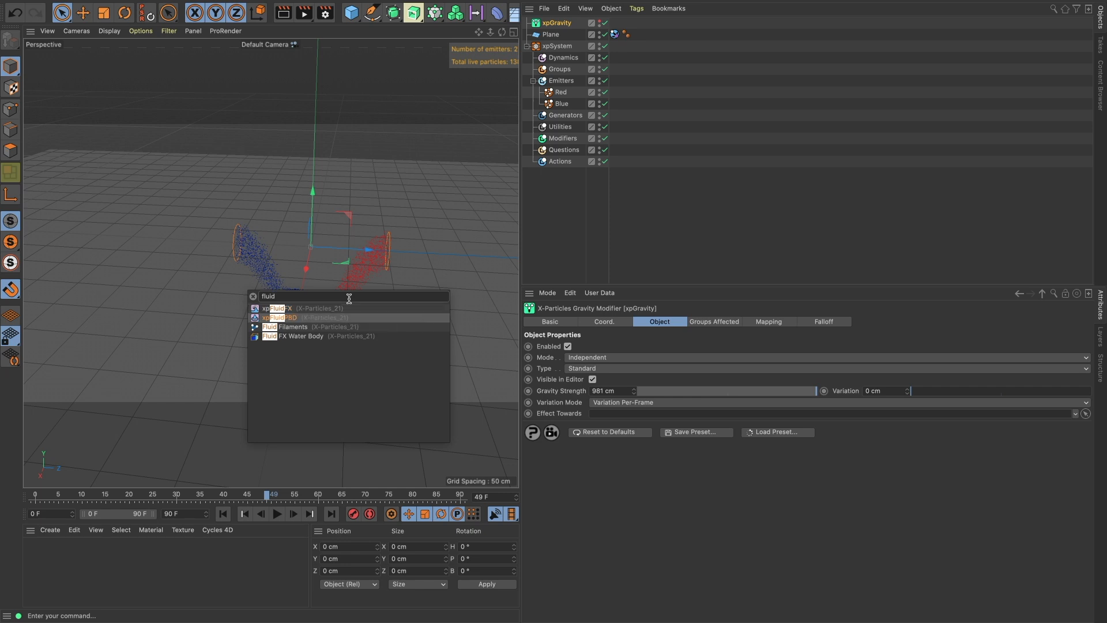
pyautogui.click(279, 317)
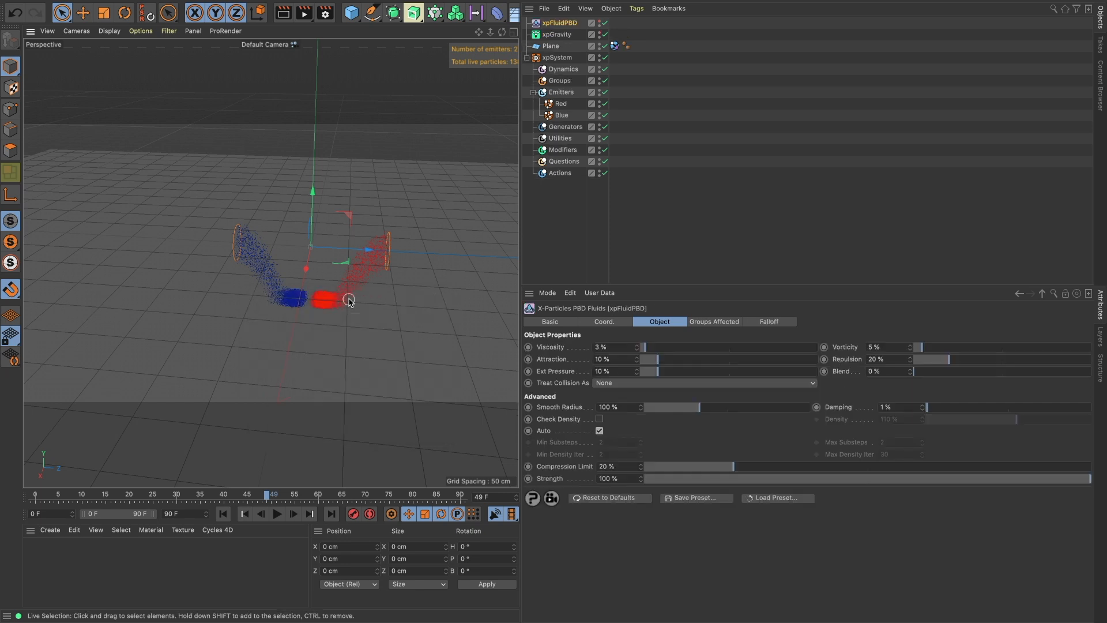
pyautogui.click(224, 513)
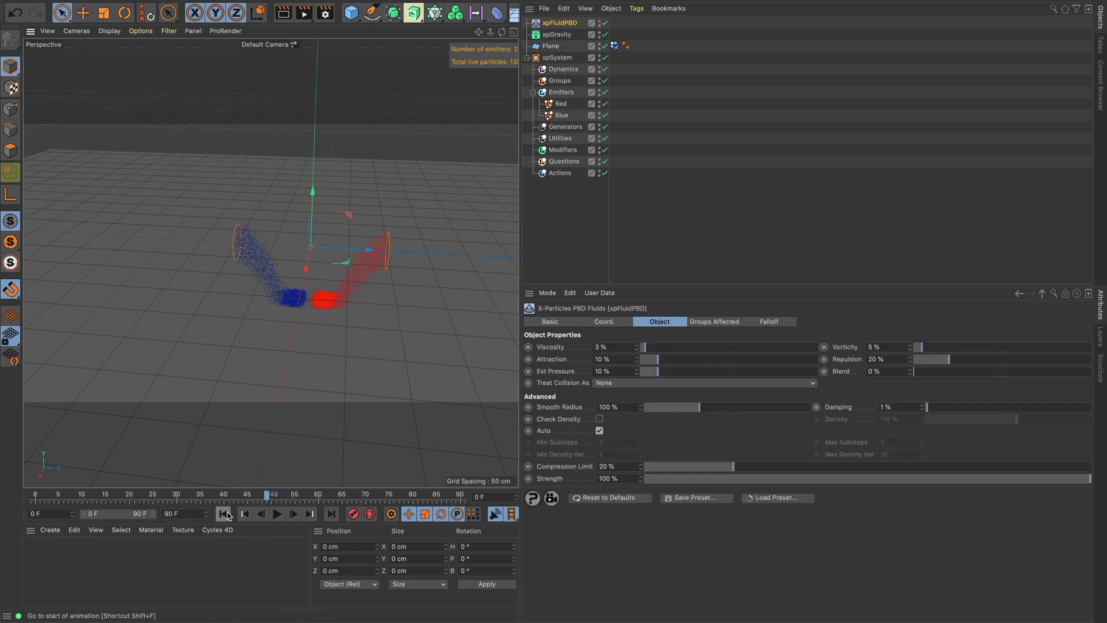
pyautogui.click(277, 513)
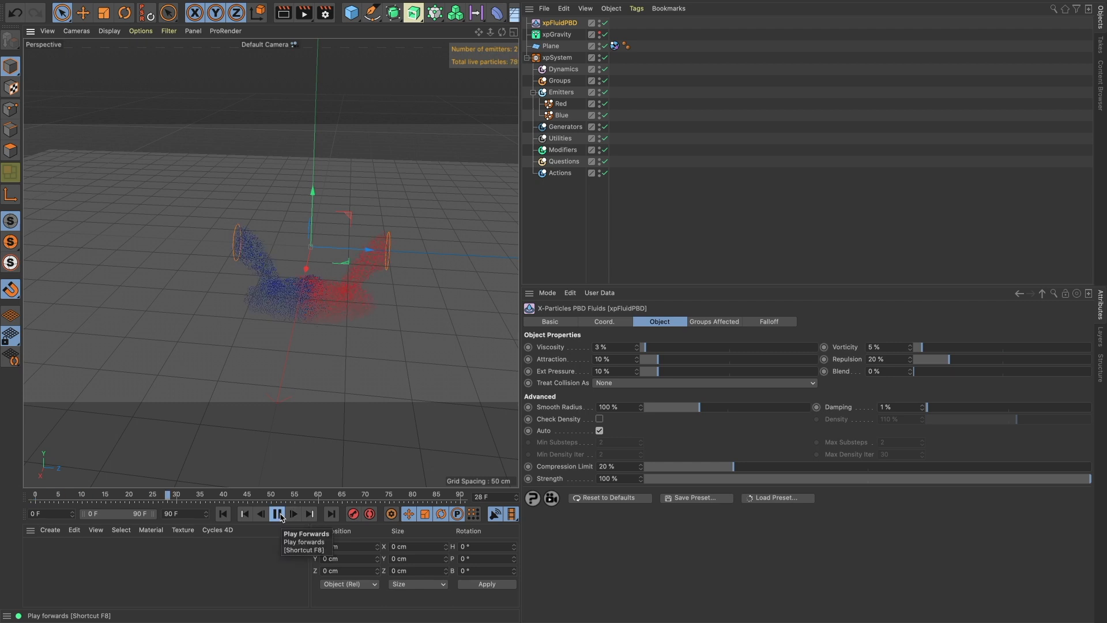
pyautogui.click(276, 514)
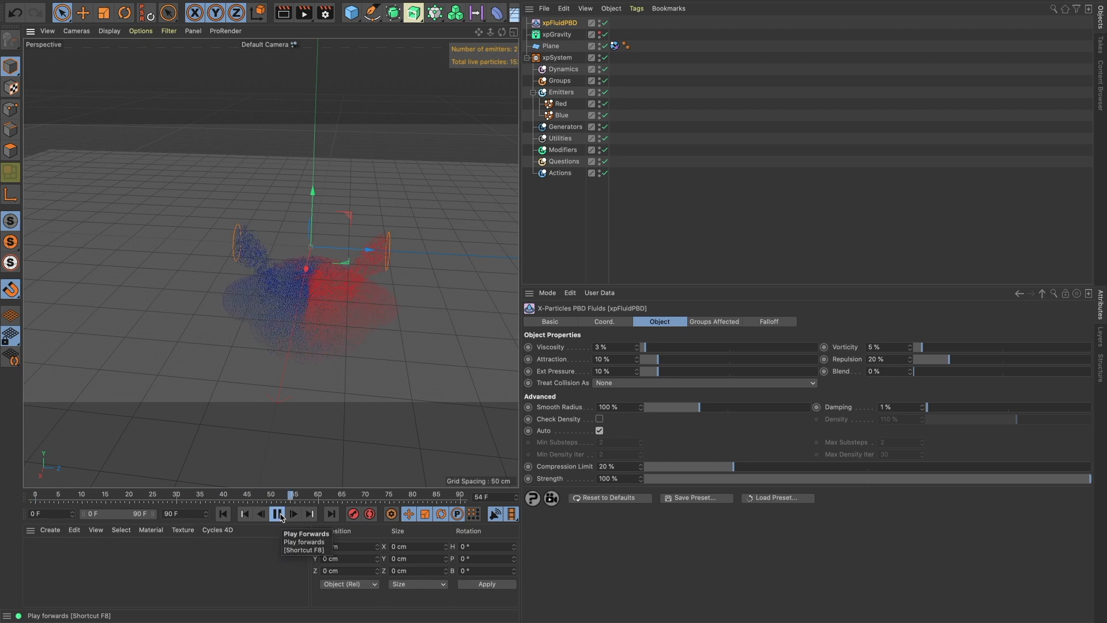
pyautogui.click(277, 513)
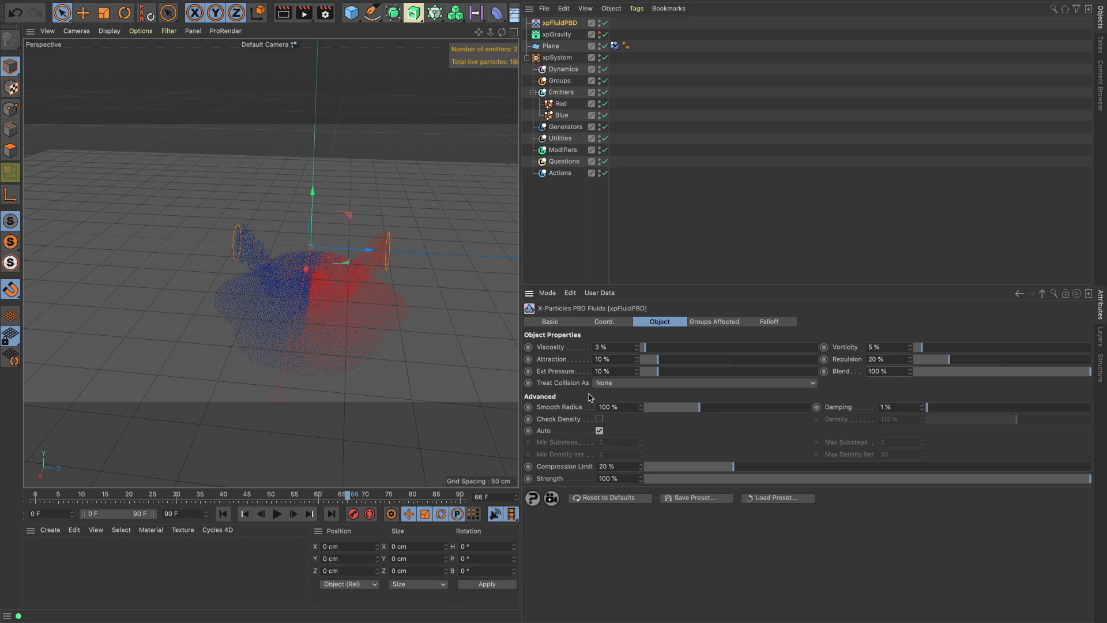
pyautogui.click(560, 104)
pyautogui.write('v')
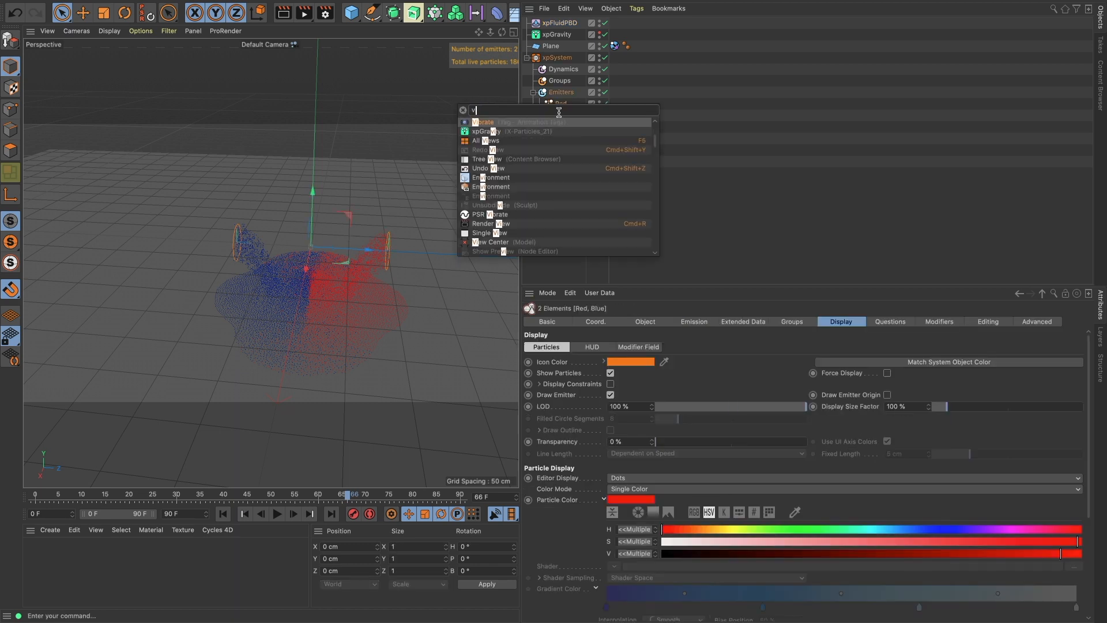
# Step: Give both emitters Vibrate tags rotating 30° per axis at frequency 0.5, ending at frame 222
pyautogui.click(484, 122)
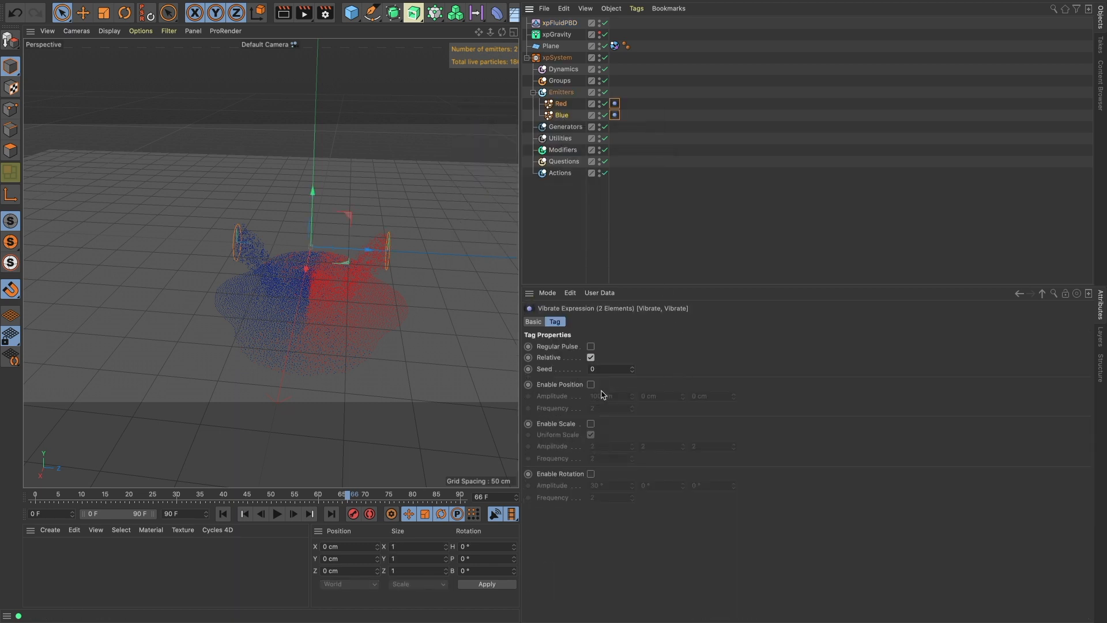
pyautogui.click(590, 472)
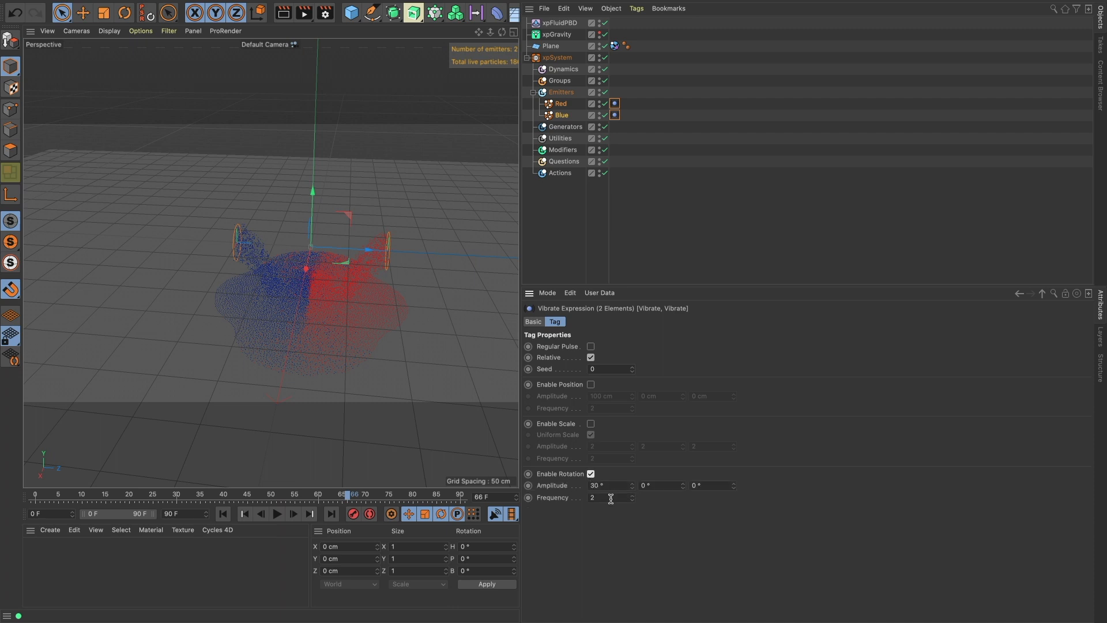
pyautogui.write('0.5')
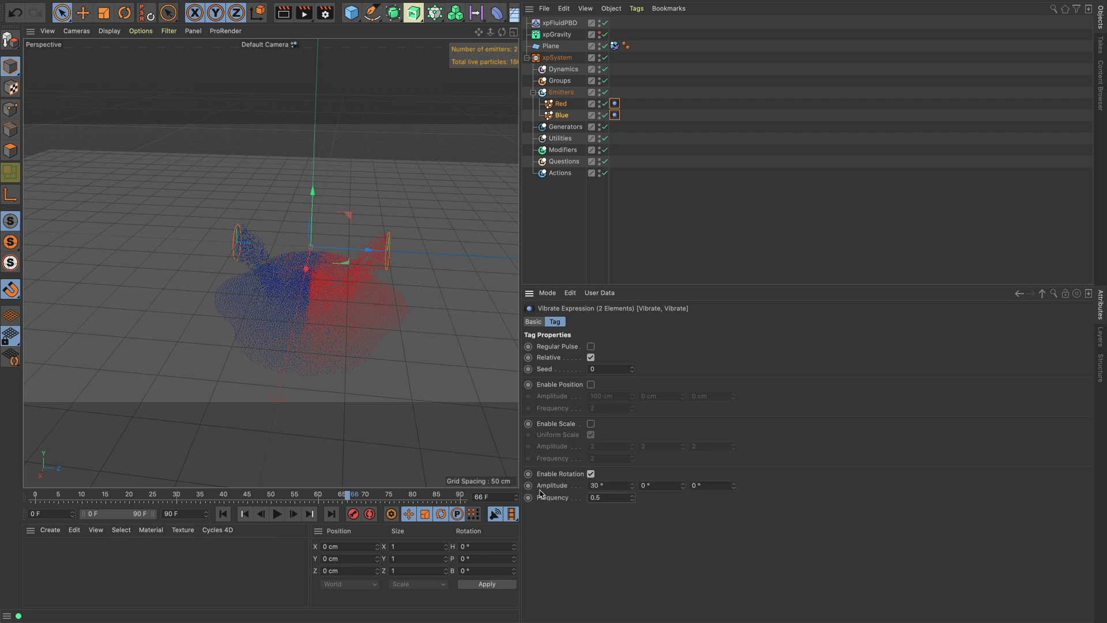
pyautogui.click(657, 485)
pyautogui.write('30')
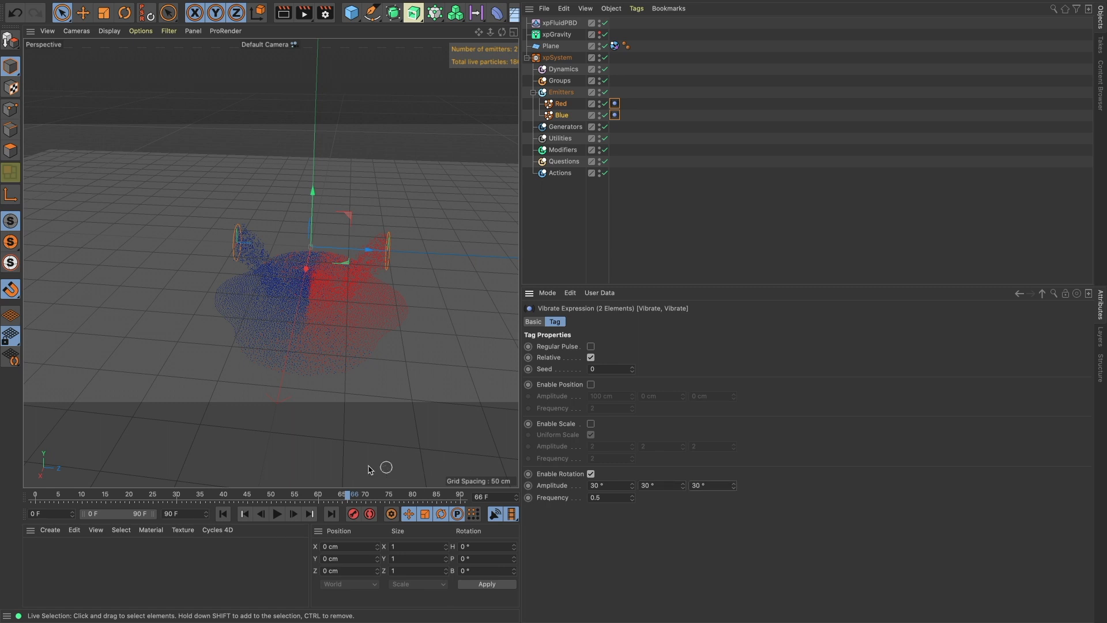
pyautogui.click(223, 513)
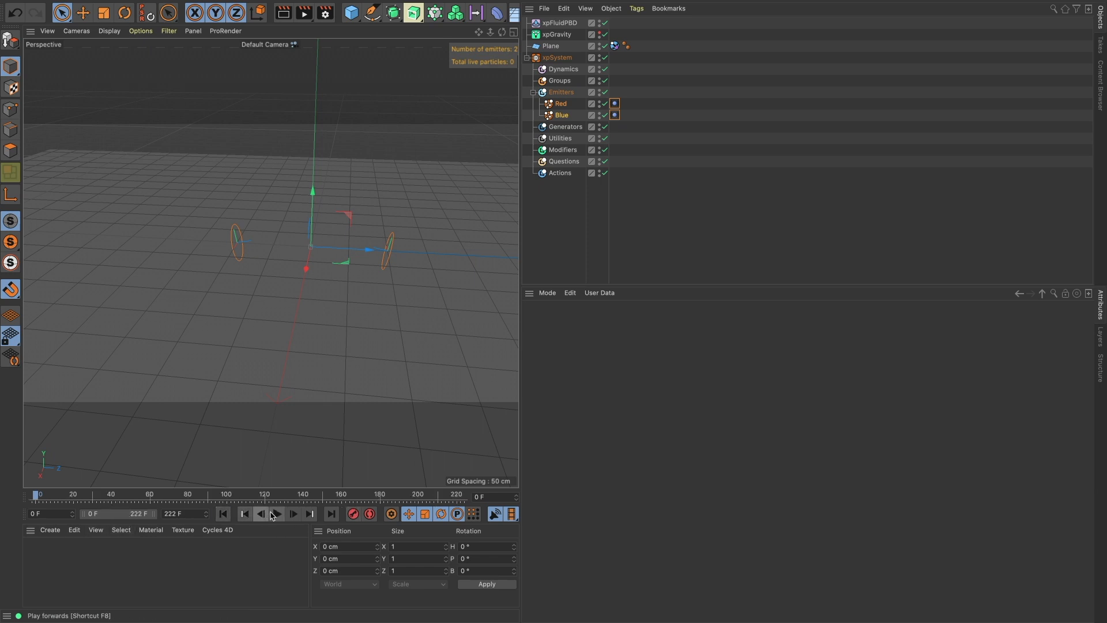
# Step: Replay the wobbling fluid simulation using the X-Particles project settings of 3 subframes and 3 iterations
pyautogui.click(275, 513)
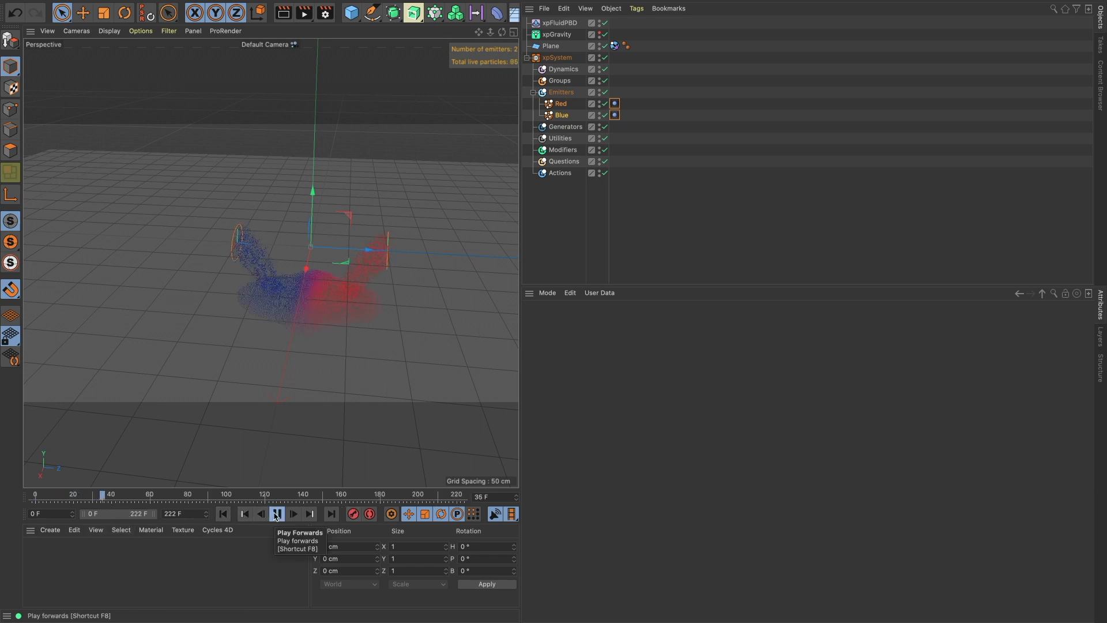
pyautogui.click(274, 514)
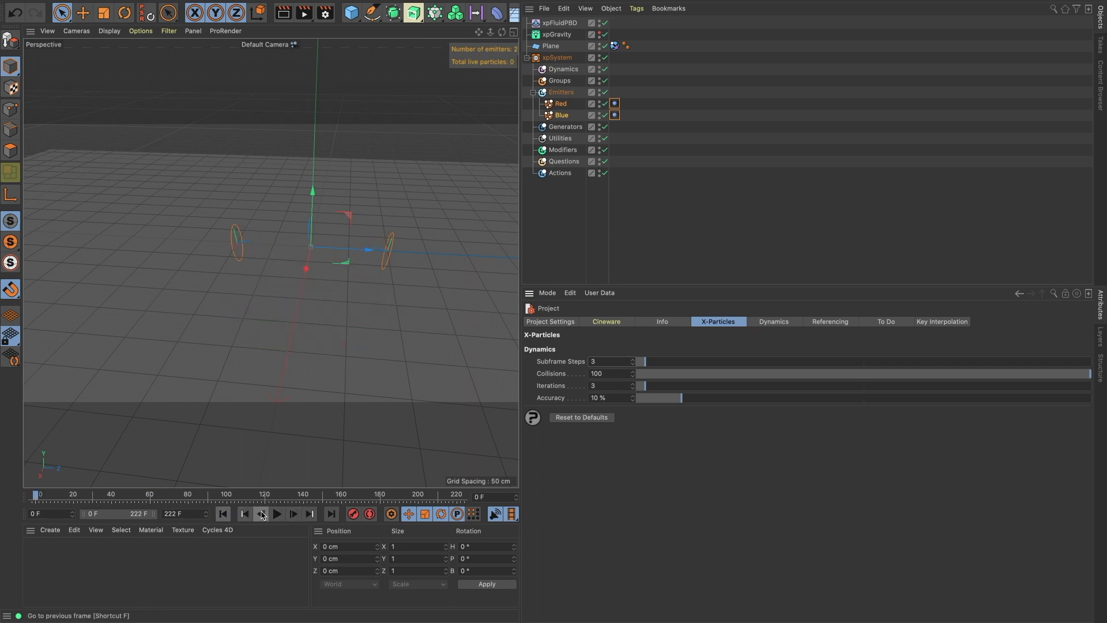
pyautogui.click(277, 514)
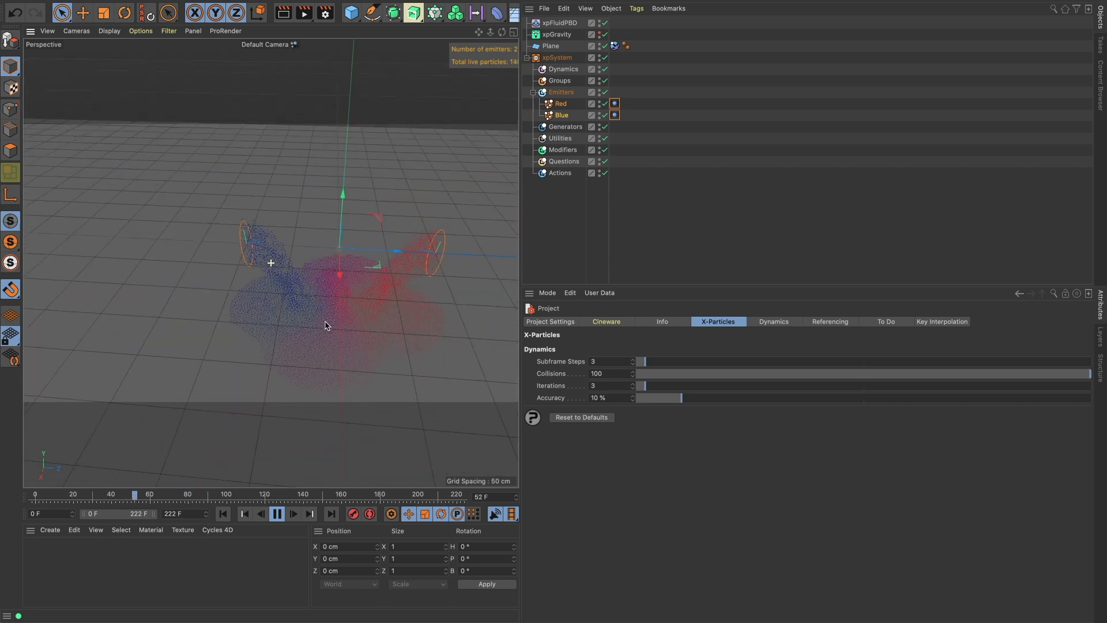
# Step: Mesh the xpSystem with an OpenVDB Mesher at voxel size 2 and point radius 1.5
pyautogui.click(293, 514)
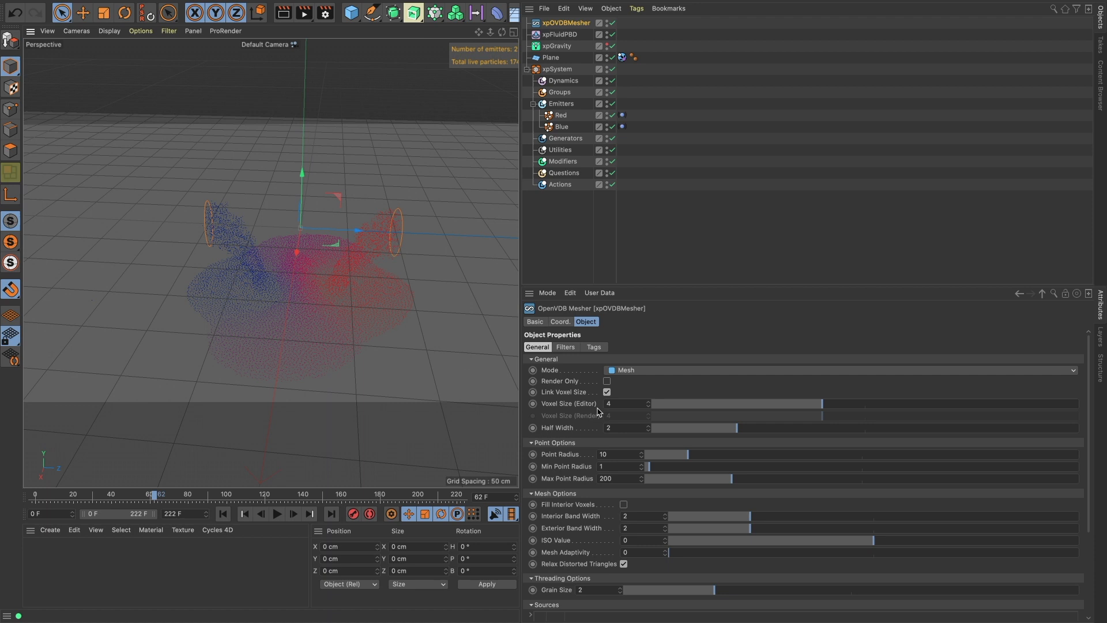
pyautogui.moveTo(535, 227)
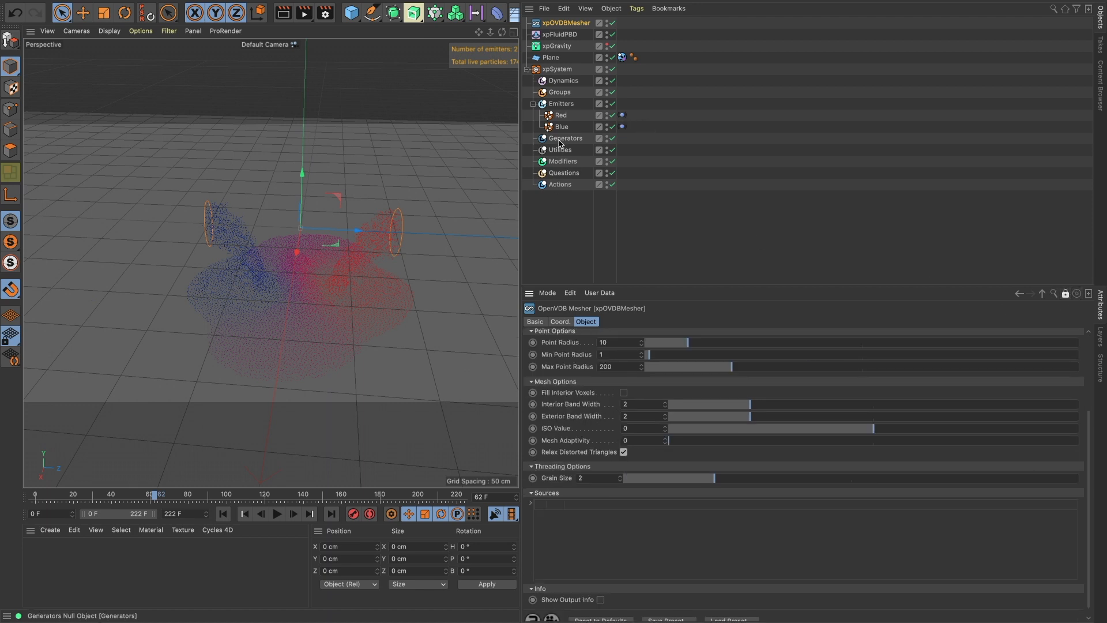
pyautogui.click(561, 103)
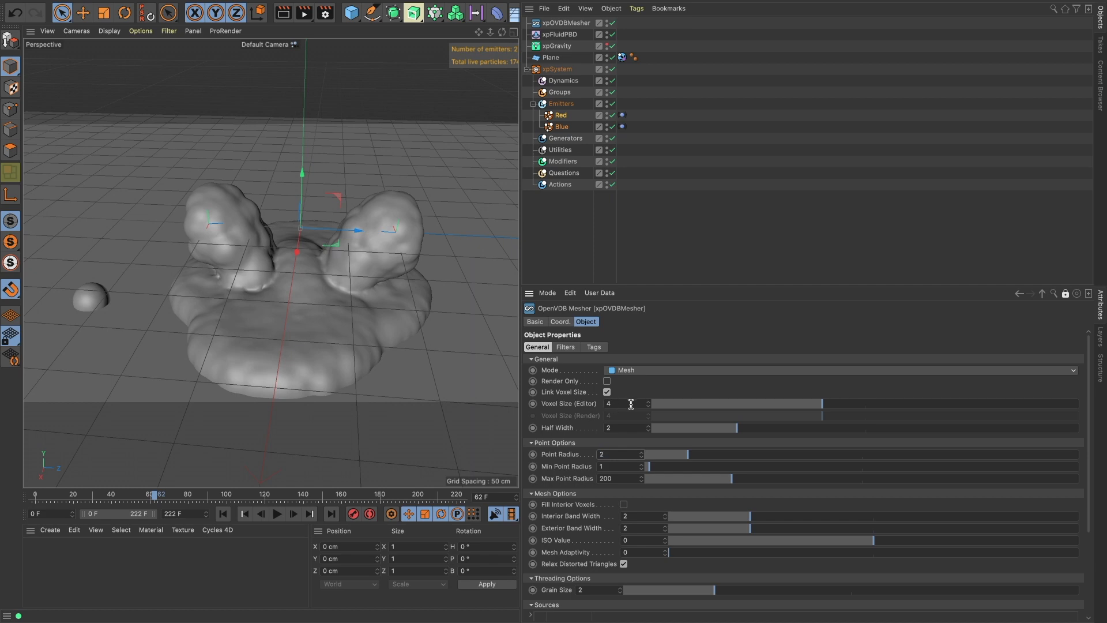
pyautogui.write('2')
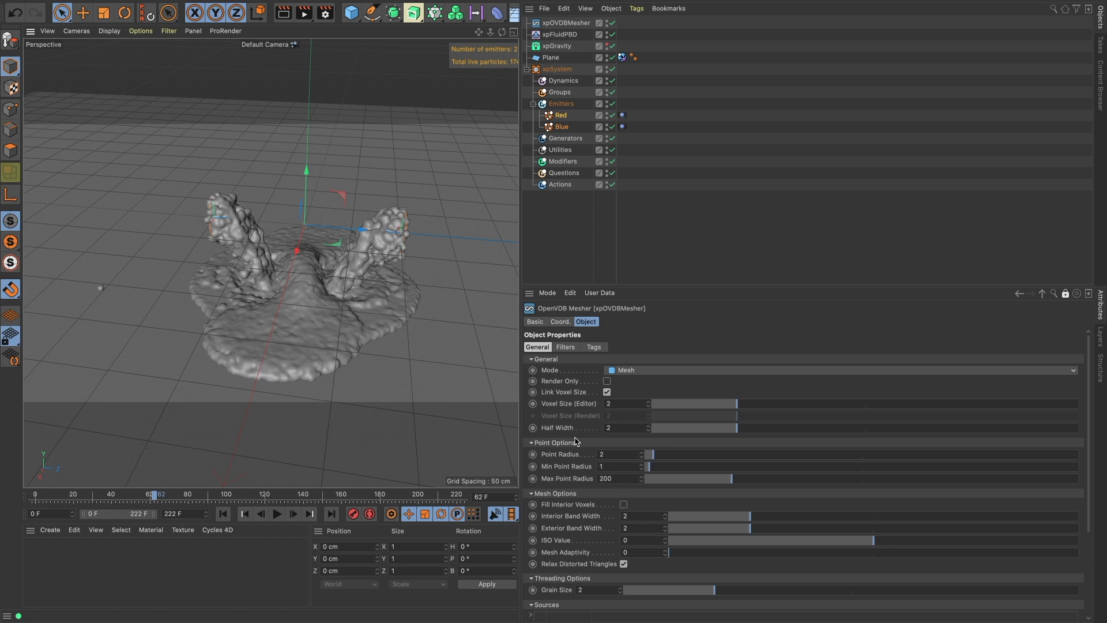
pyautogui.click(622, 454)
pyautogui.write('1.5')
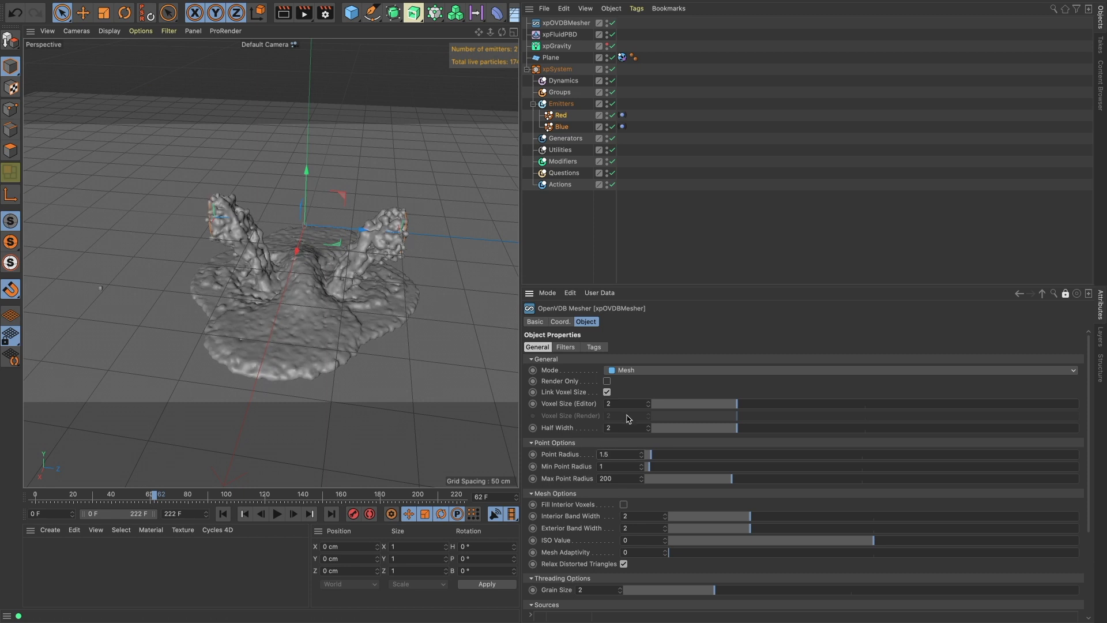
pyautogui.click(565, 347)
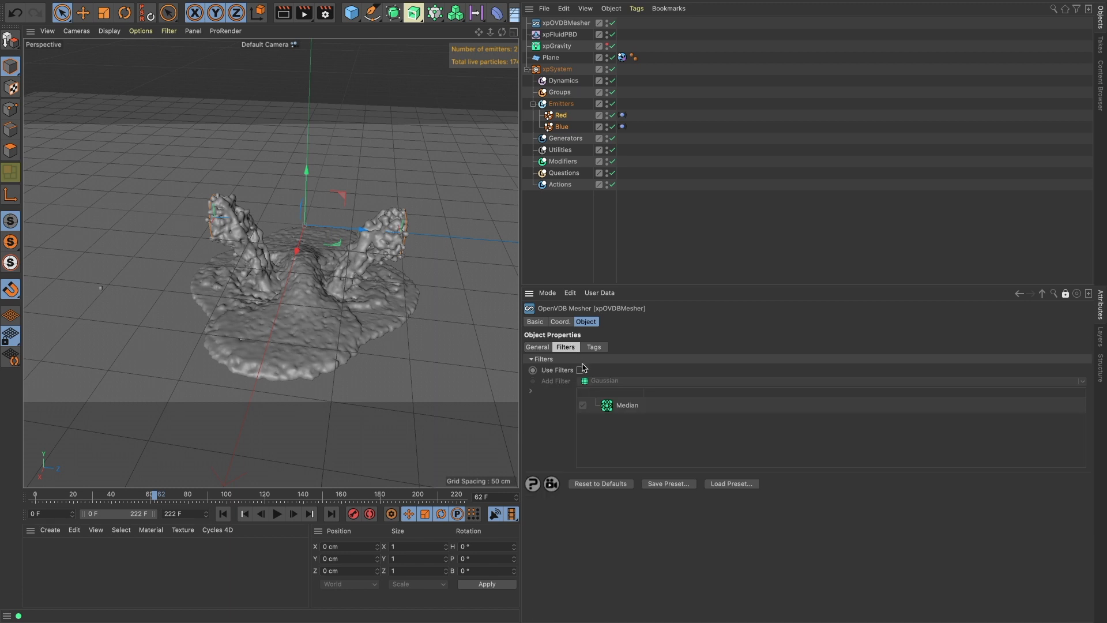
# Step: Enable Use Filters and add a Gaussian filter after Median, showing its Strength
pyautogui.click(581, 369)
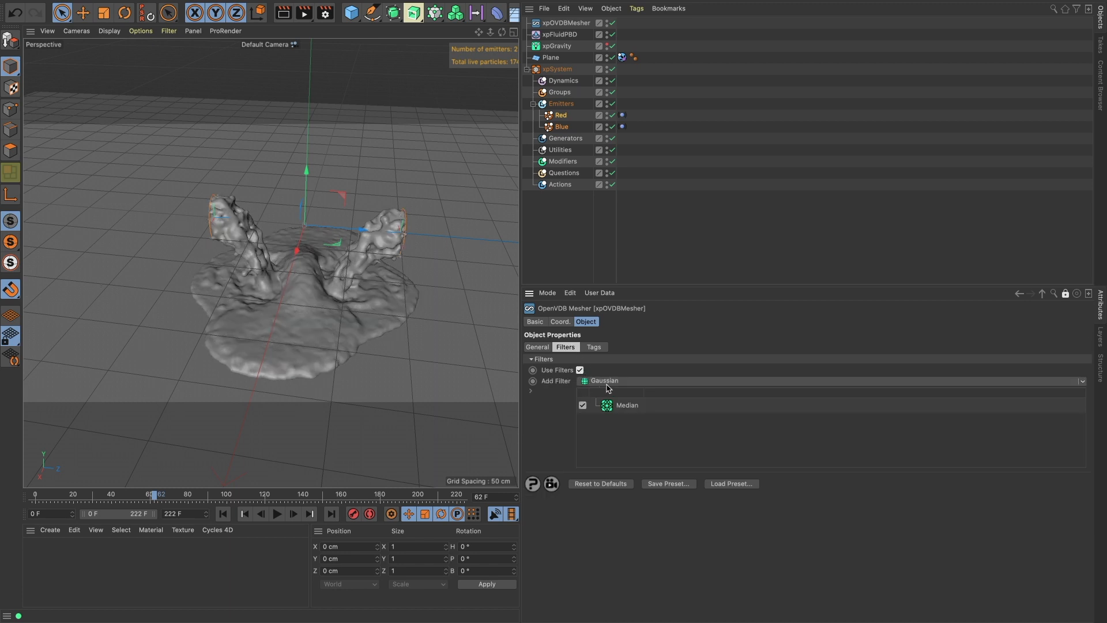
pyautogui.click(604, 381)
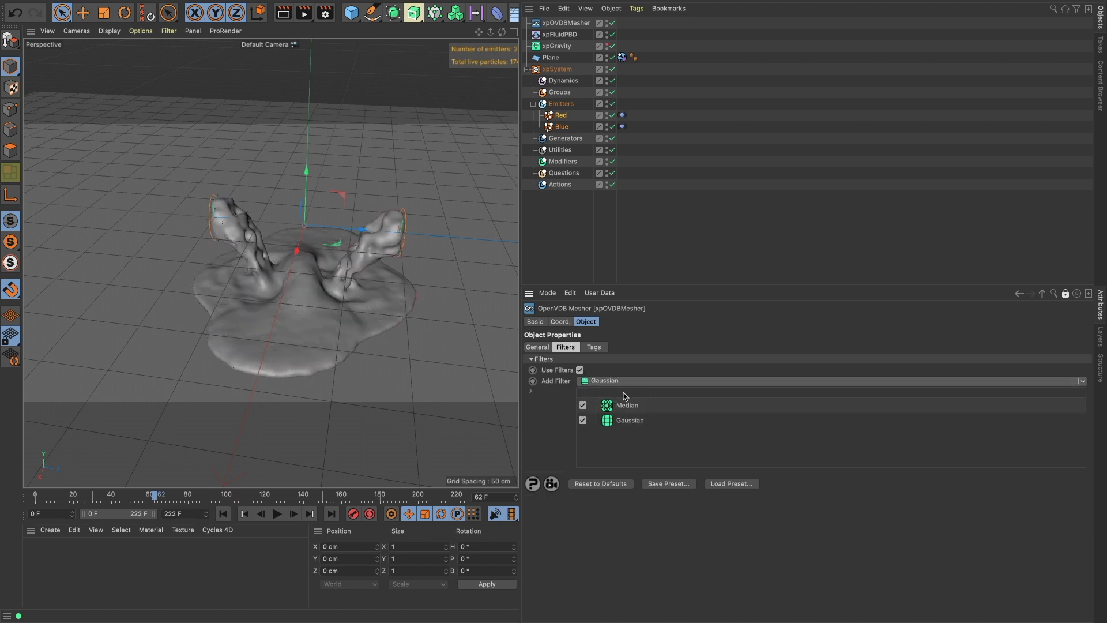
pyautogui.click(628, 419)
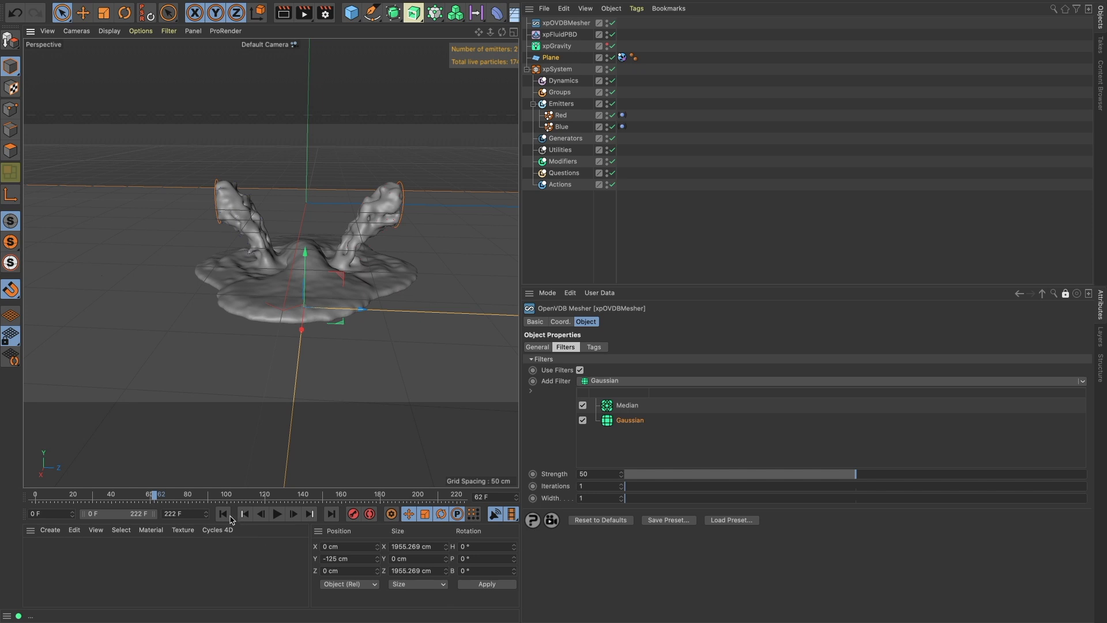
# Step: Replay the smoothed fluid simulation from frame 0, then switch to a rendering layout
pyautogui.click(222, 513)
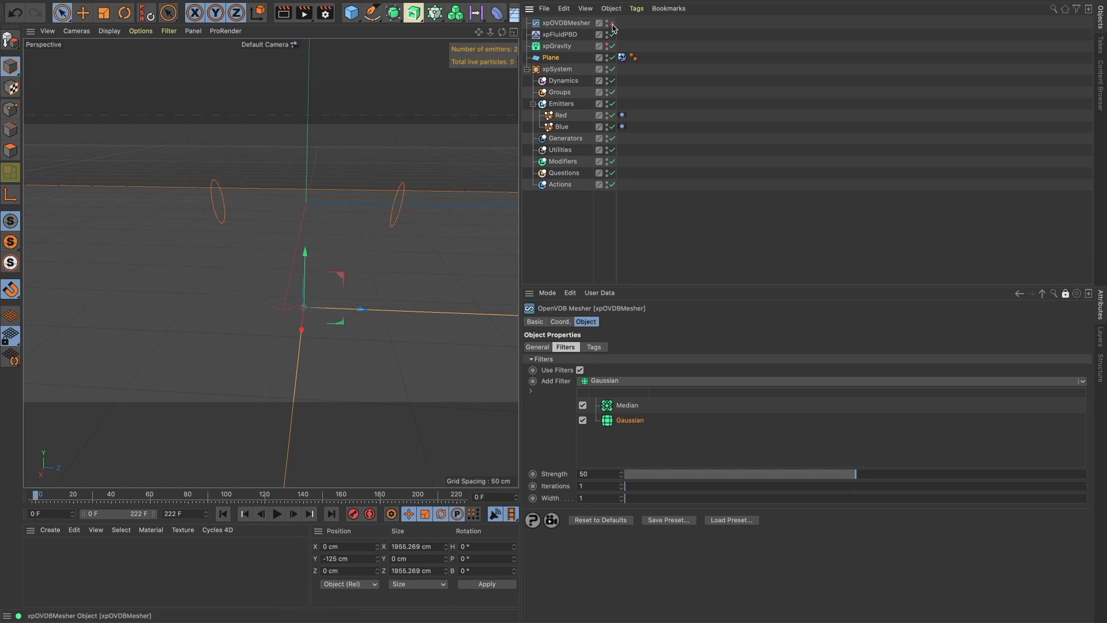
pyautogui.click(277, 513)
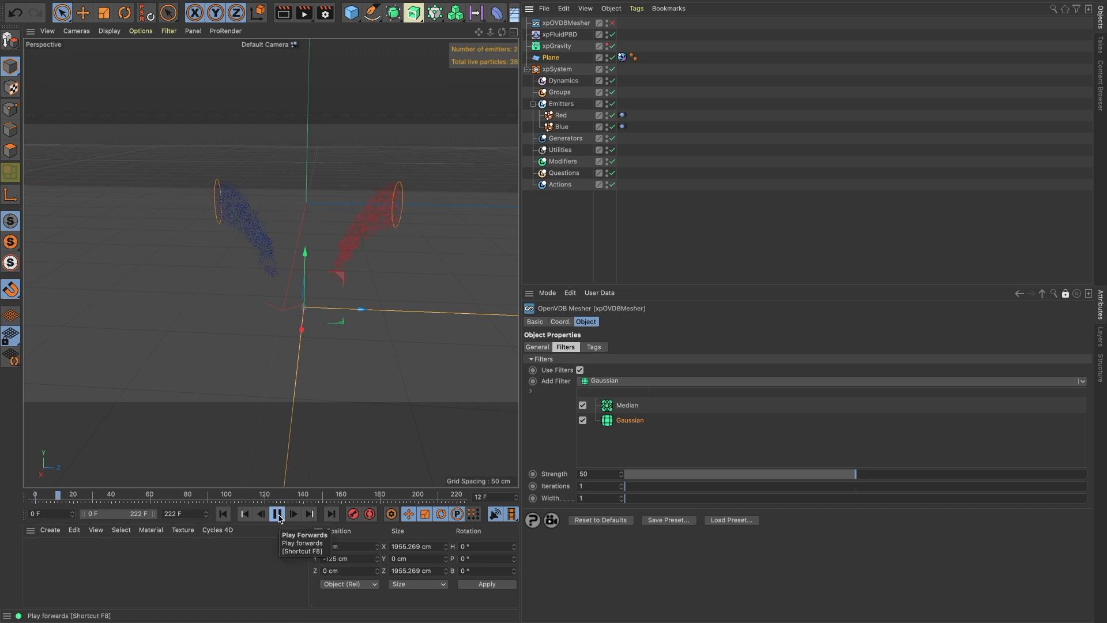
pyautogui.click(276, 513)
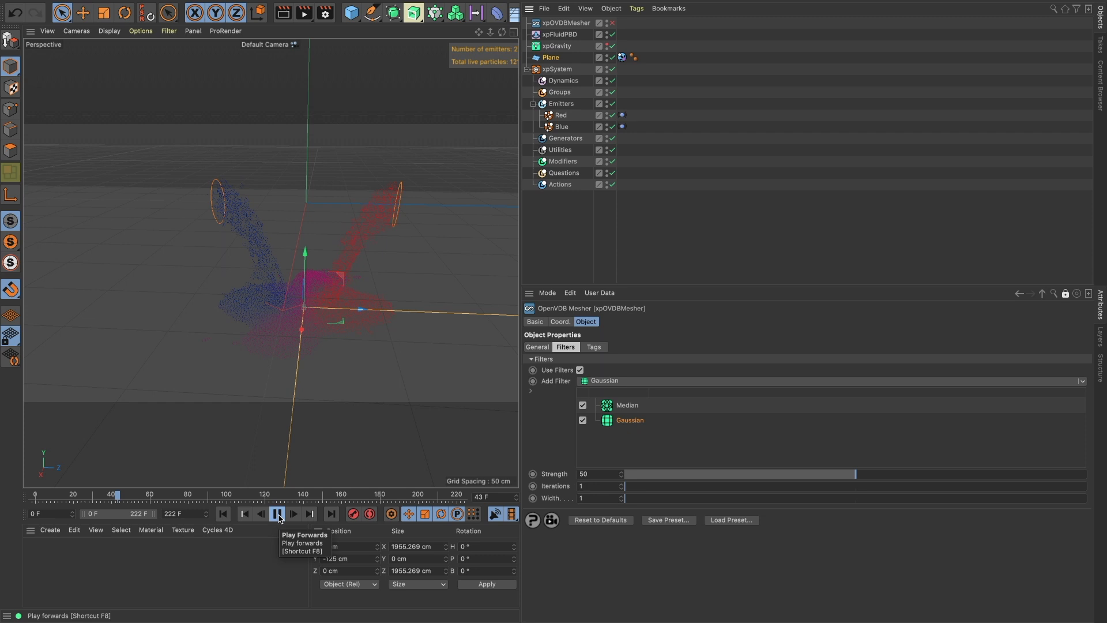
pyautogui.click(276, 513)
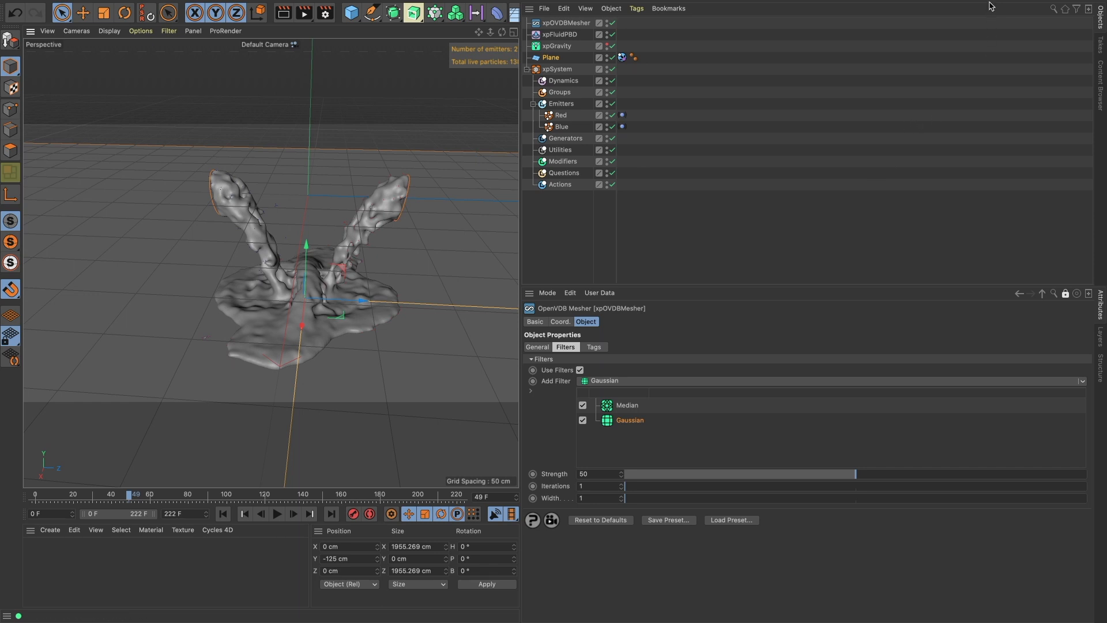
pyautogui.click(1028, 19)
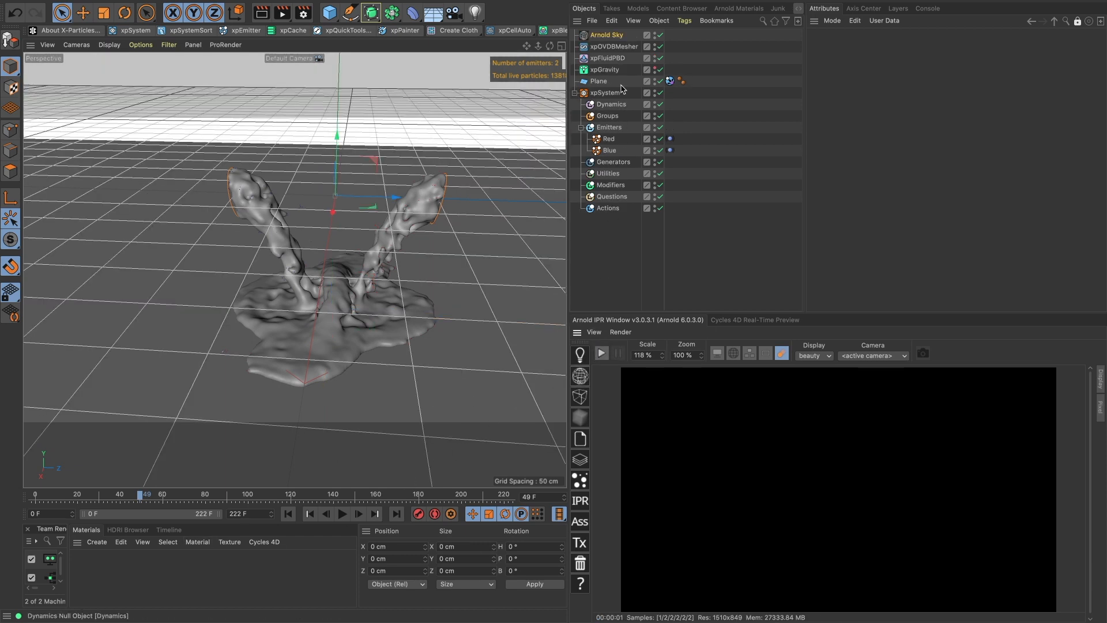
# Step: Add an HDRI Link to the Arnold Sky
pyautogui.write('ovdb')
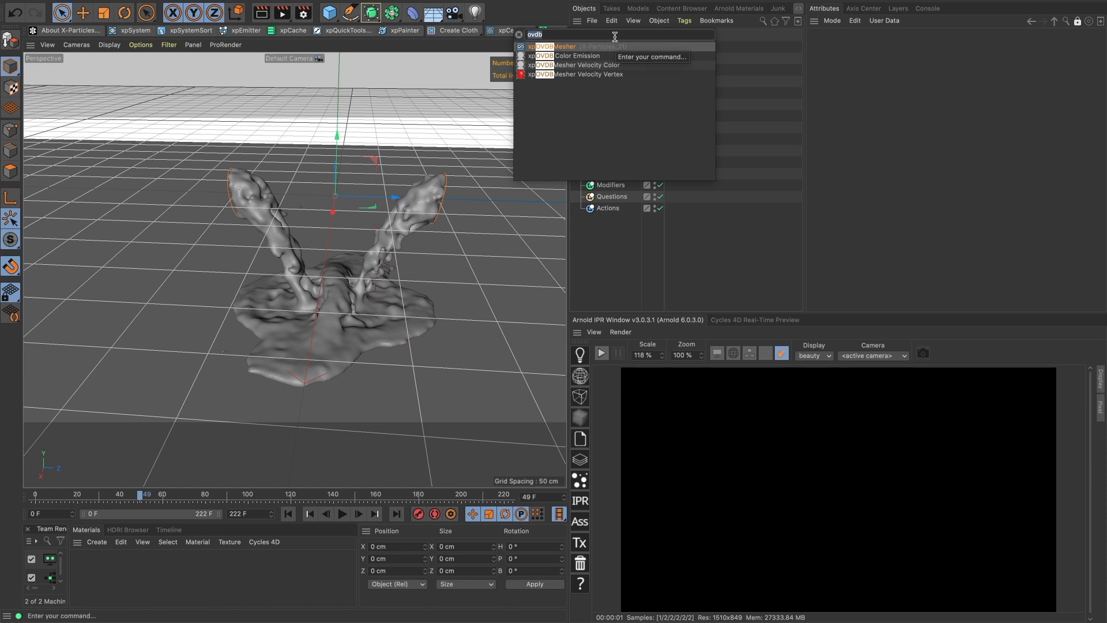
pyautogui.write('link')
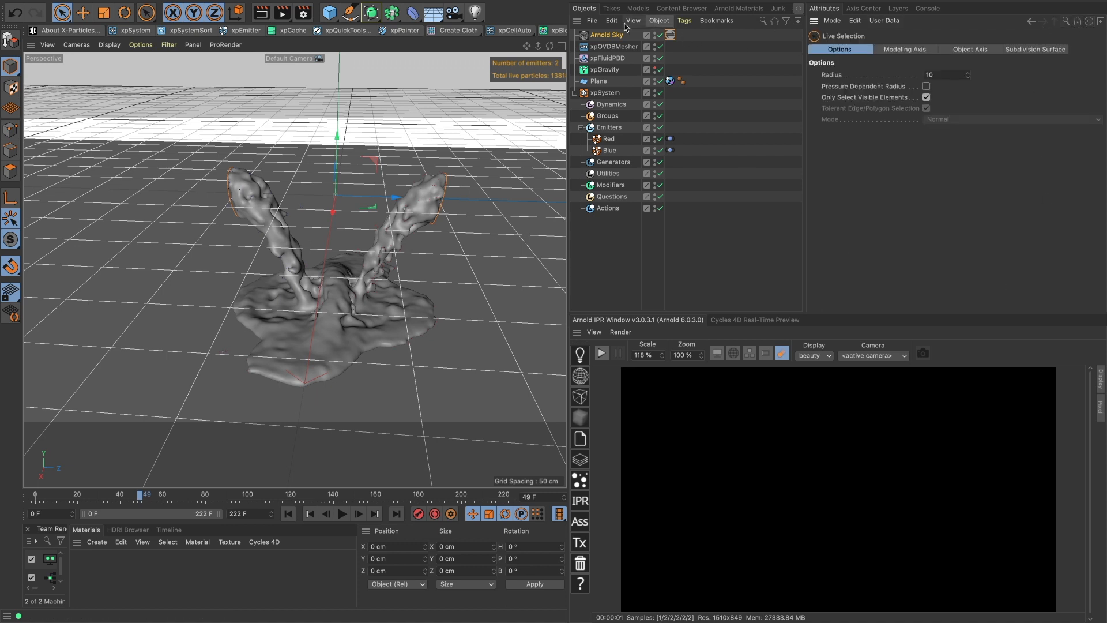
pyautogui.click(607, 34)
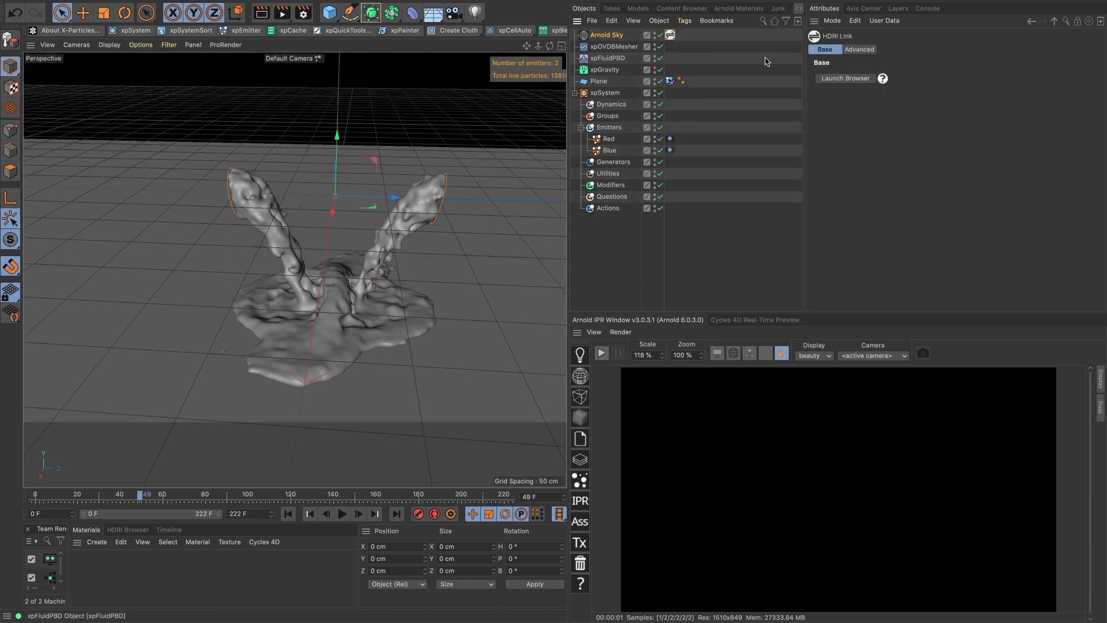
# Step: Apply a rocky canyon HDRI from the Paradise pack and start the Arnold IPR
pyautogui.click(128, 529)
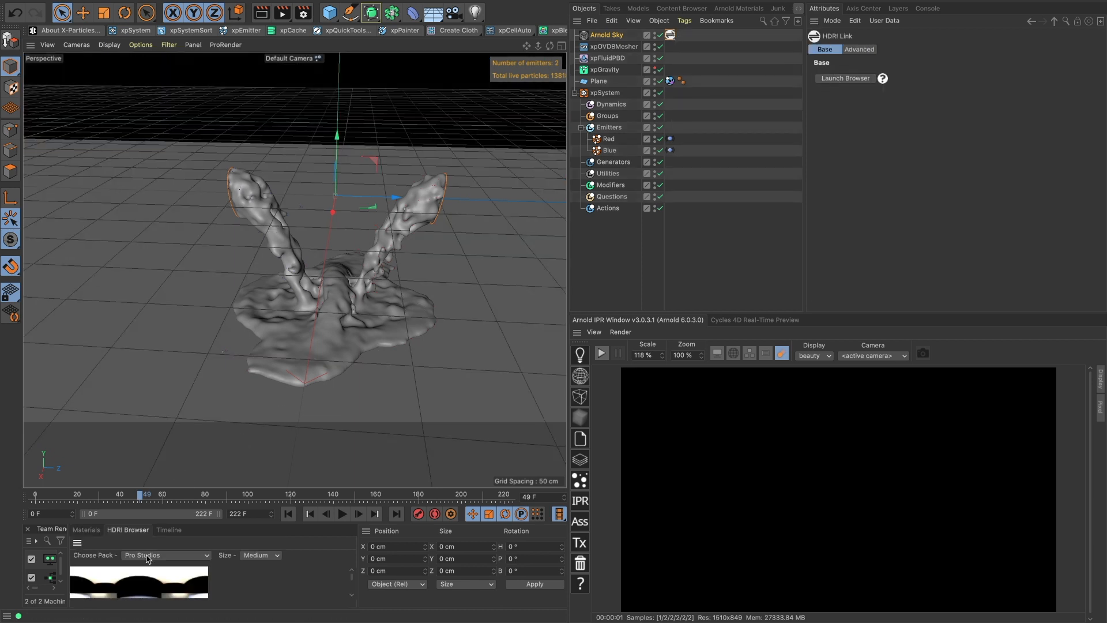
pyautogui.click(166, 554)
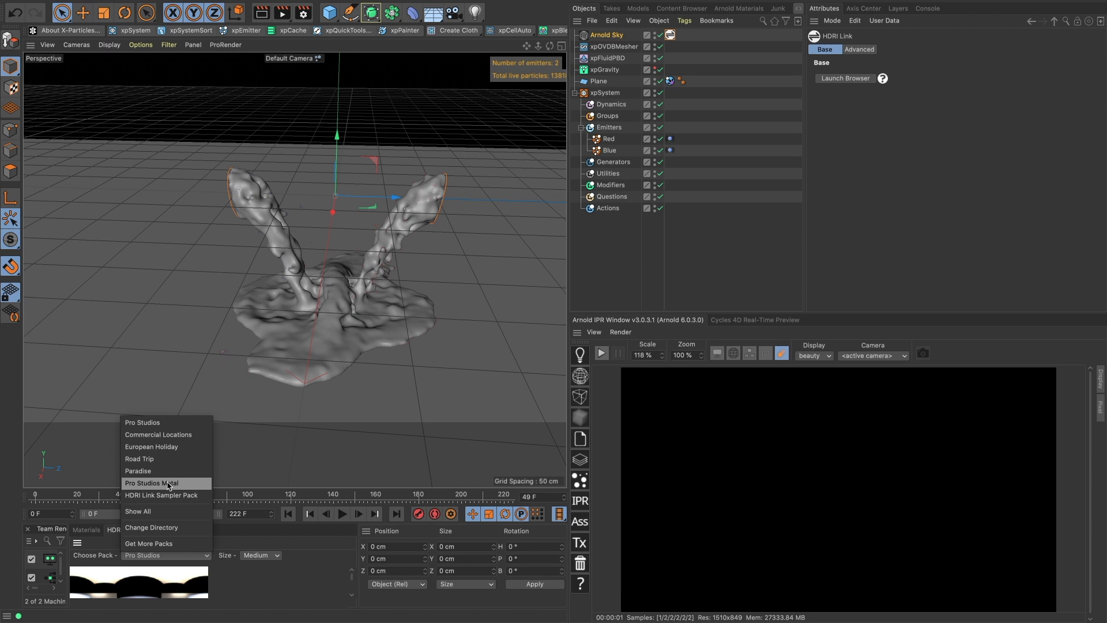
pyautogui.click(138, 471)
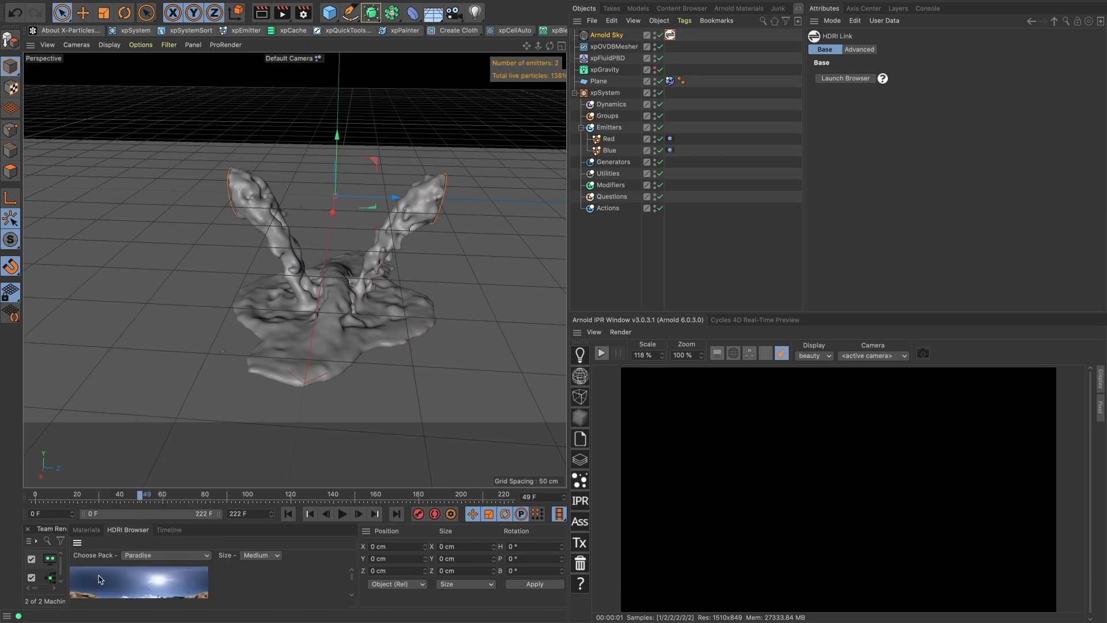
pyautogui.click(601, 354)
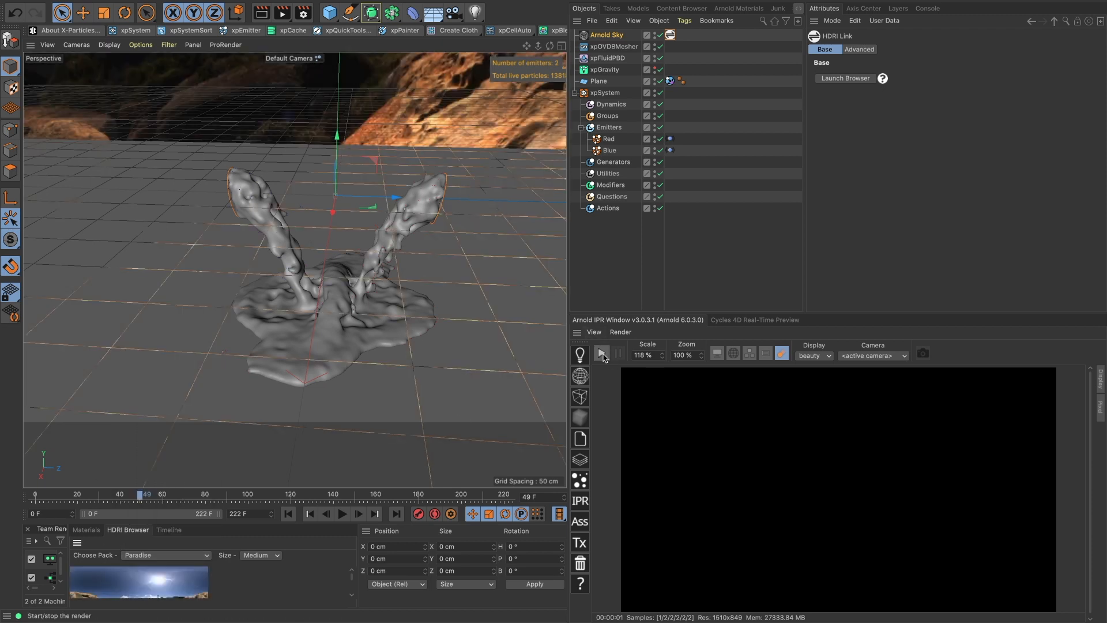
pyautogui.click(601, 353)
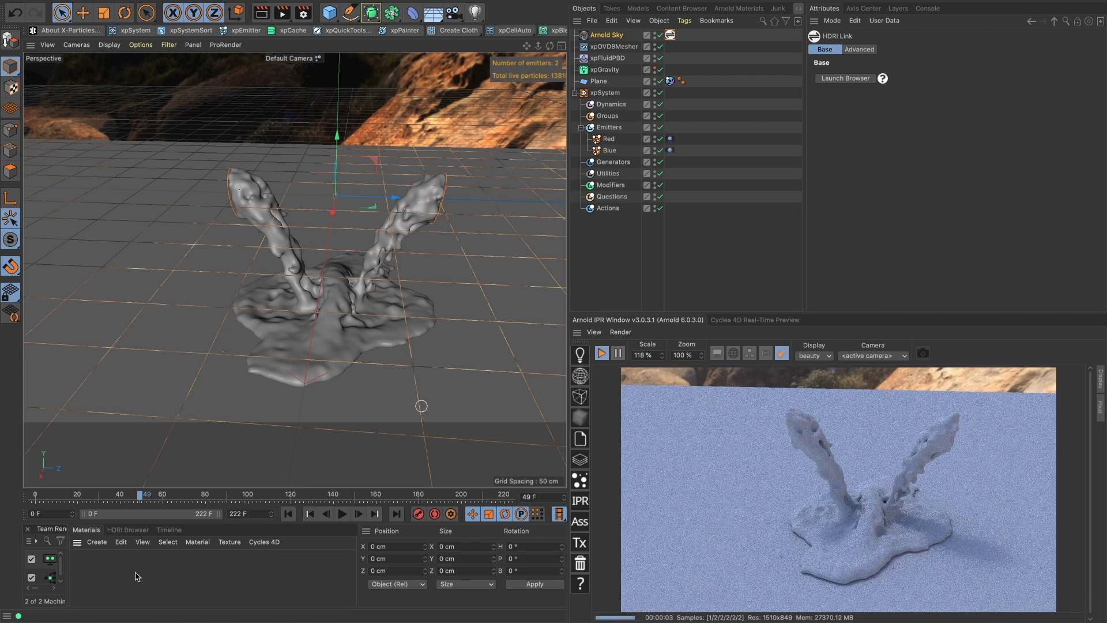
# Step: Create an Arnold standard_surface material and apply it to xpOVDBMesher
pyautogui.click(97, 541)
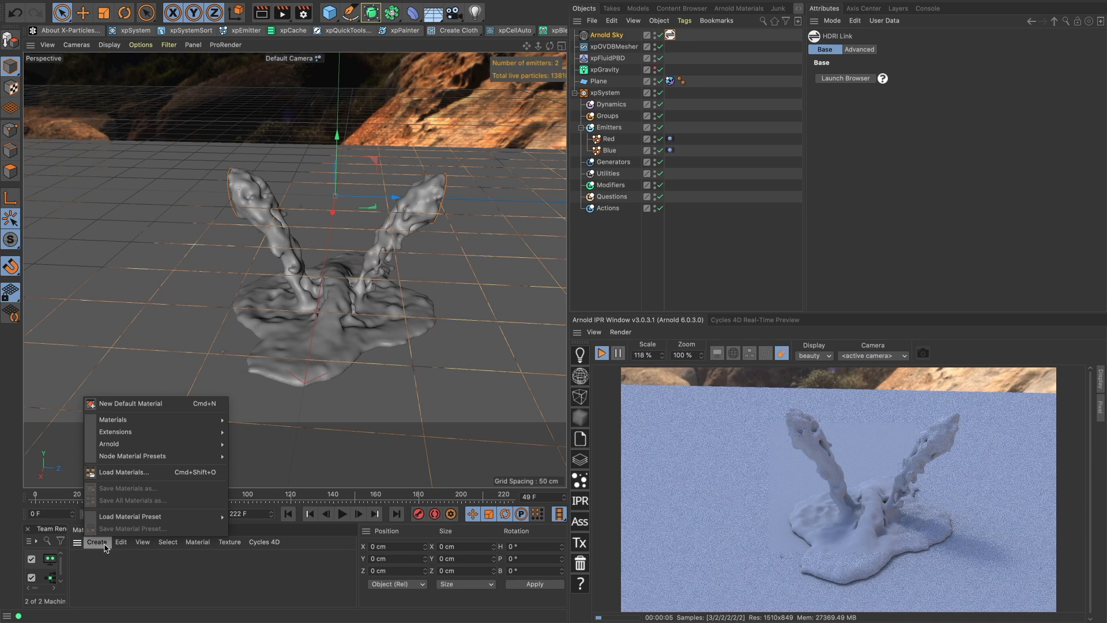
pyautogui.moveTo(110, 444)
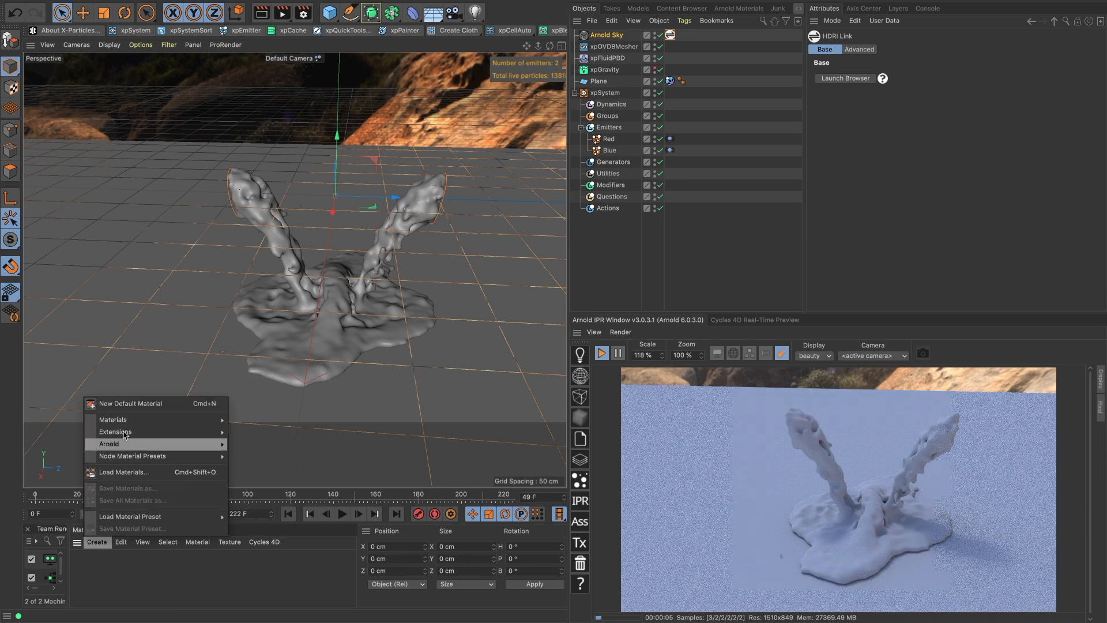
pyautogui.moveTo(110, 444)
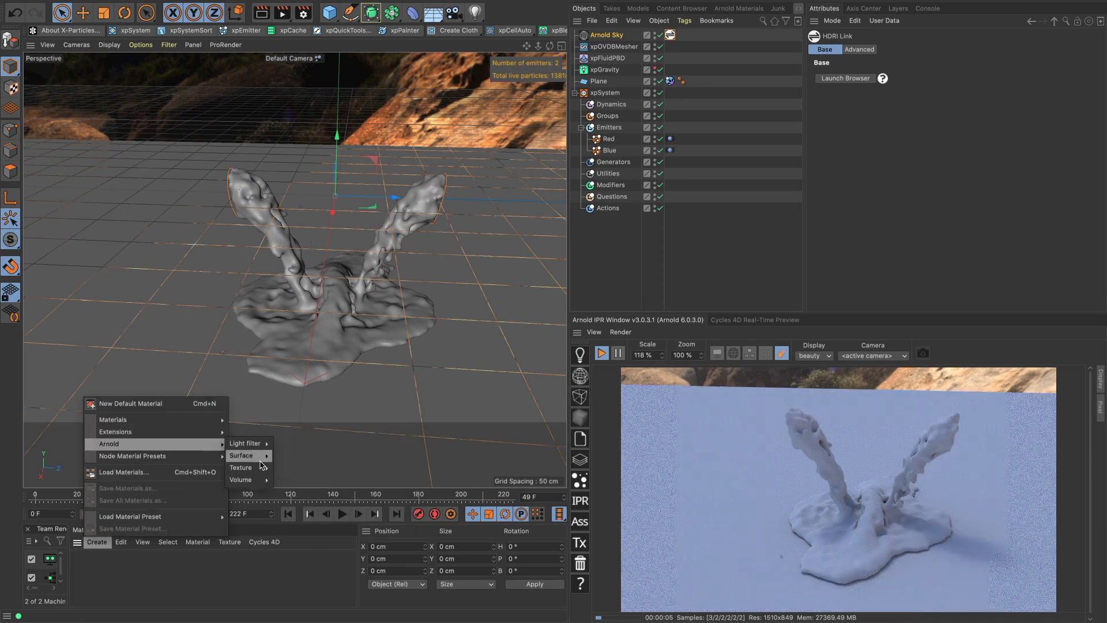
pyautogui.click(242, 456)
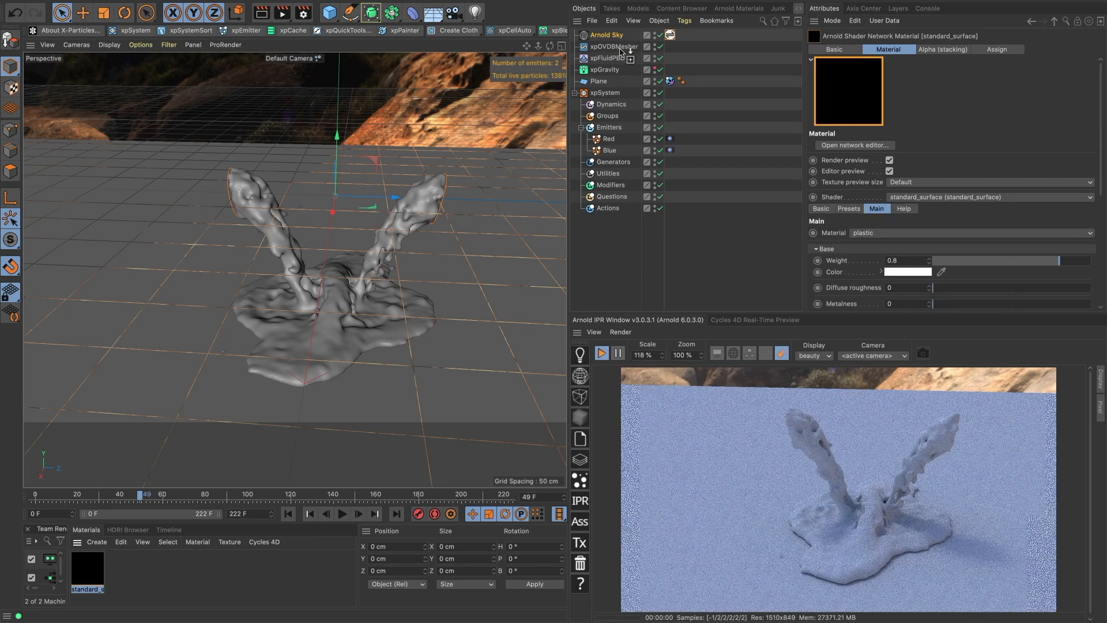
pyautogui.click(613, 47)
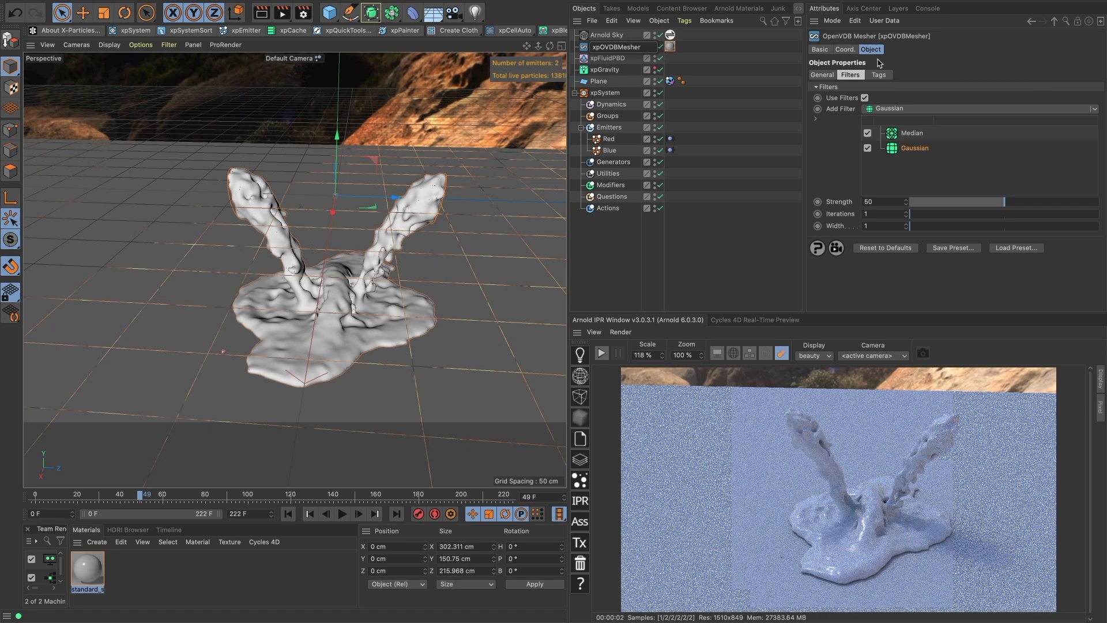
# Step: Enable Transfer Point Color on the mesher and inspect the new vertex colour tag
pyautogui.click(879, 75)
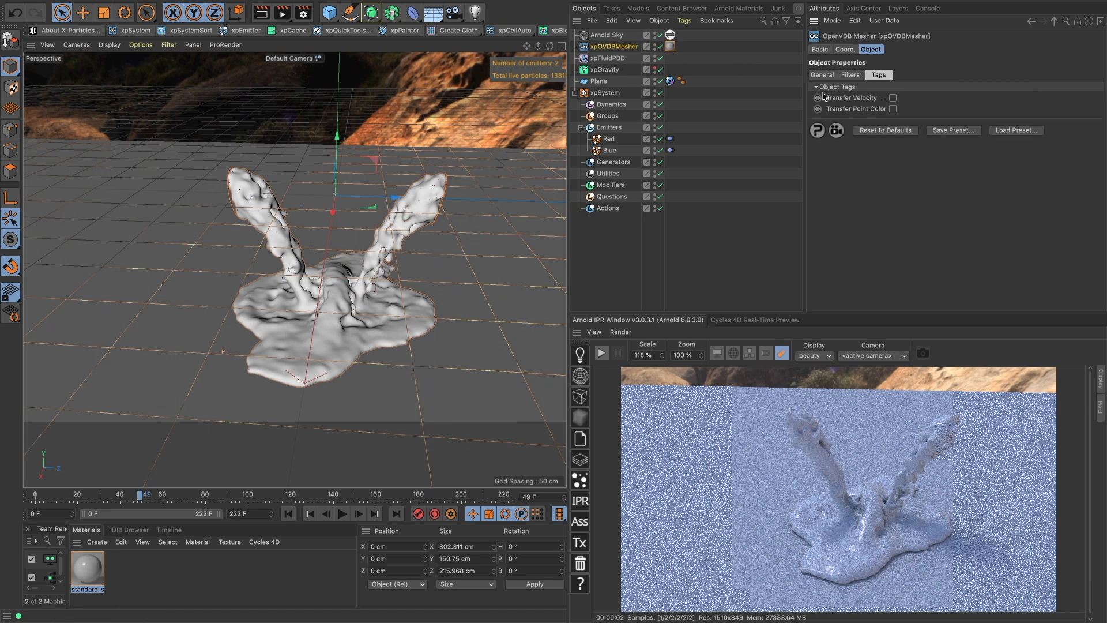
pyautogui.click(946, 109)
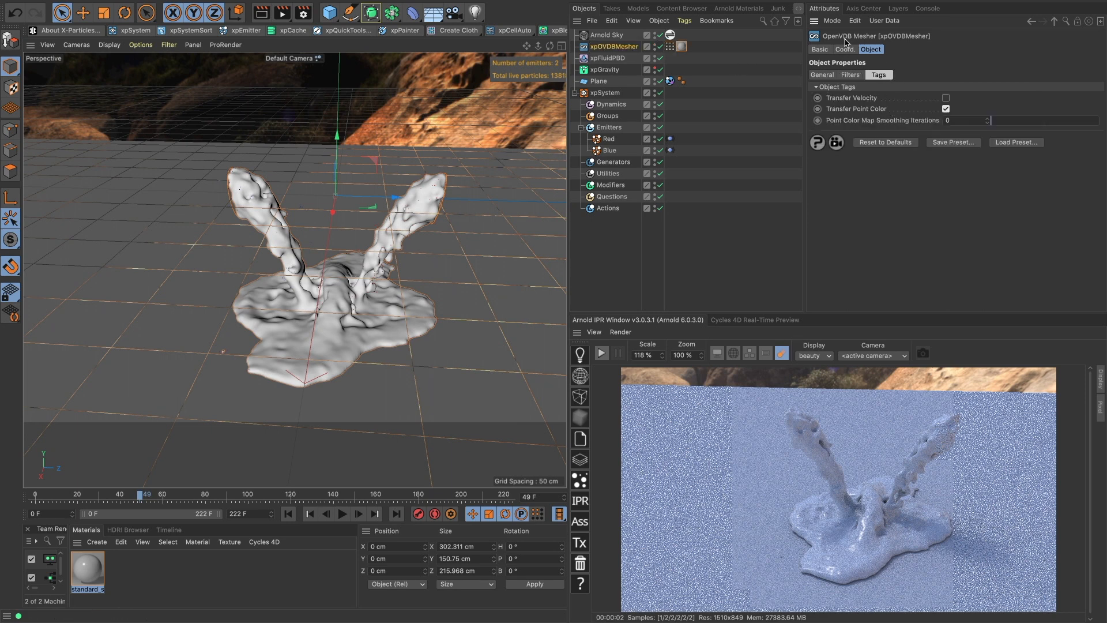
pyautogui.moveTo(670, 47)
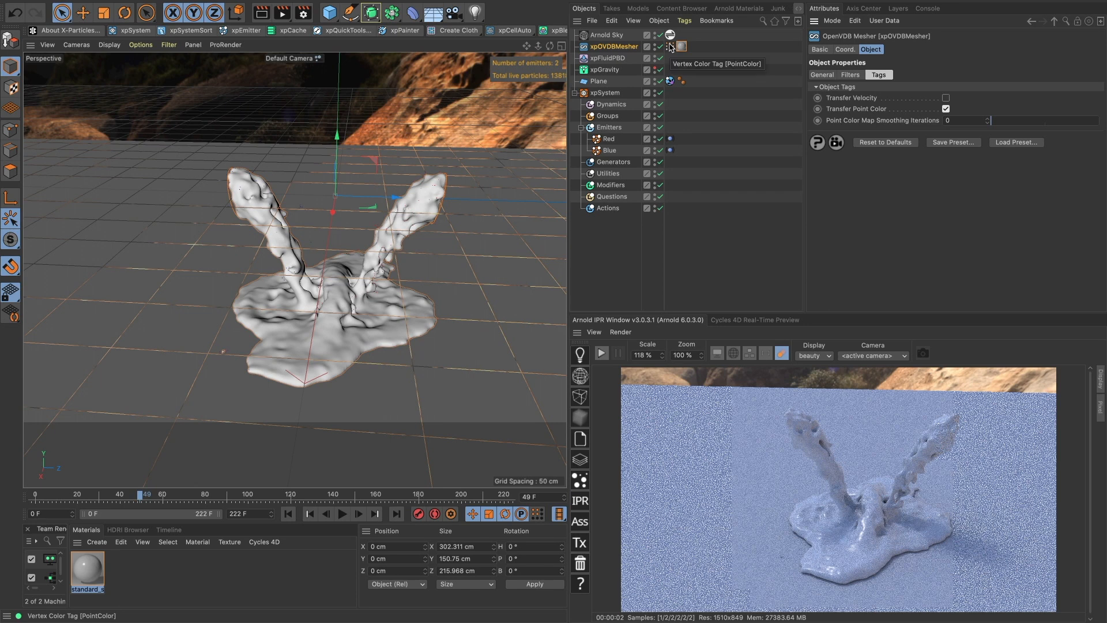
pyautogui.click(682, 47)
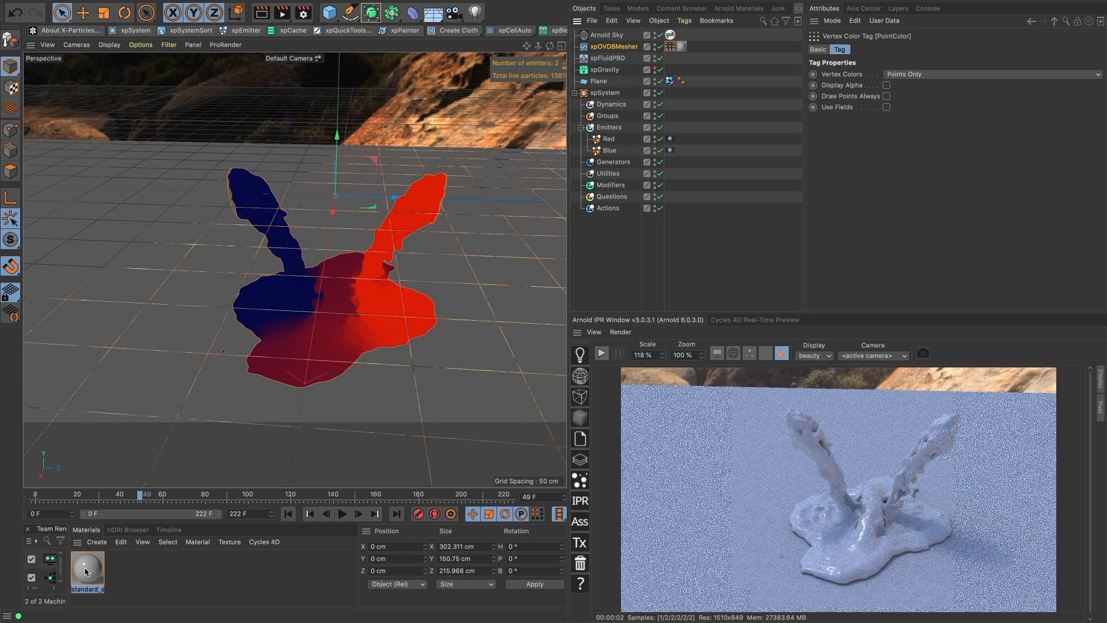
pyautogui.click(87, 569)
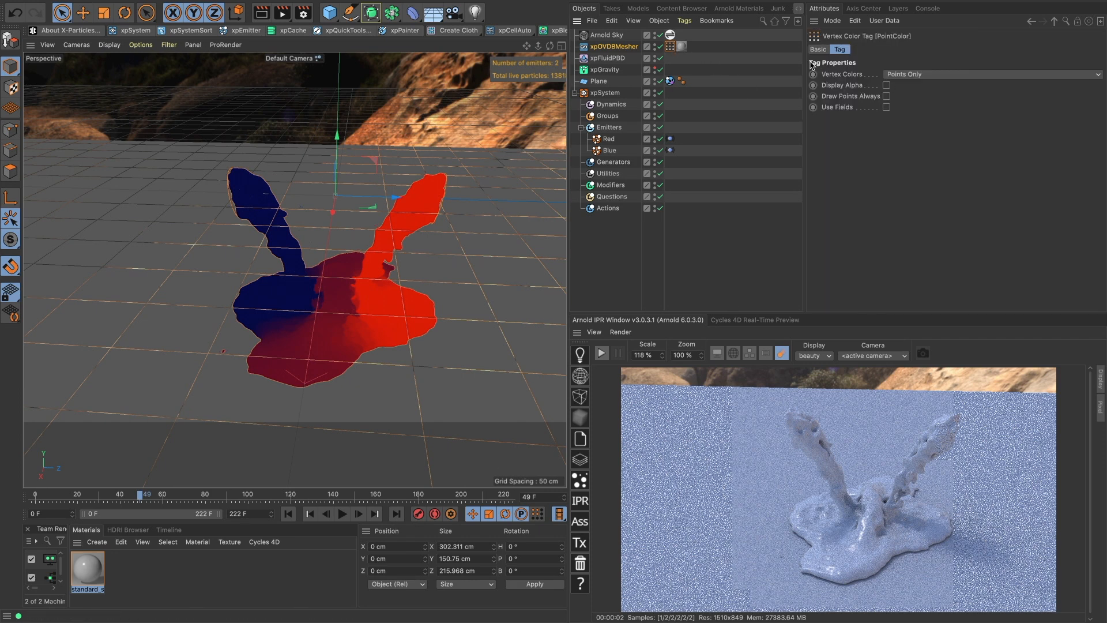
# Step: Set Point Color Map Smoothing Iterations to 5
pyautogui.click(871, 50)
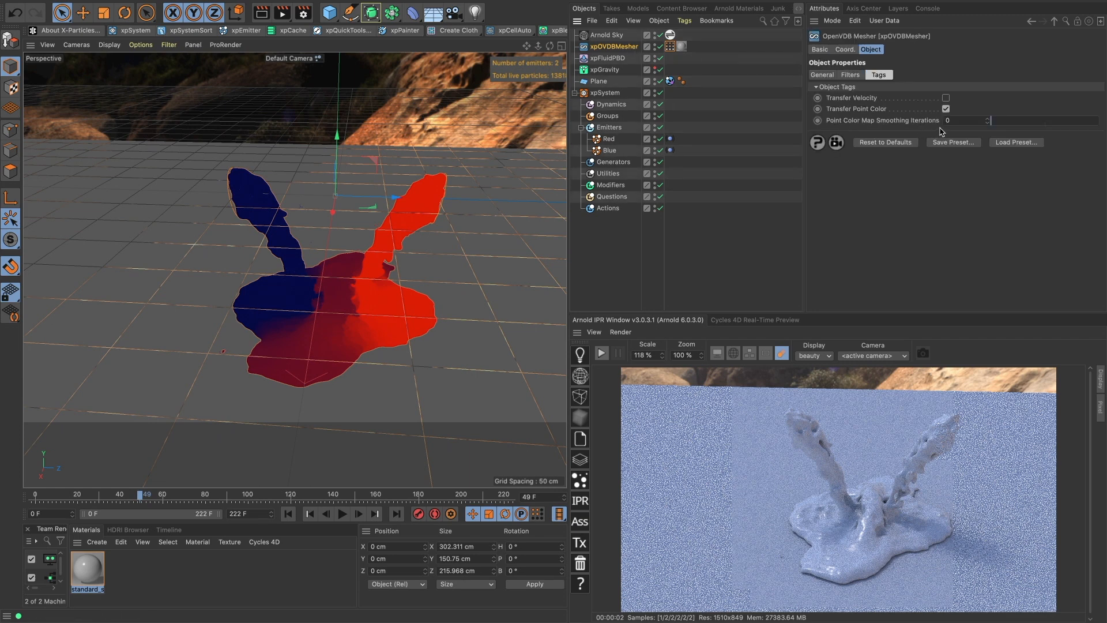
pyautogui.write('2')
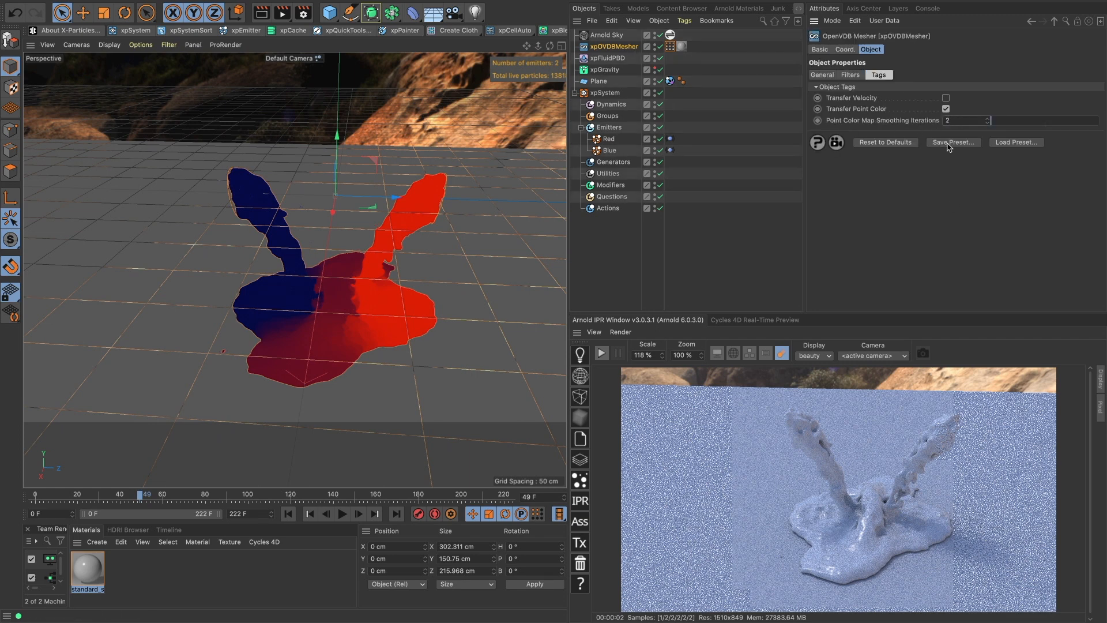
pyautogui.click(988, 122)
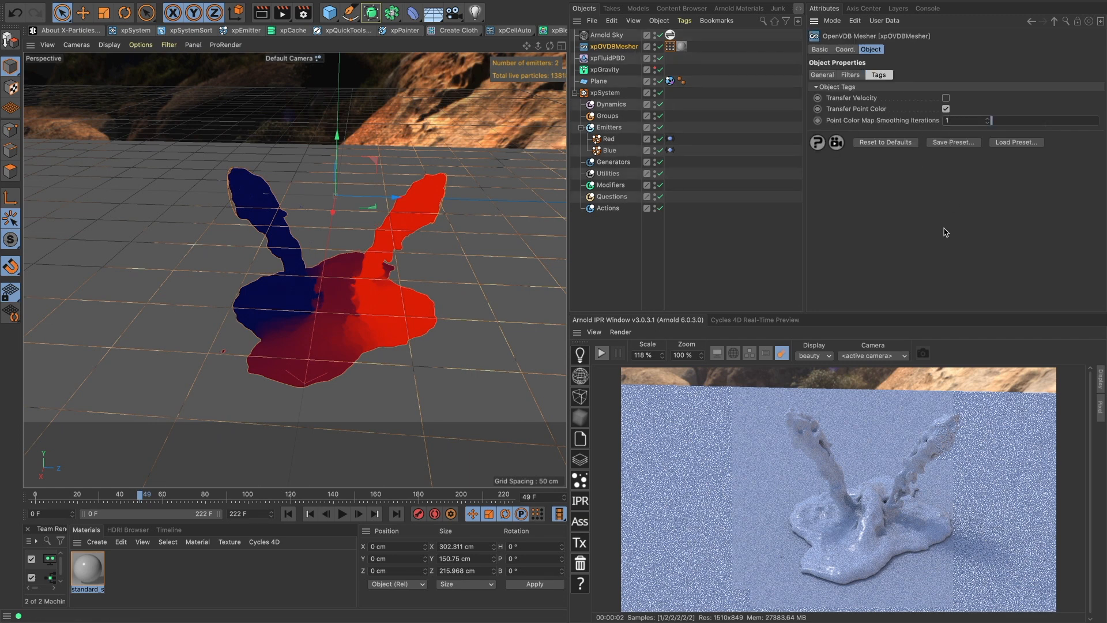
pyautogui.click(968, 120)
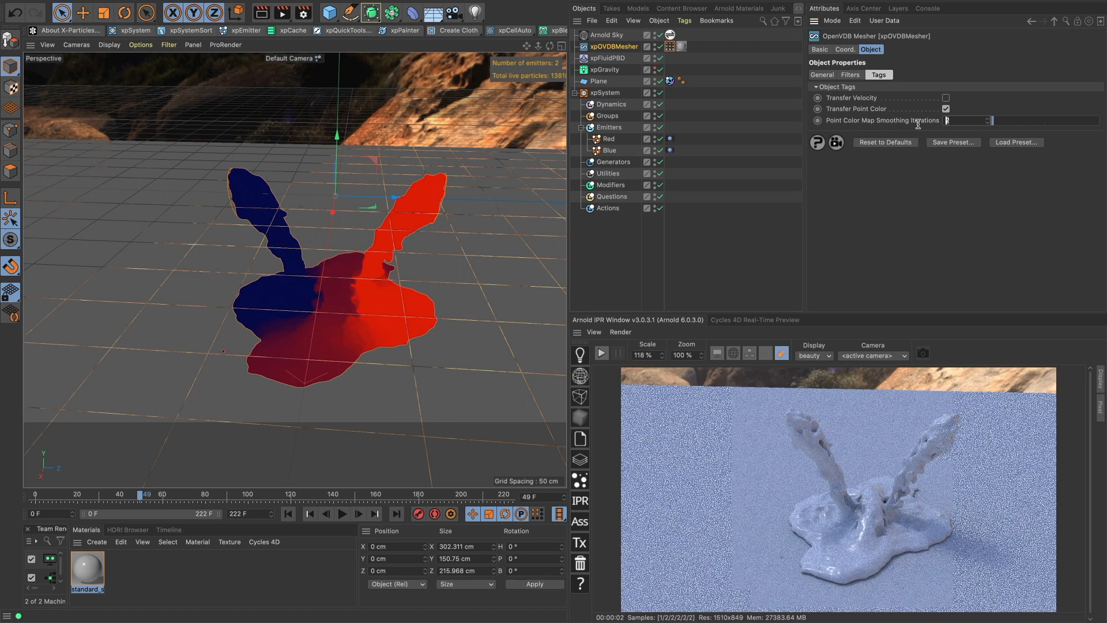
pyautogui.write('5')
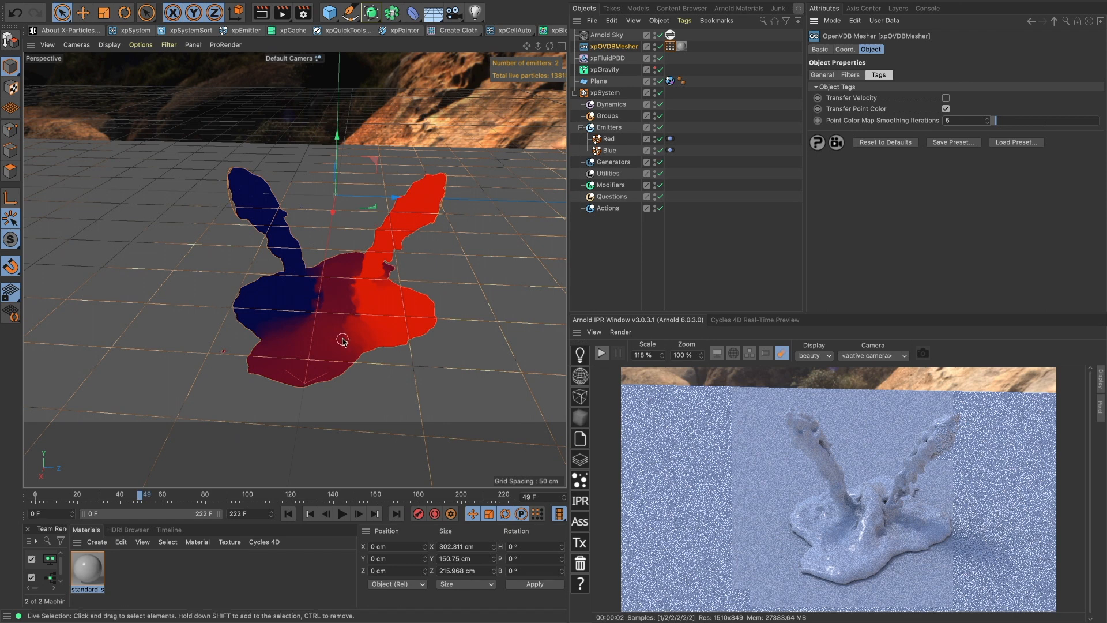
pyautogui.moveTo(355, 295)
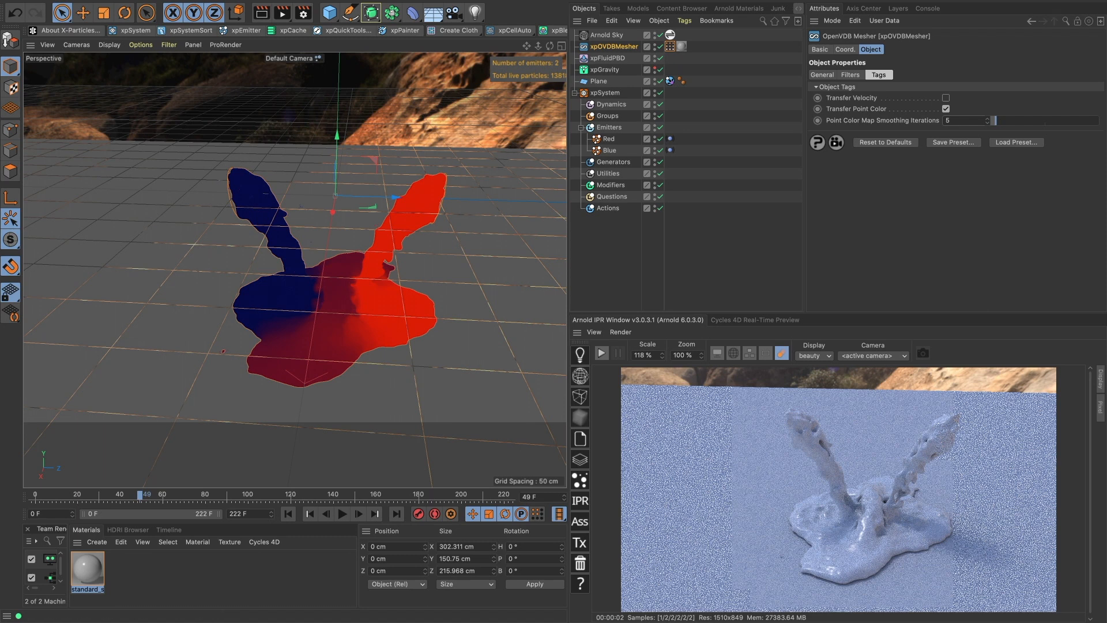
# Step: Arrange the PointColor node in the material's shader network and restart the Arnold IPR
pyautogui.doubleClick(87, 569)
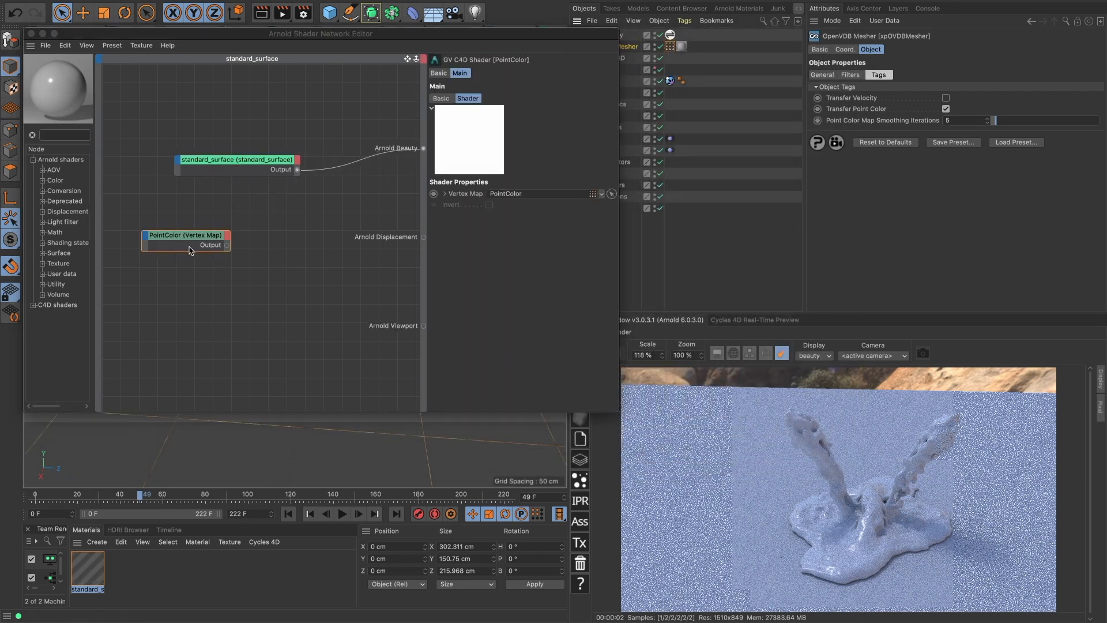
pyautogui.moveTo(210, 245); pyautogui.dragTo(177, 166)
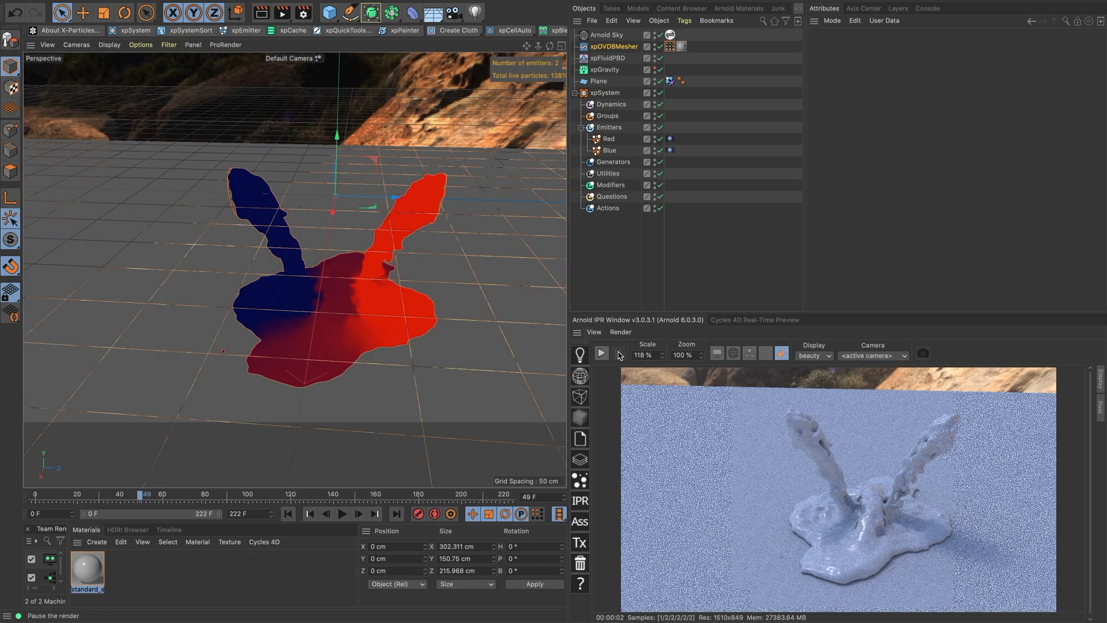
pyautogui.click(601, 353)
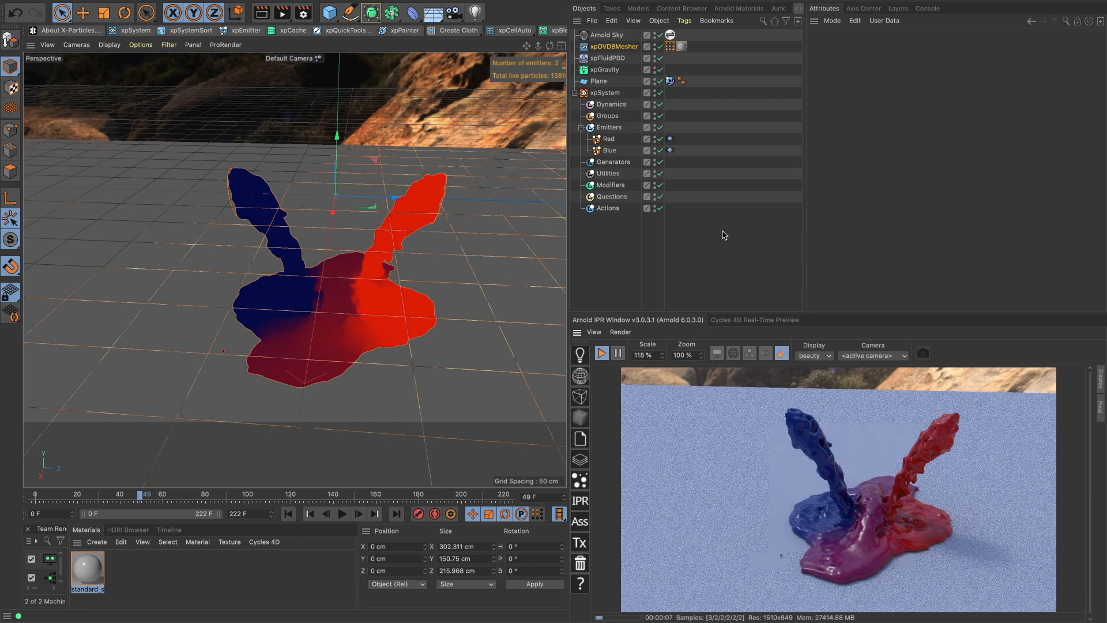
# Step: Set the Arnold Sky intensity to 2 and select the Red emitter
pyautogui.click(606, 35)
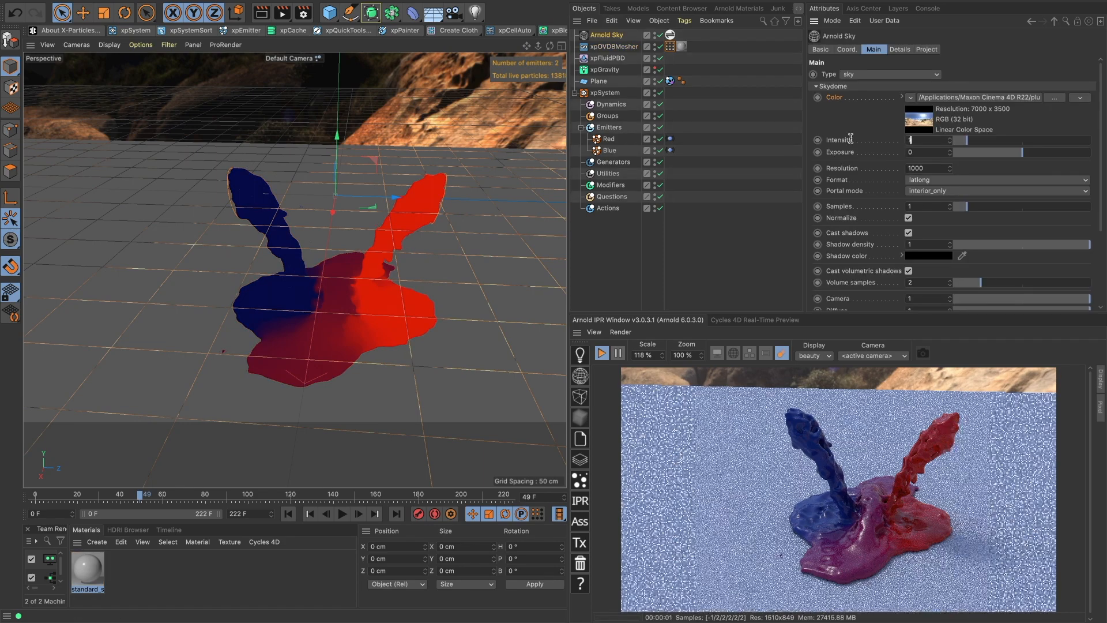
pyautogui.write('2')
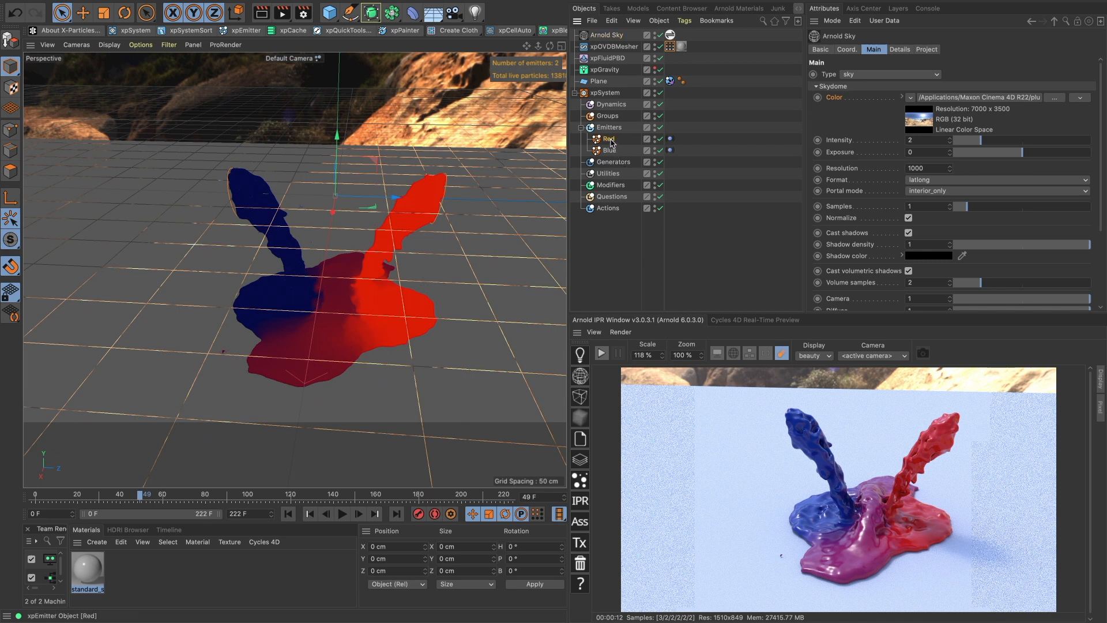
pyautogui.click(609, 139)
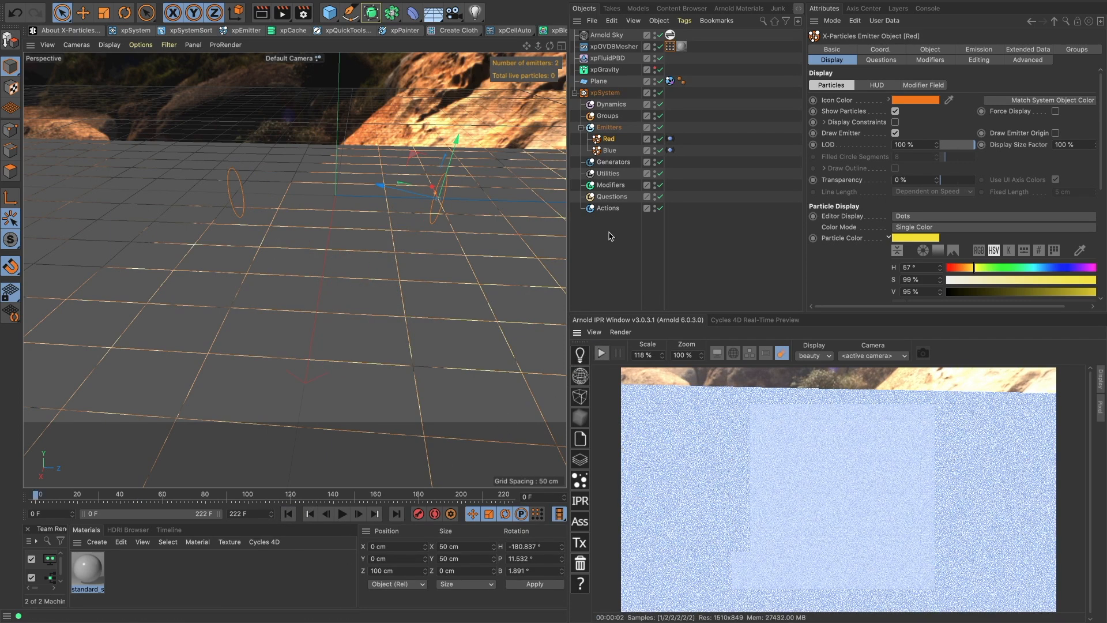
# Step: Colour particles with a gradient driven by speed, with Auto range enabled
pyautogui.click(342, 513)
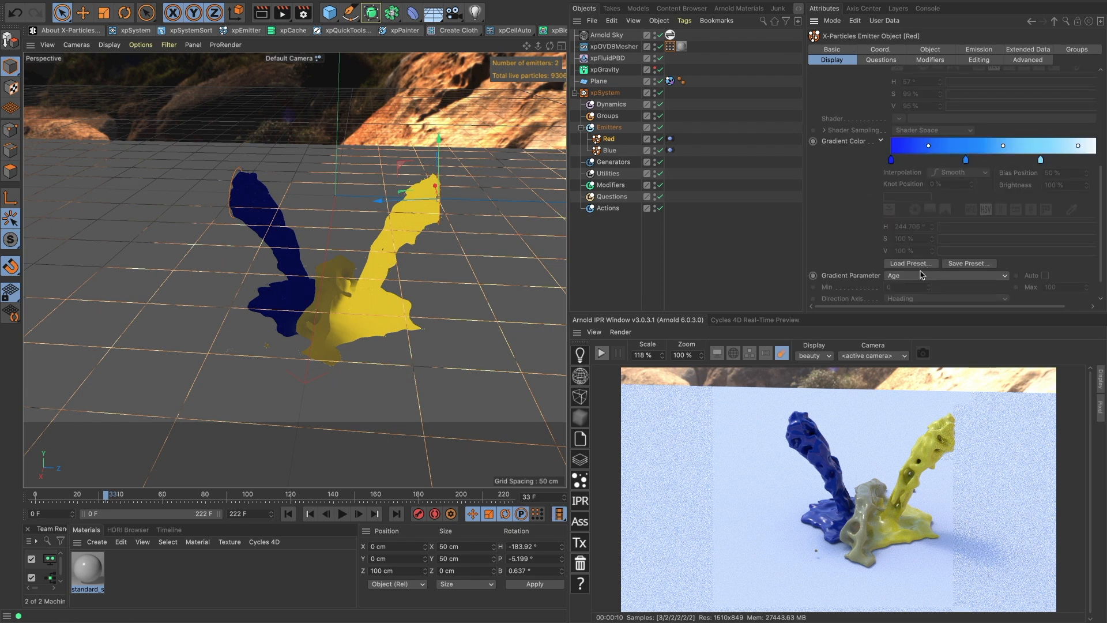
pyautogui.click(946, 275)
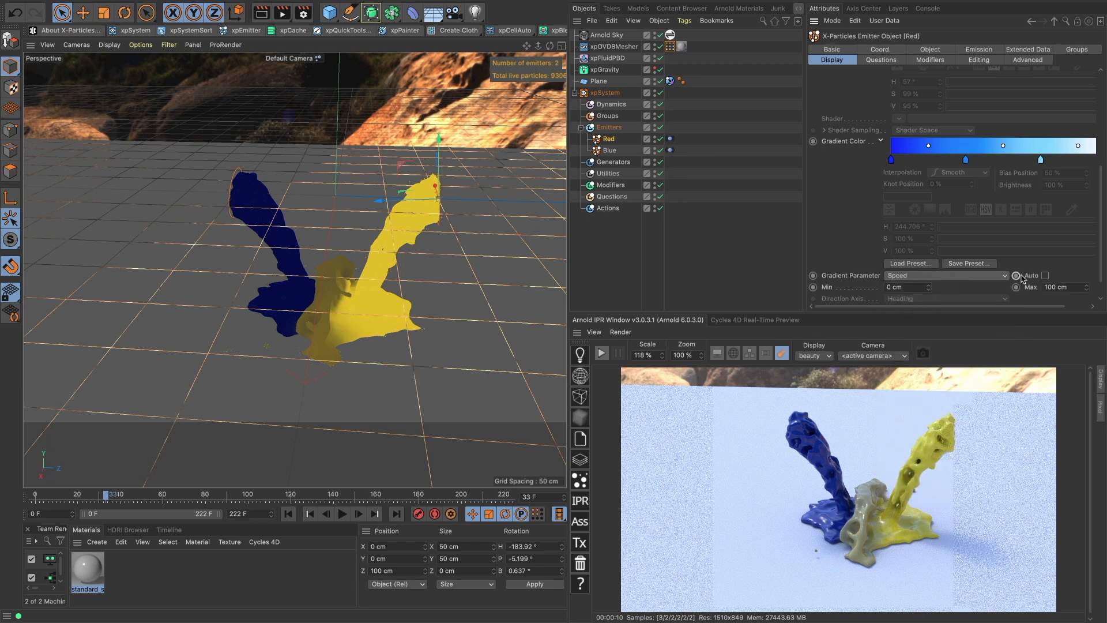
pyautogui.click(1046, 276)
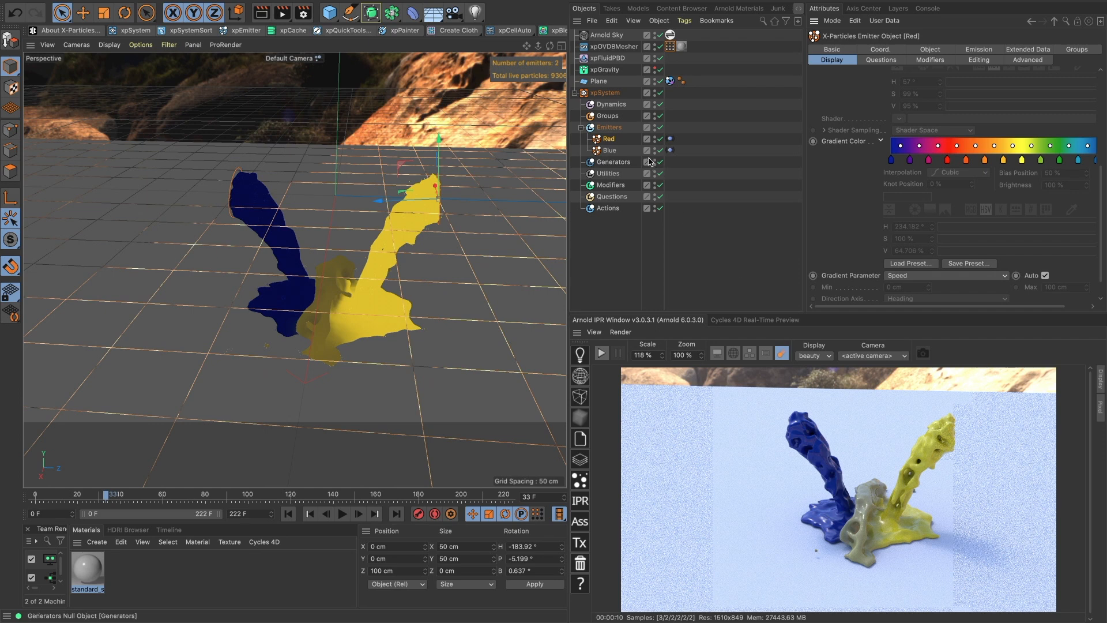
# Step: Rename the emitter to Rainbow and replay the simulation
pyautogui.doubleClick(609, 138)
pyautogui.write('Rainbow')
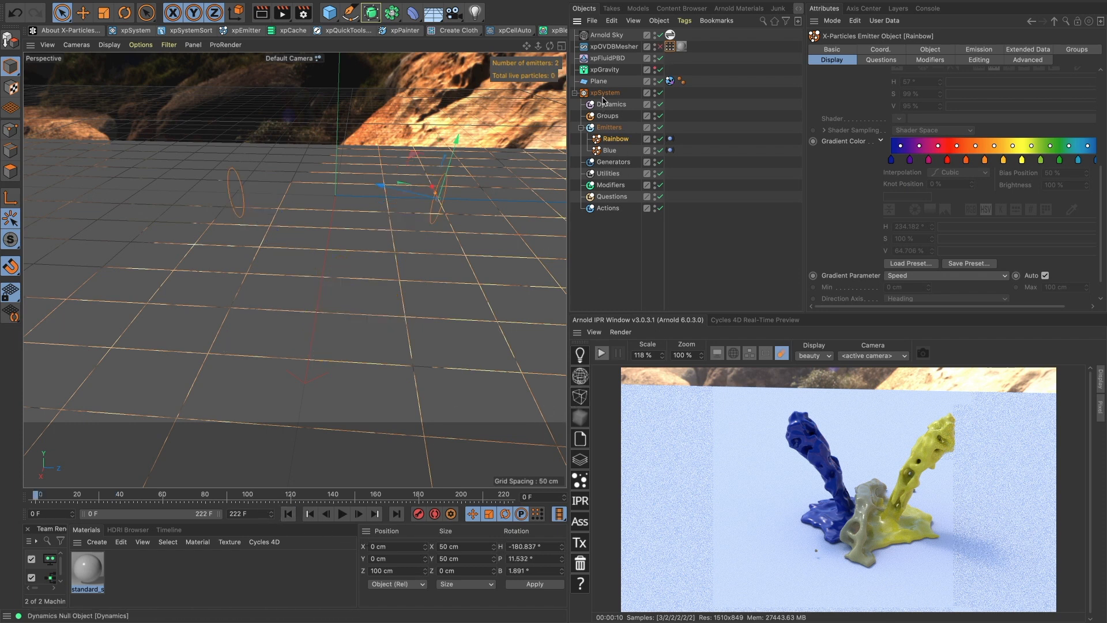
pyautogui.click(614, 46)
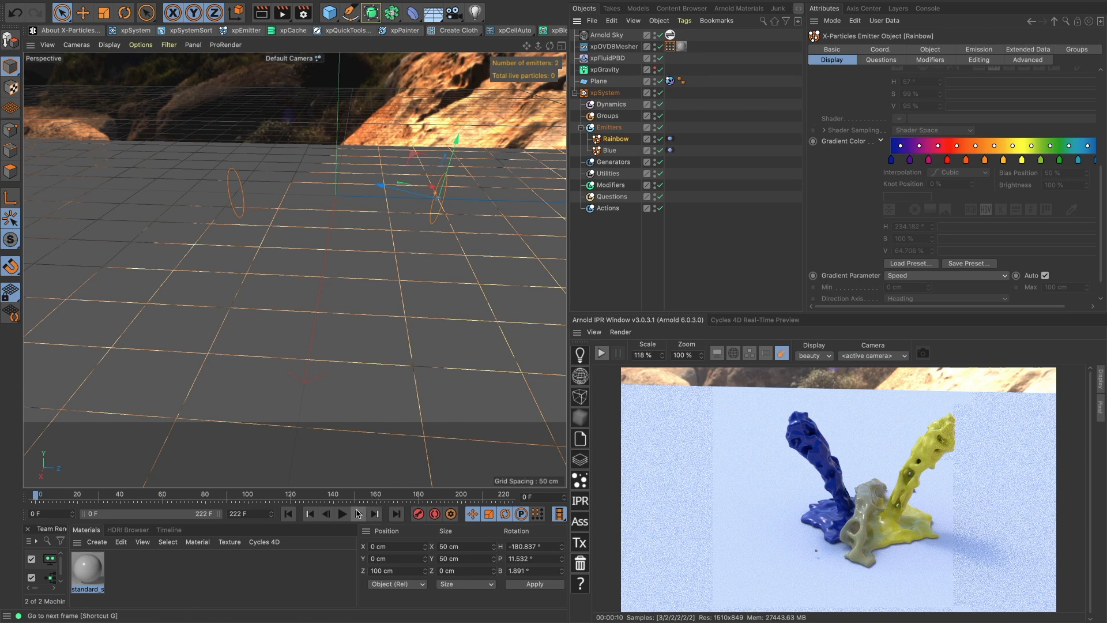
pyautogui.click(342, 513)
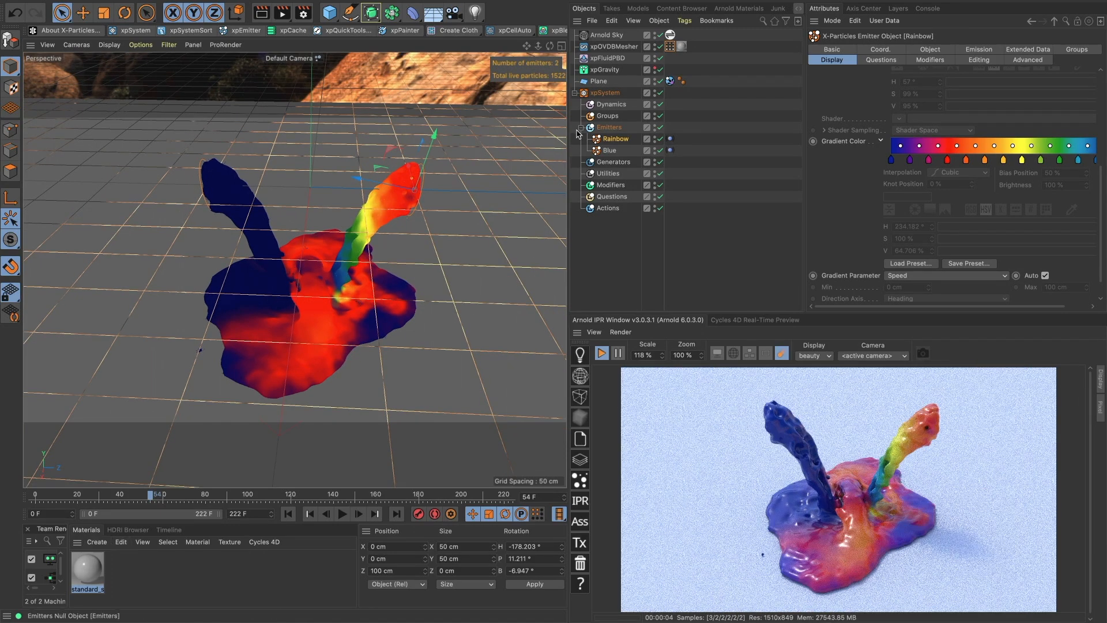
# Step: Create a shadow_matte material for the Plane and set the Arnold Sky's camera visibility to 0
pyautogui.click(97, 542)
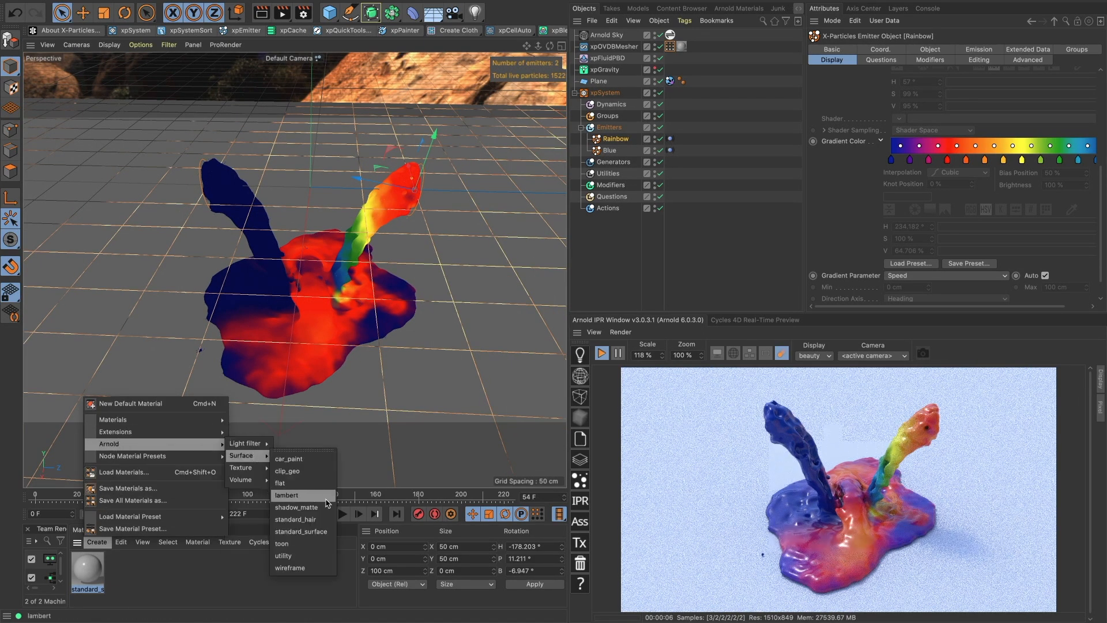
pyautogui.click(296, 507)
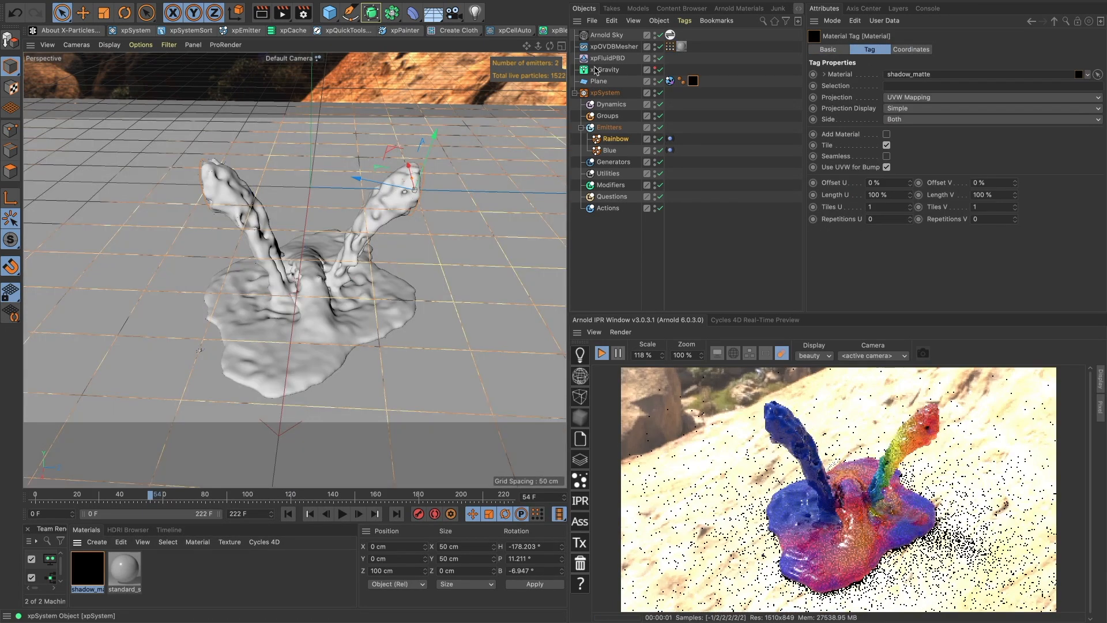
pyautogui.click(608, 34)
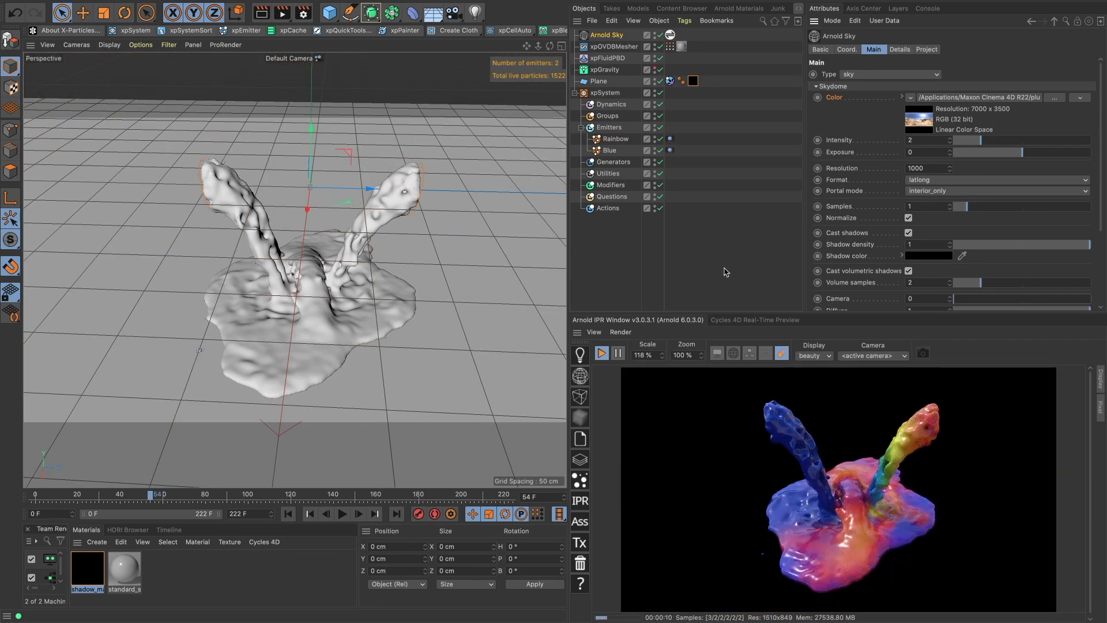
# Step: Add a Cycles 4D Environment and load an HDRI into its background material
pyautogui.click(614, 47)
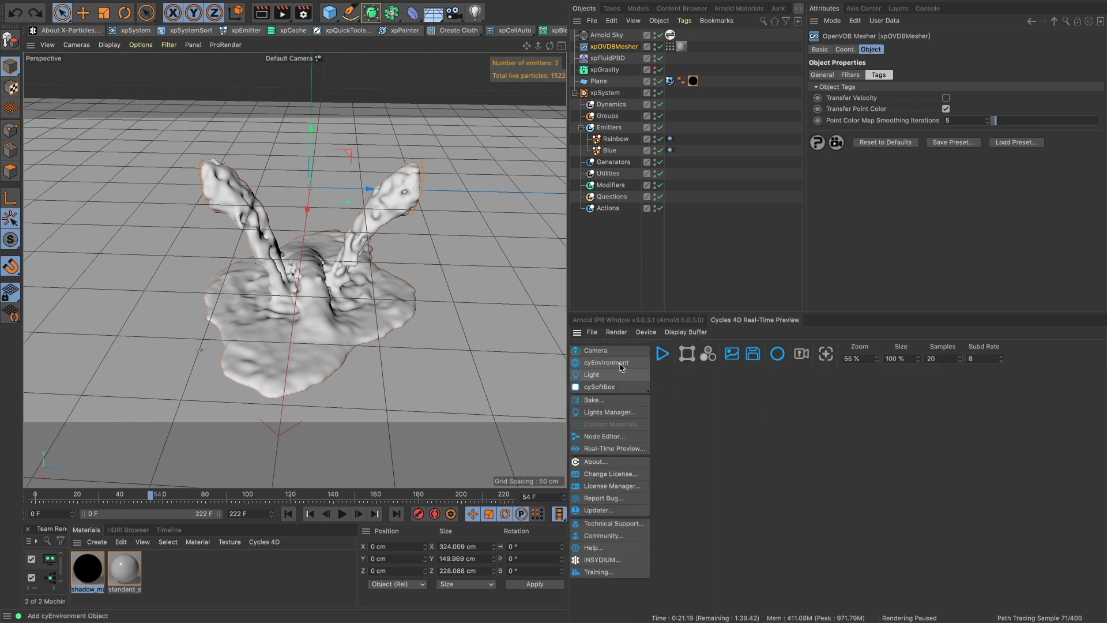
pyautogui.click(604, 362)
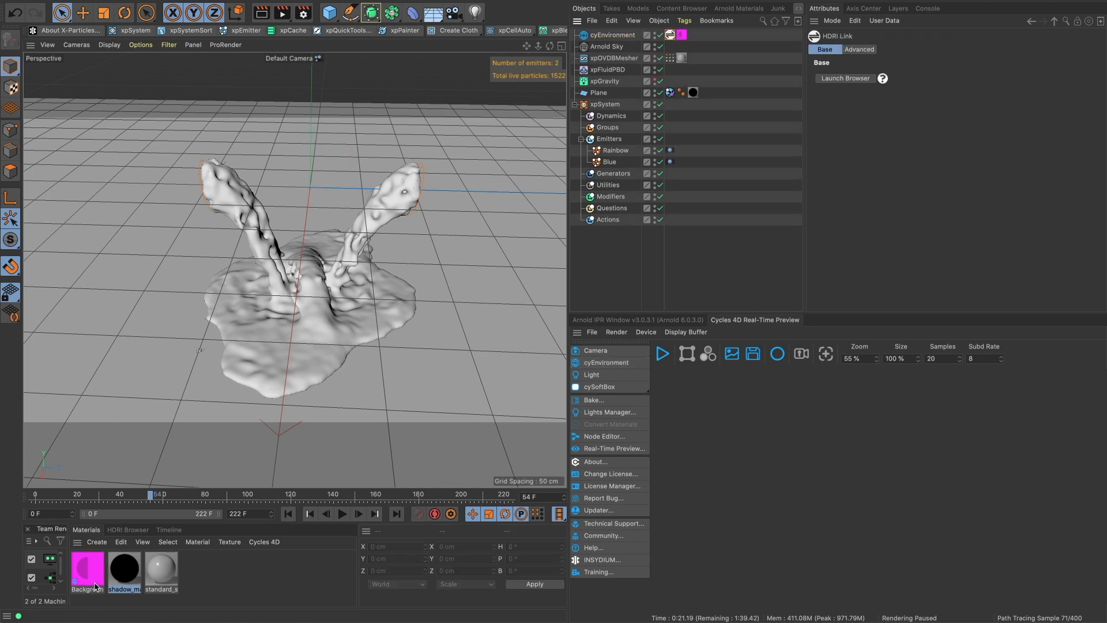
pyautogui.doubleClick(87, 570)
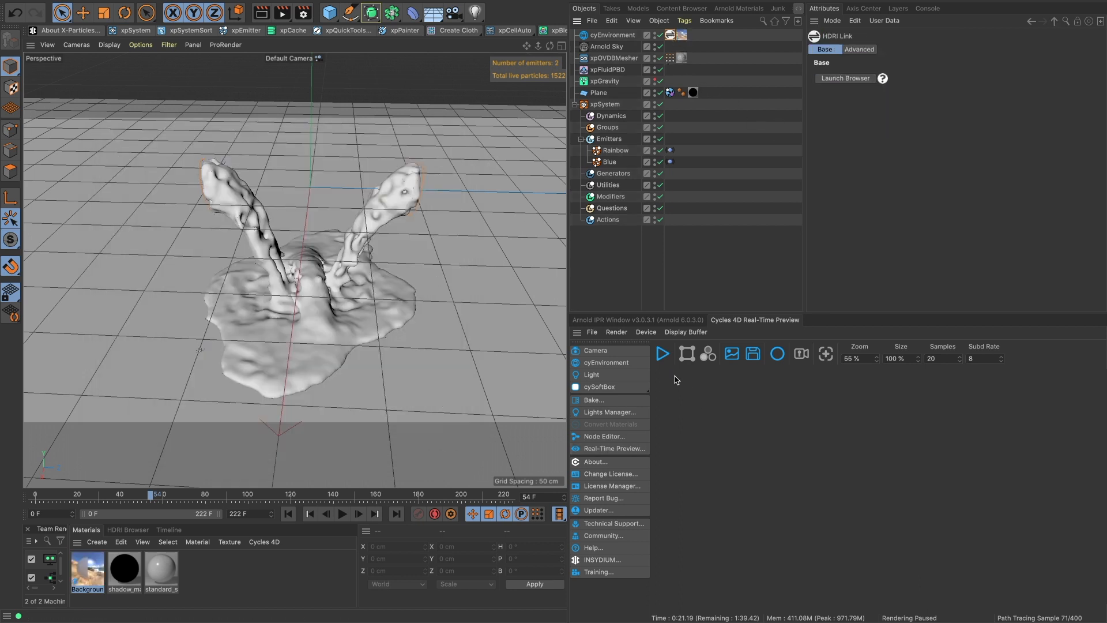
# Step: Start the Cycles 4D real-time preview render
pyautogui.click(662, 353)
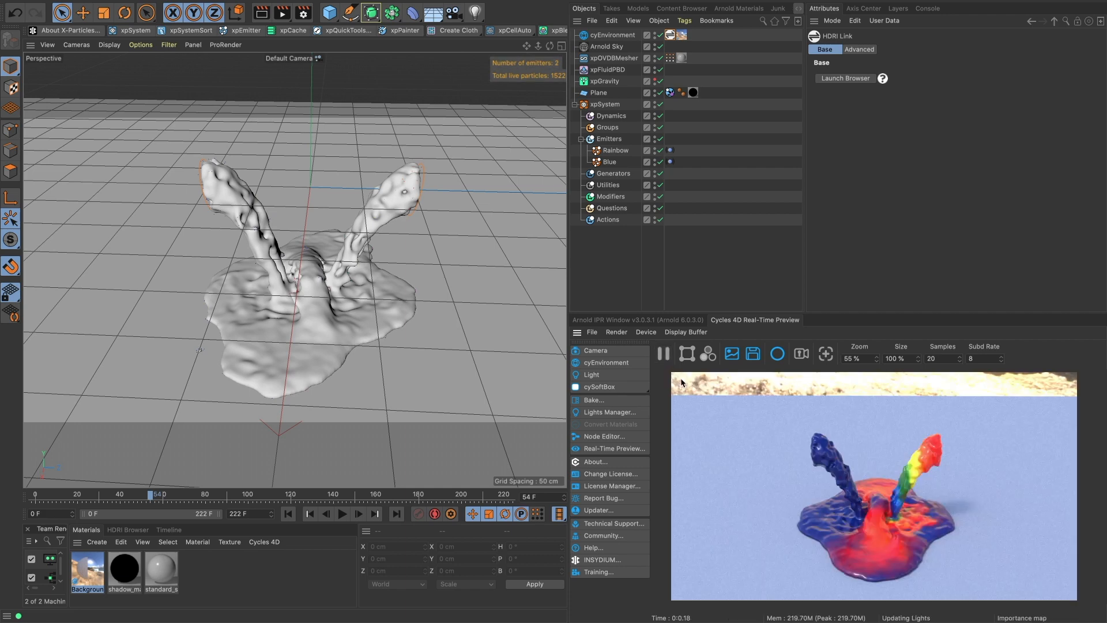
pyautogui.click(663, 354)
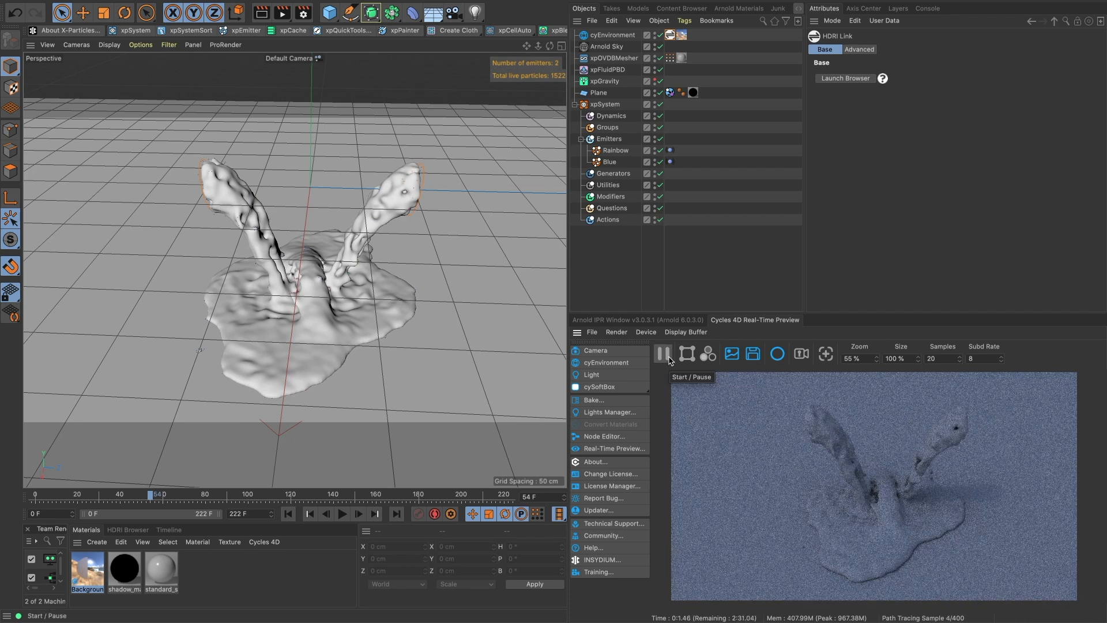
pyautogui.click(613, 34)
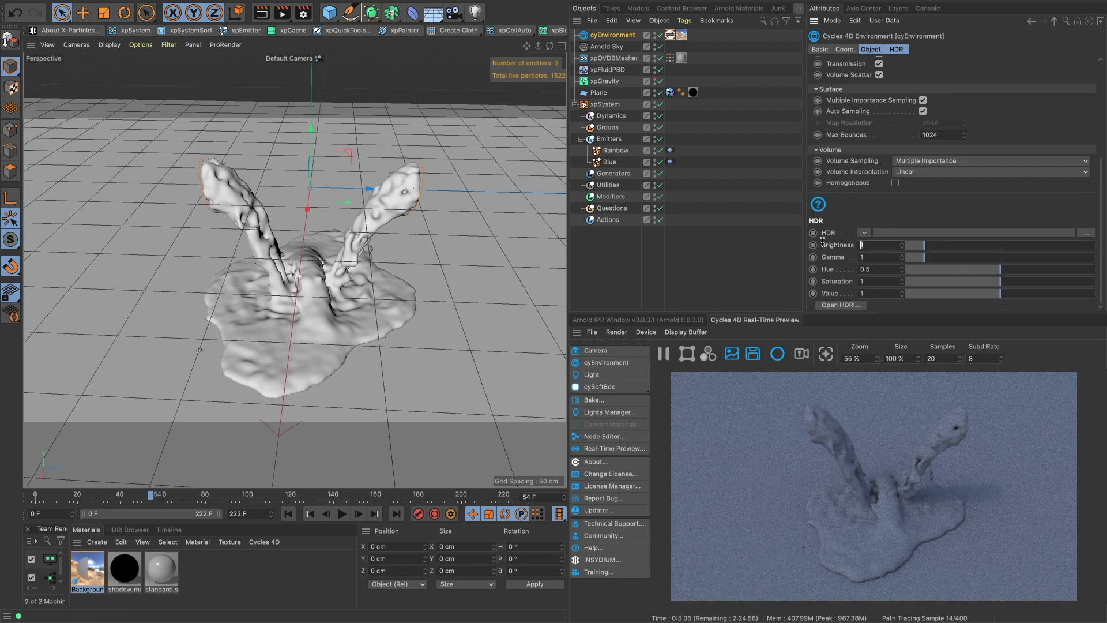
# Step: Set HDR Brightness to 2 and create a Principled BSDF for xpOVDBMesher, opening its node graph
pyautogui.write('2')
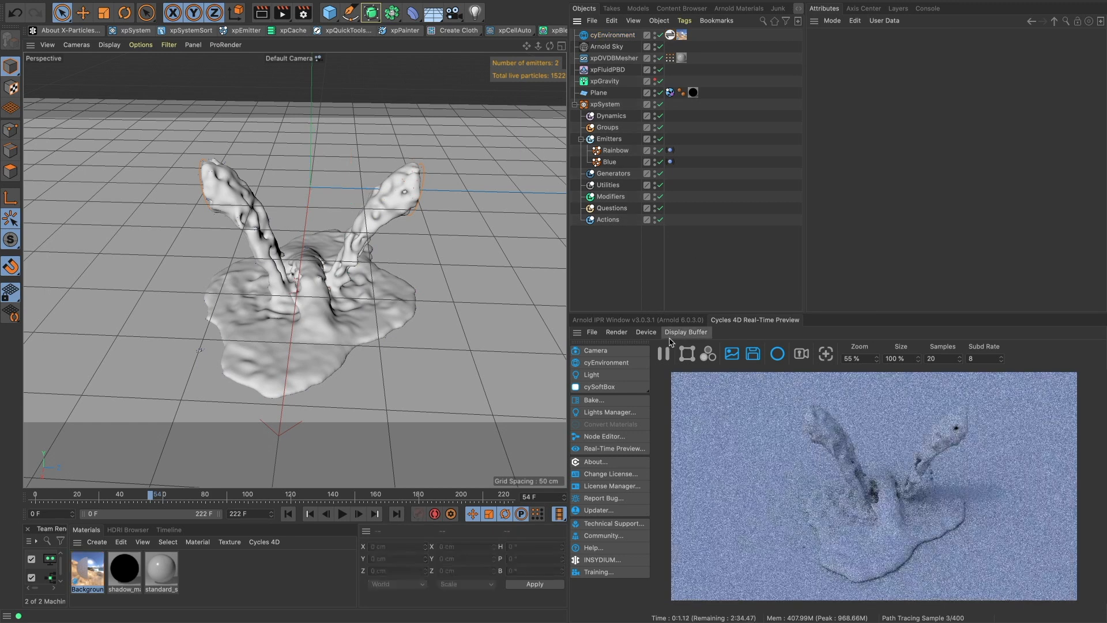
pyautogui.click(265, 541)
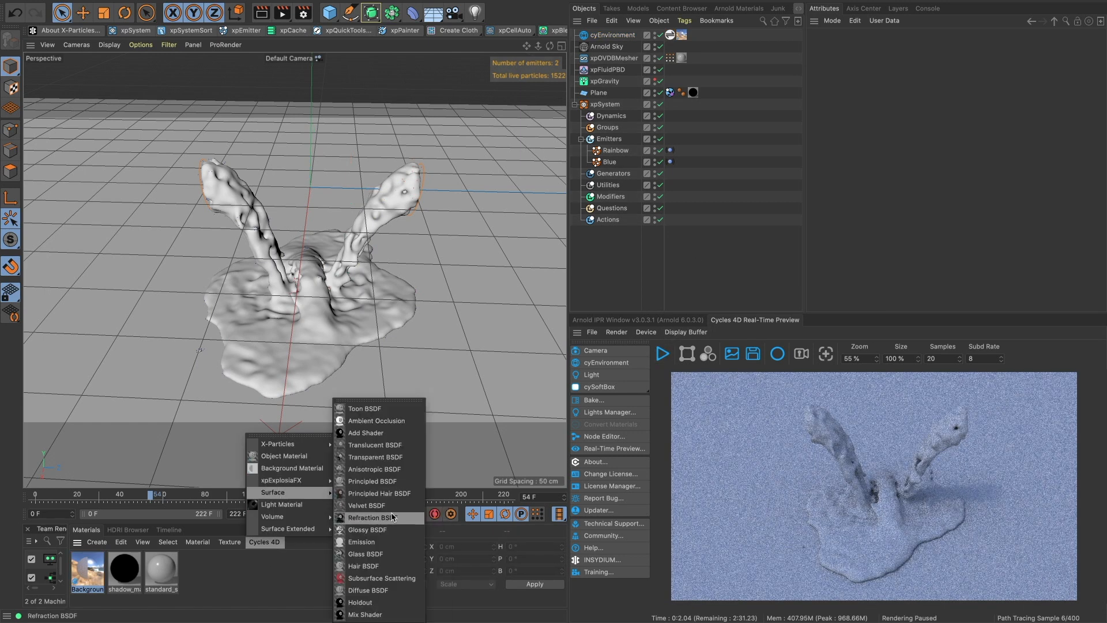
pyautogui.click(372, 481)
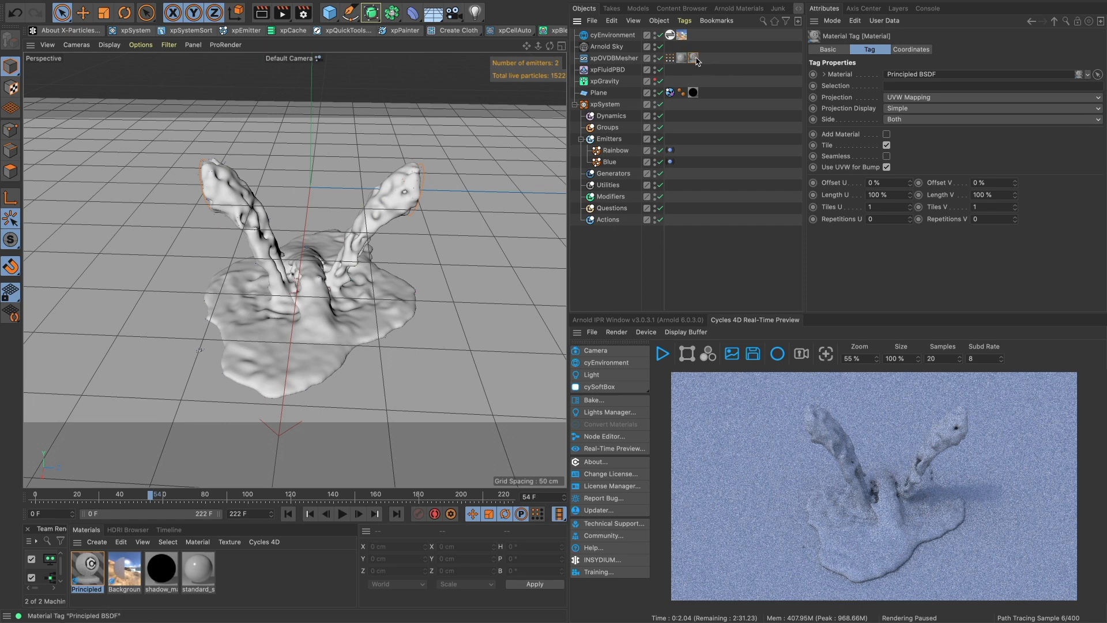
pyautogui.moveTo(694, 59)
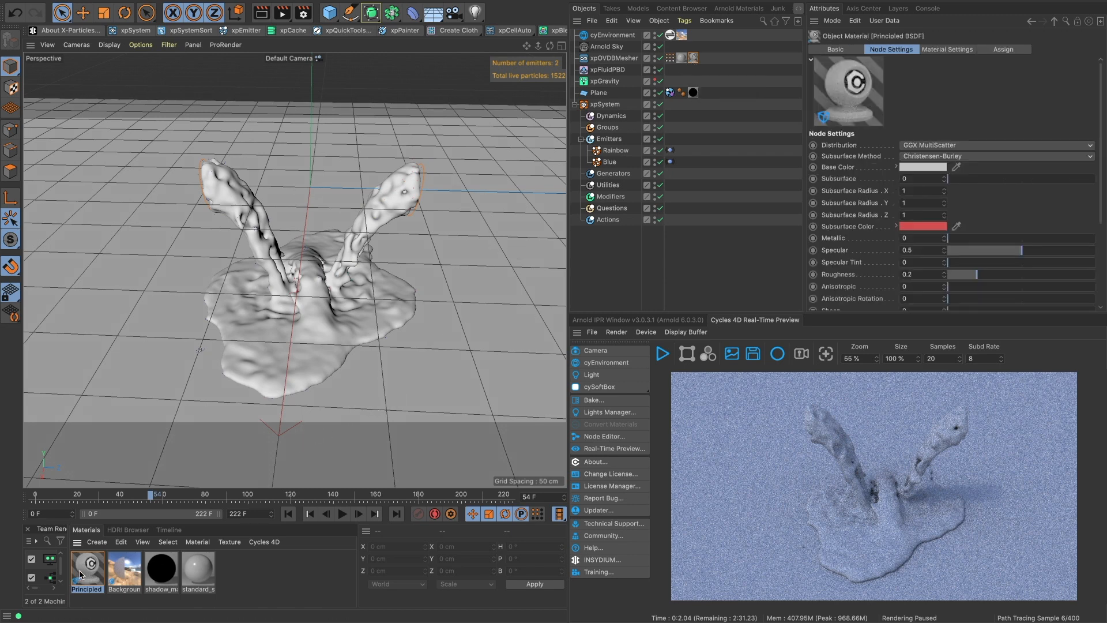
pyautogui.click(607, 436)
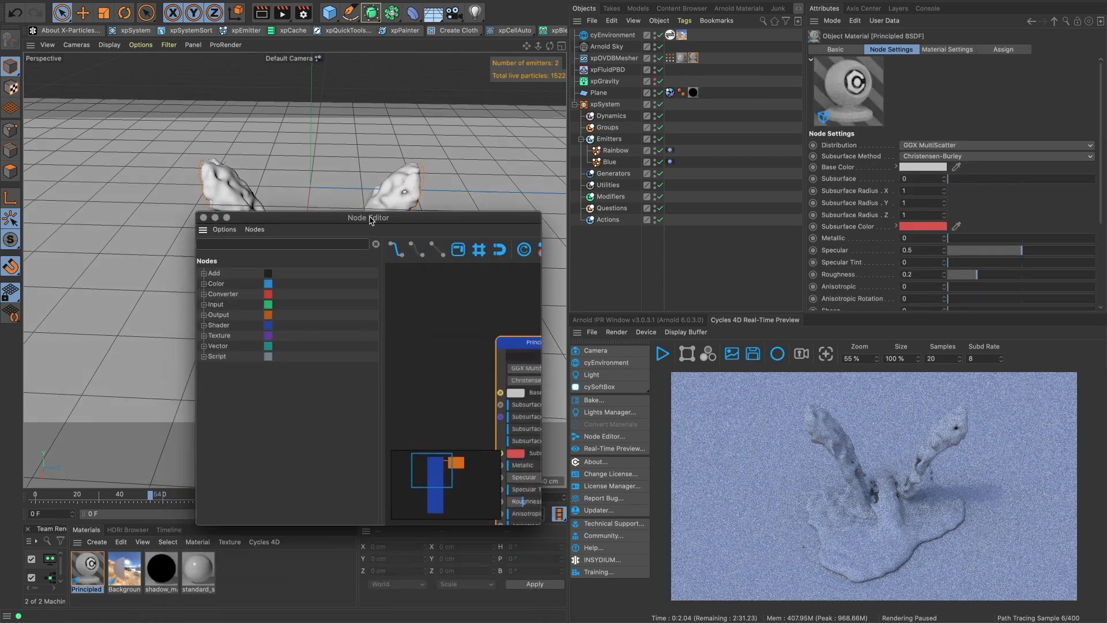